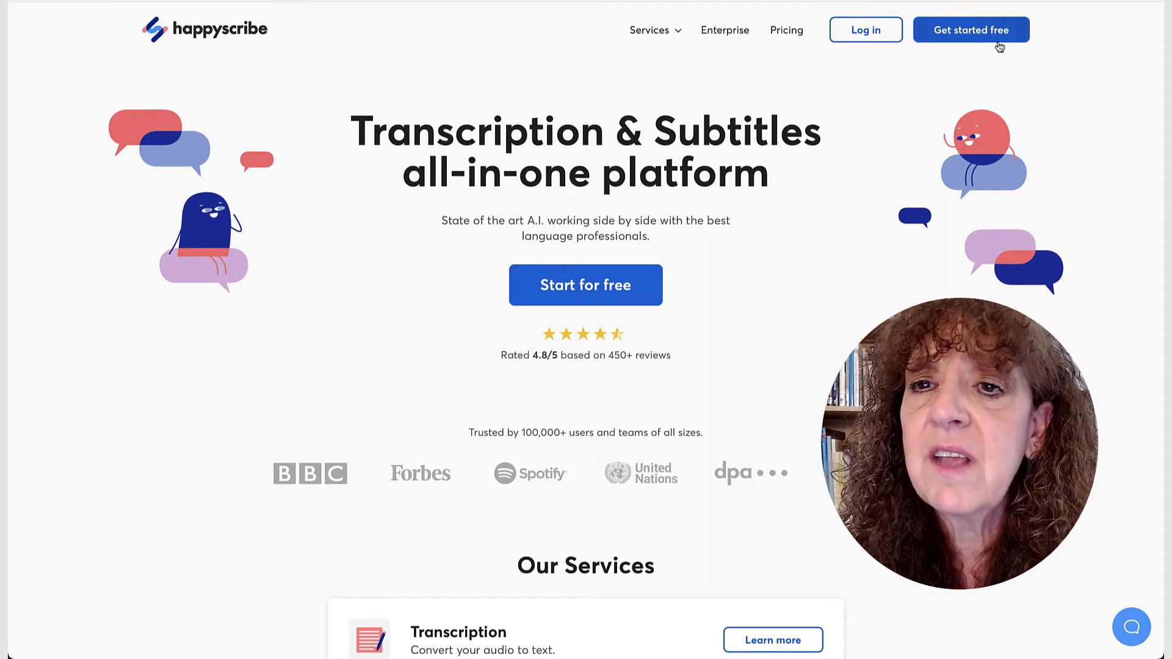
# Start signing up for a free Happy Scribe account from the homepage
pyautogui.click(972, 29)
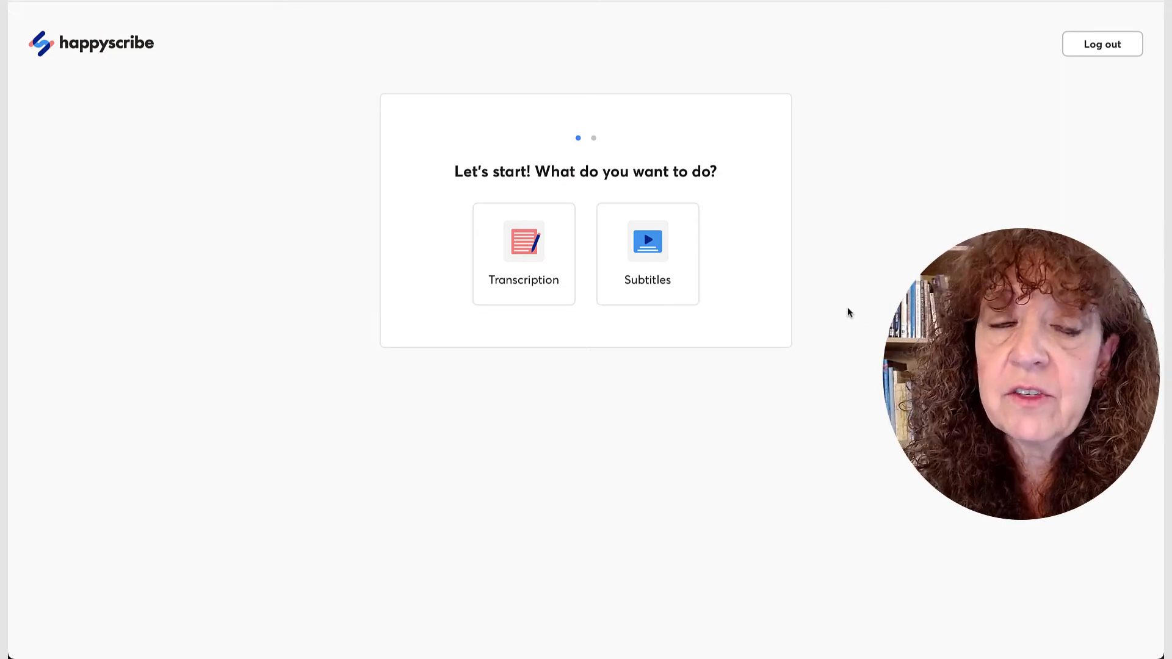
# Choose Subtitles and upload gw-li-cs.MOV from My Desktop
pyautogui.click(647, 253)
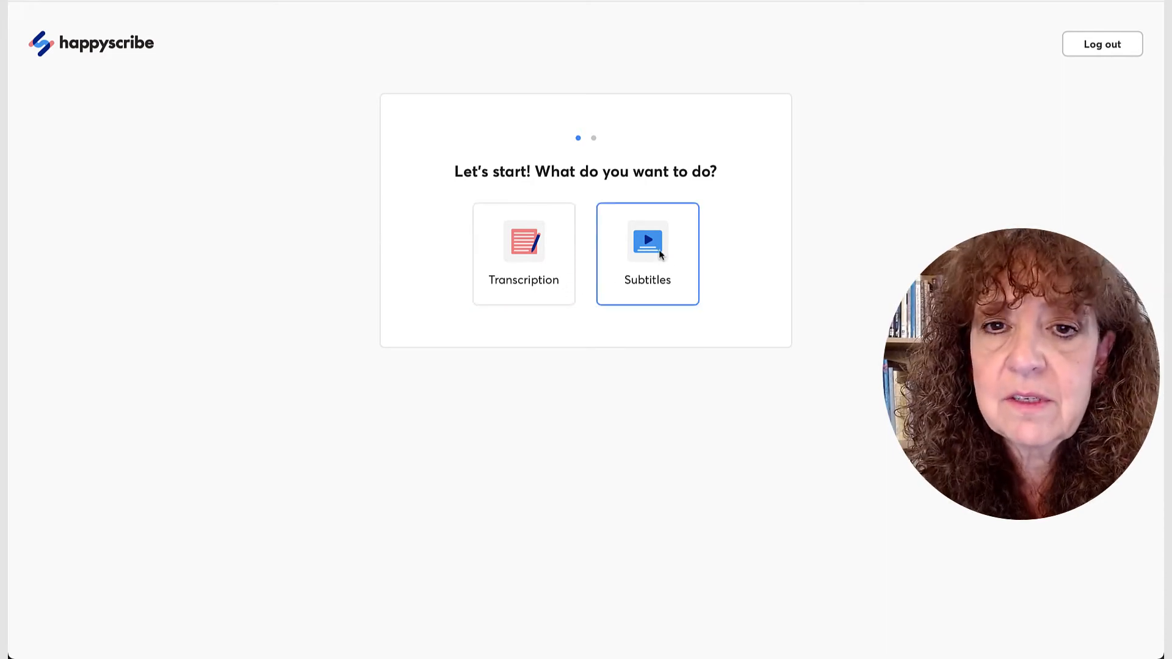
pyautogui.click(647, 252)
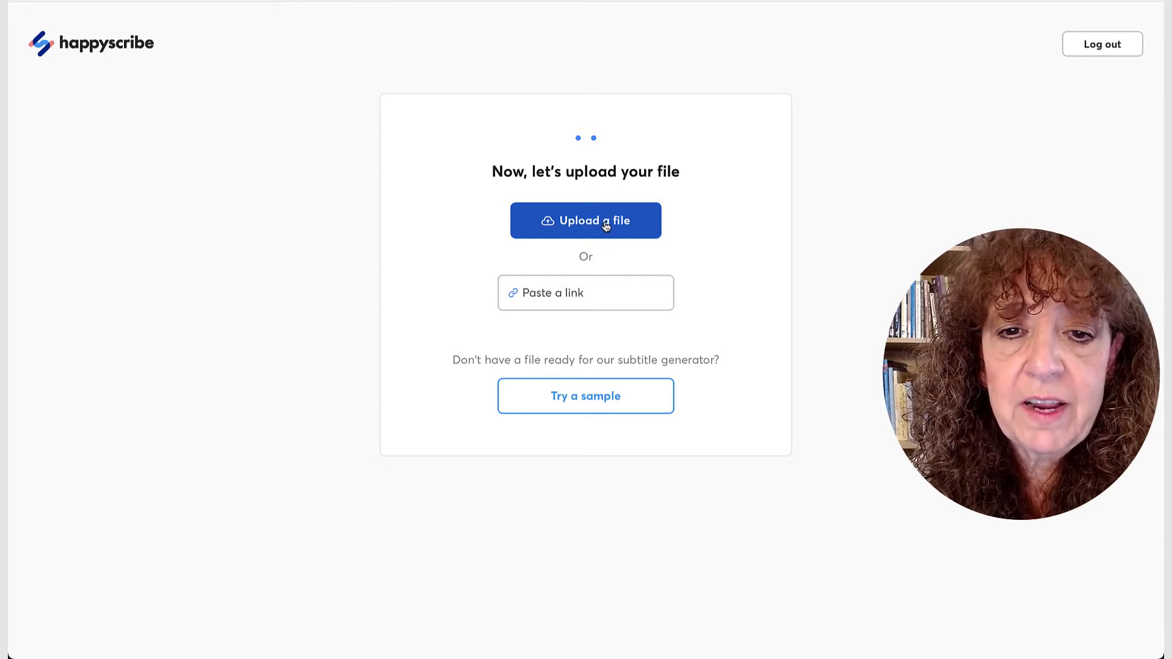
pyautogui.click(585, 220)
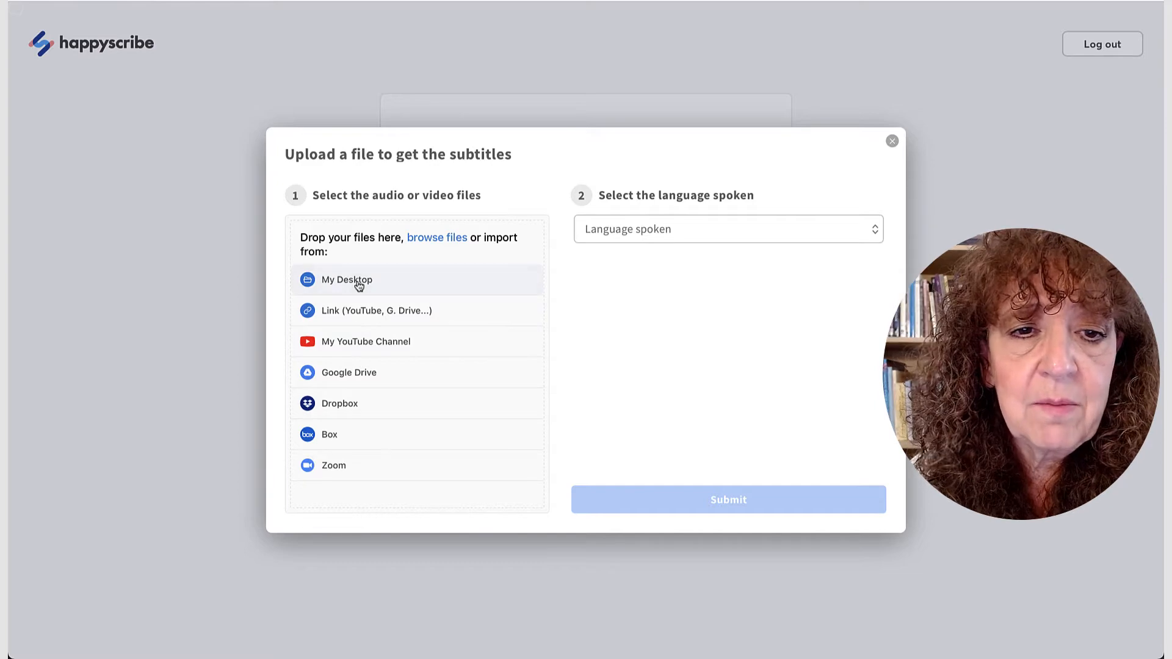
pyautogui.click(346, 280)
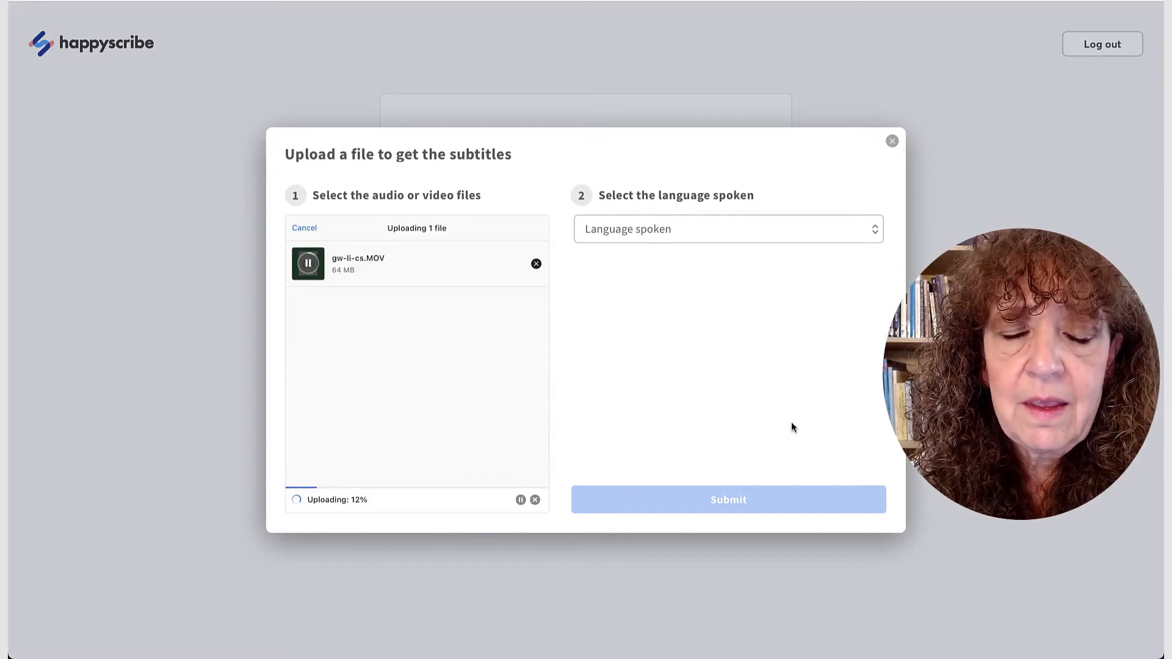
# Set the spoken language to English (United States) from Top languages
pyautogui.click(725, 229)
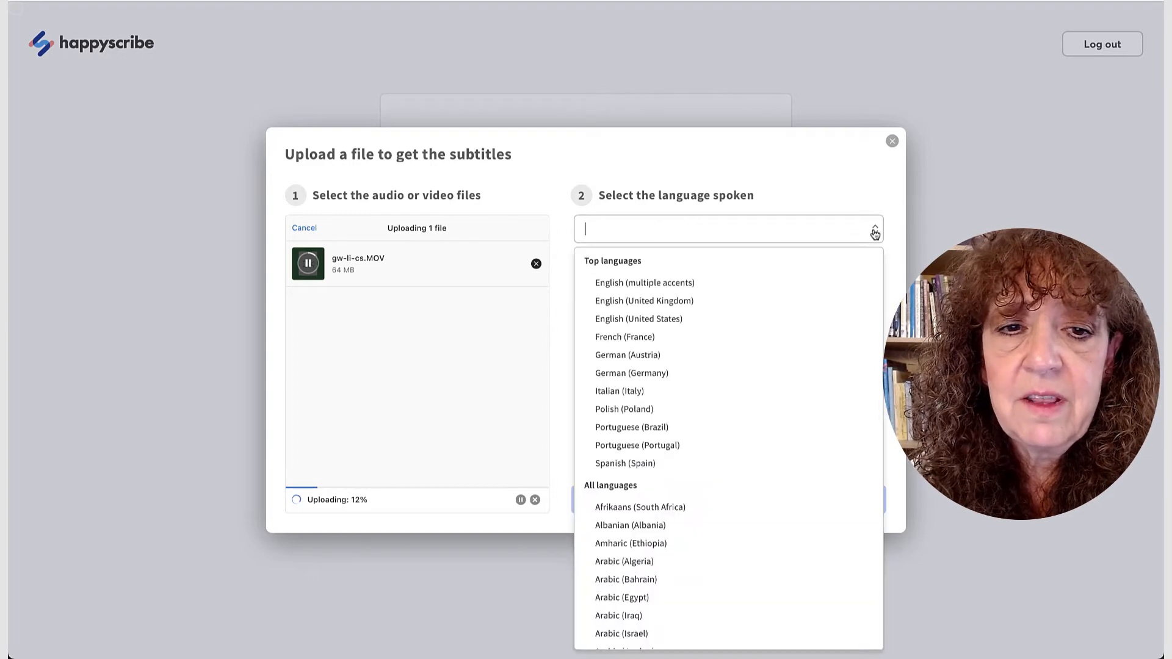
pyautogui.moveTo(785, 300)
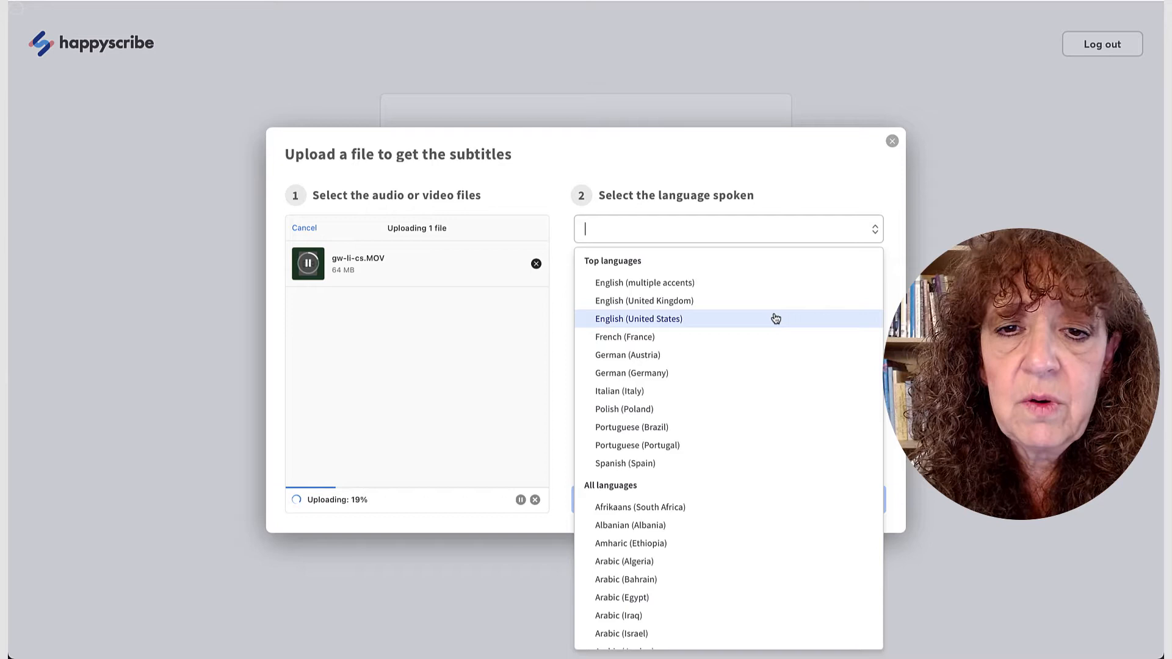
pyautogui.scroll(-3)
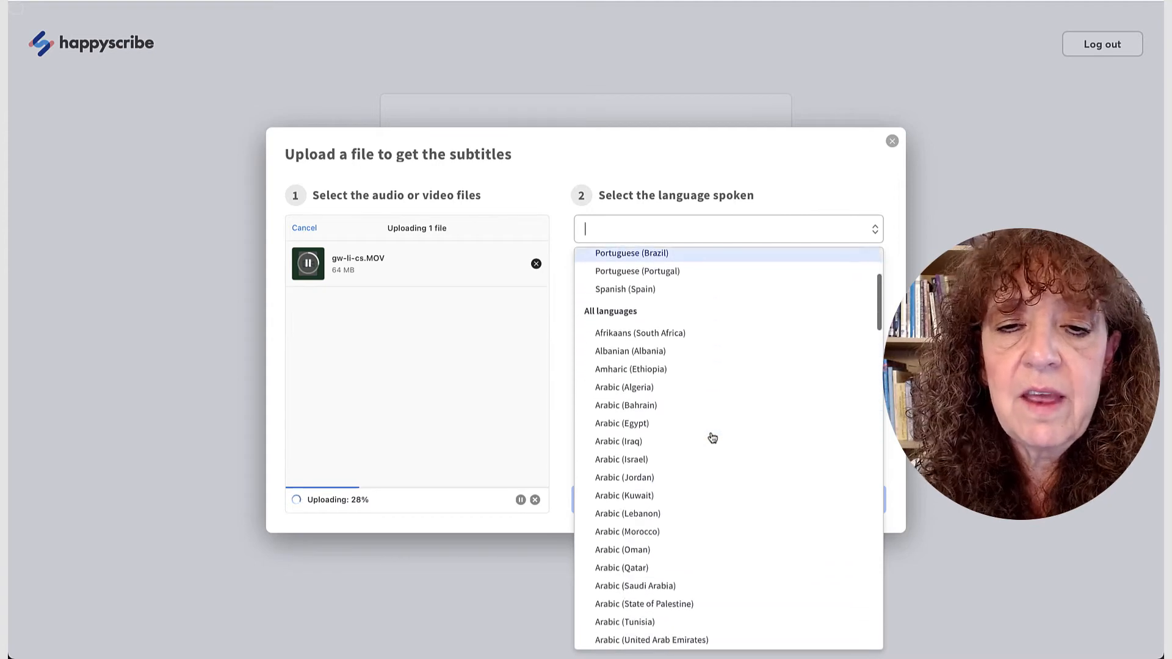
pyautogui.scroll(-3)
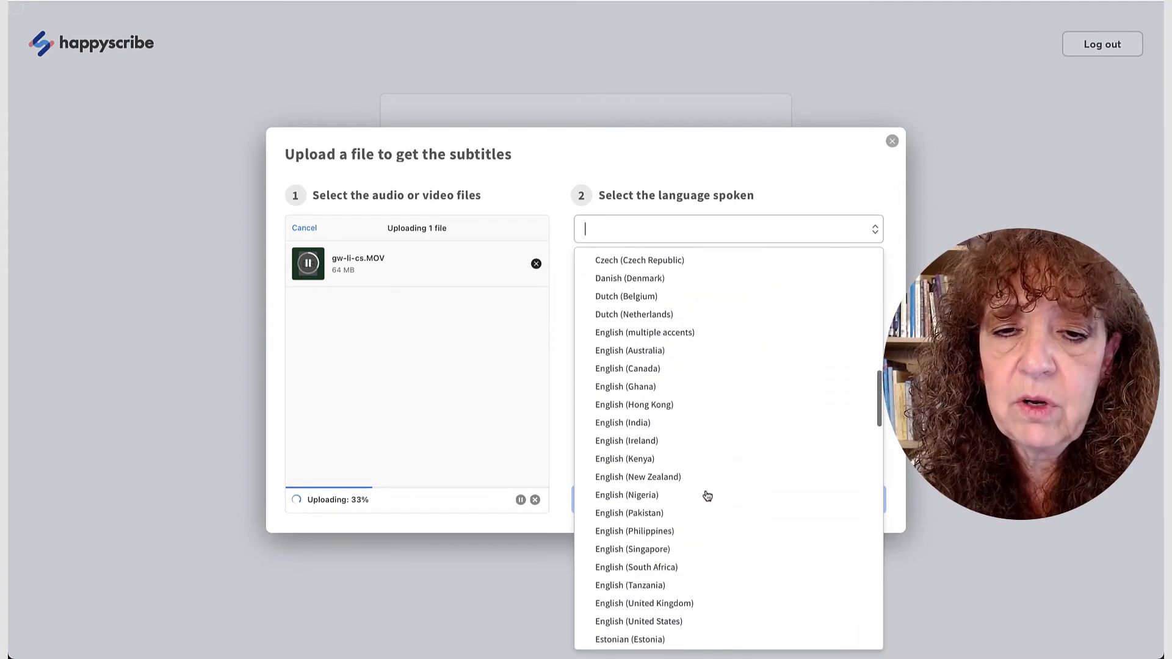
pyautogui.scroll(-3)
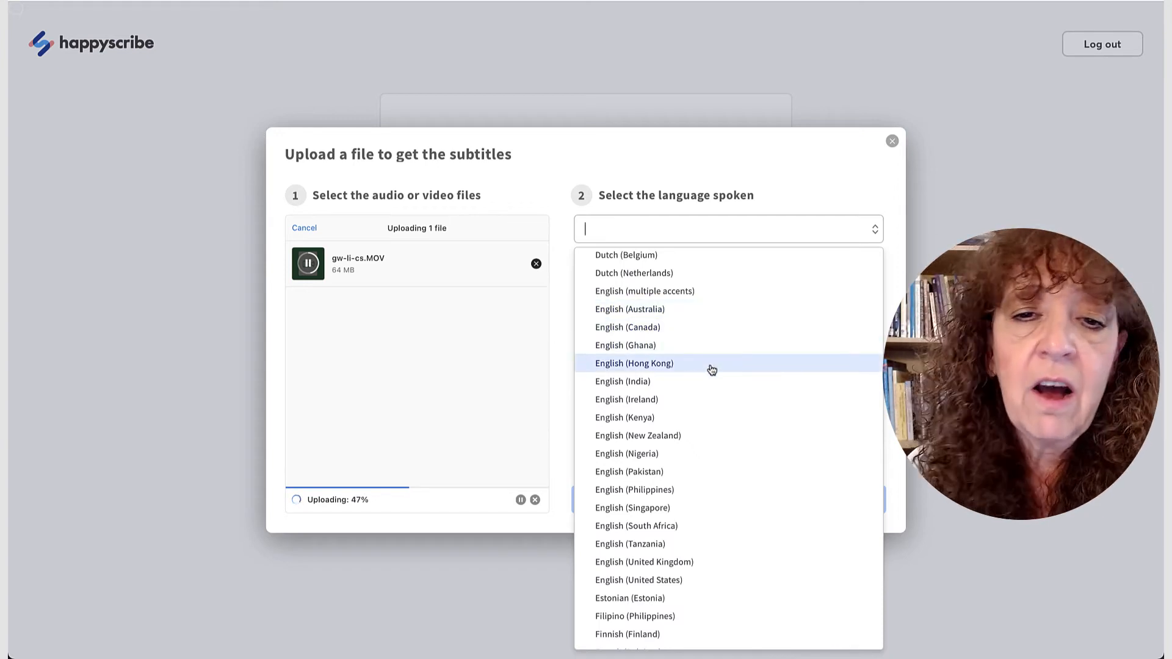
pyautogui.scroll(-3)
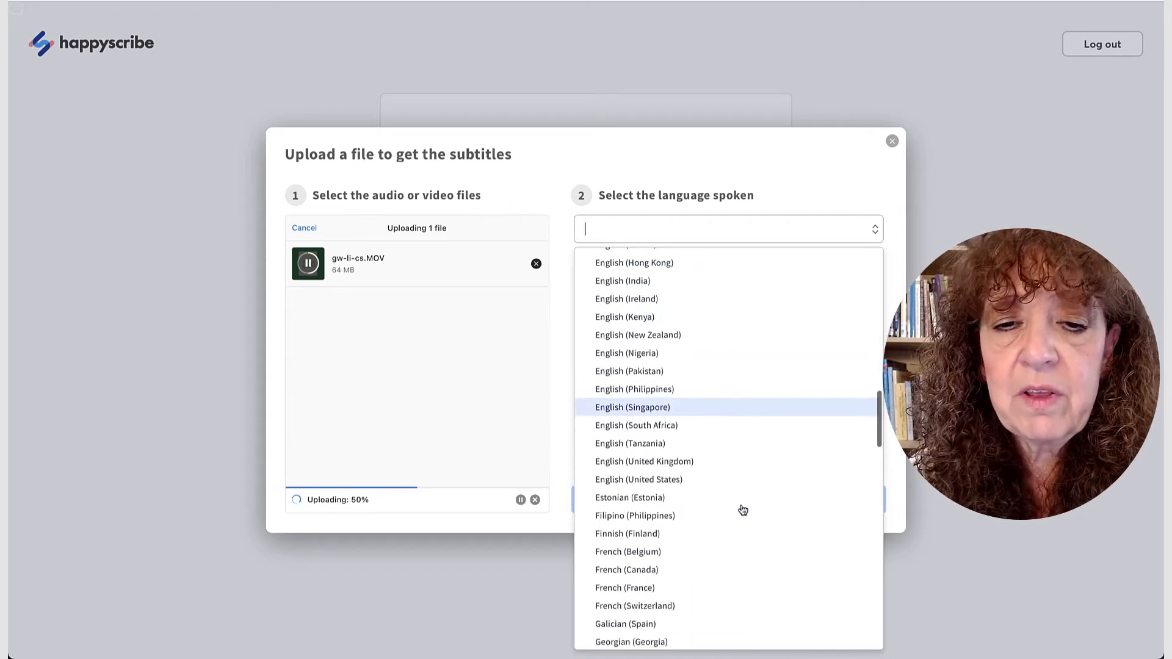
pyautogui.scroll(-3)
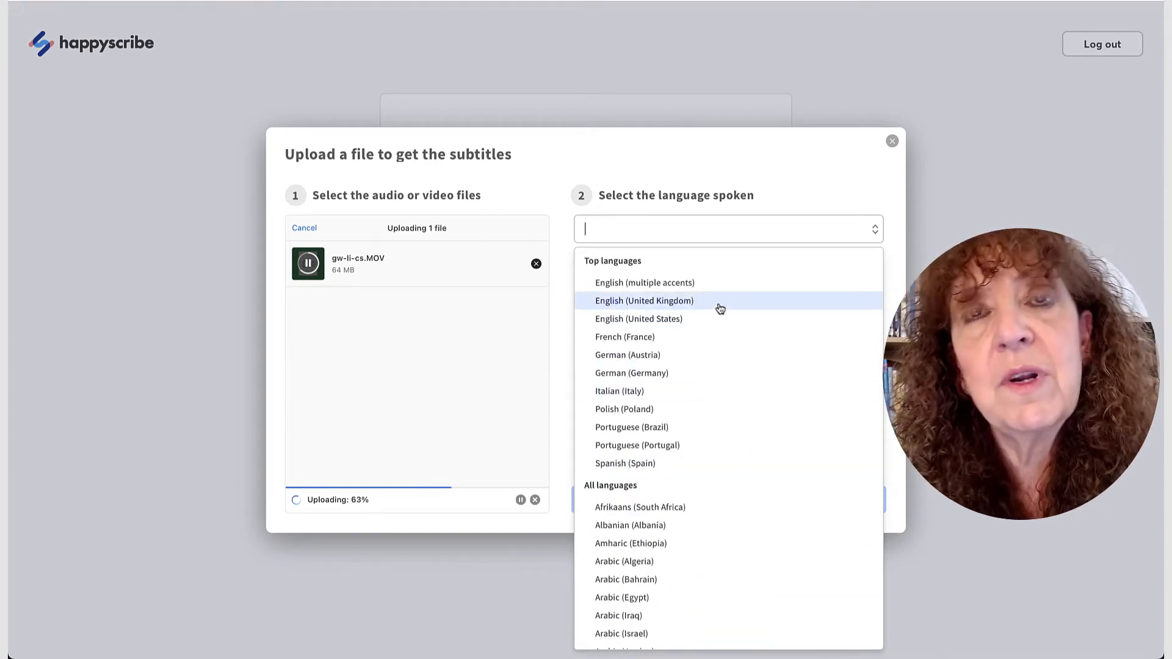
pyautogui.moveTo(638, 318)
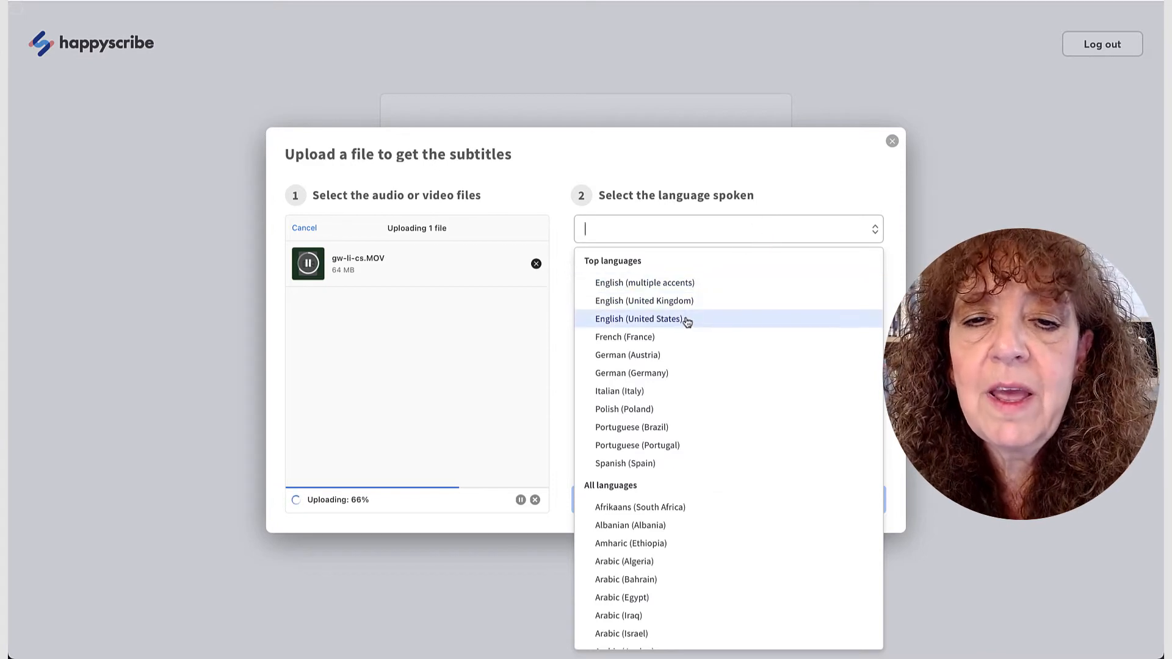
pyautogui.click(639, 318)
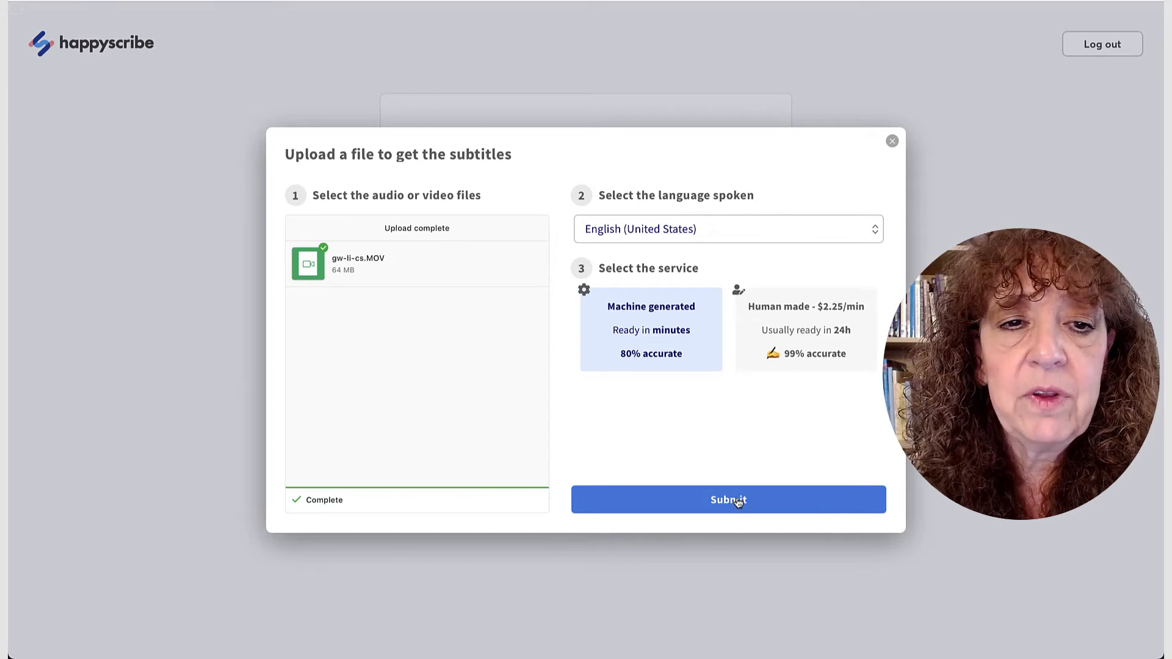
# Submit for machine-generated subtitles and answer onboarding with Marketing/Communication and Just me
pyautogui.click(727, 500)
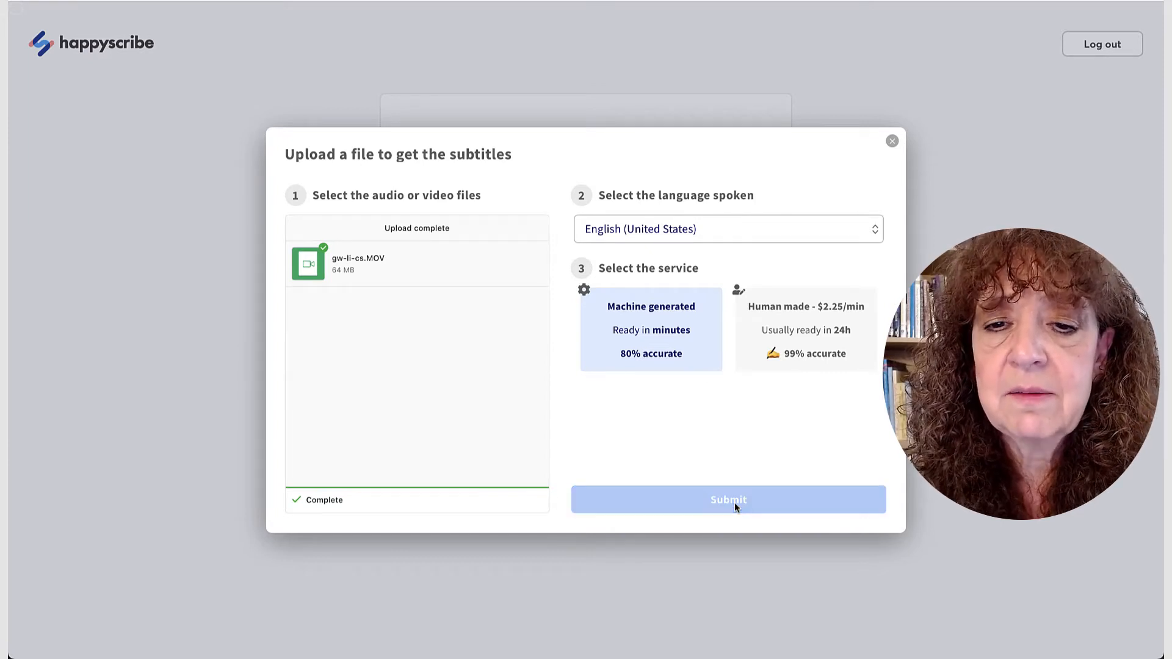
pyautogui.click(727, 500)
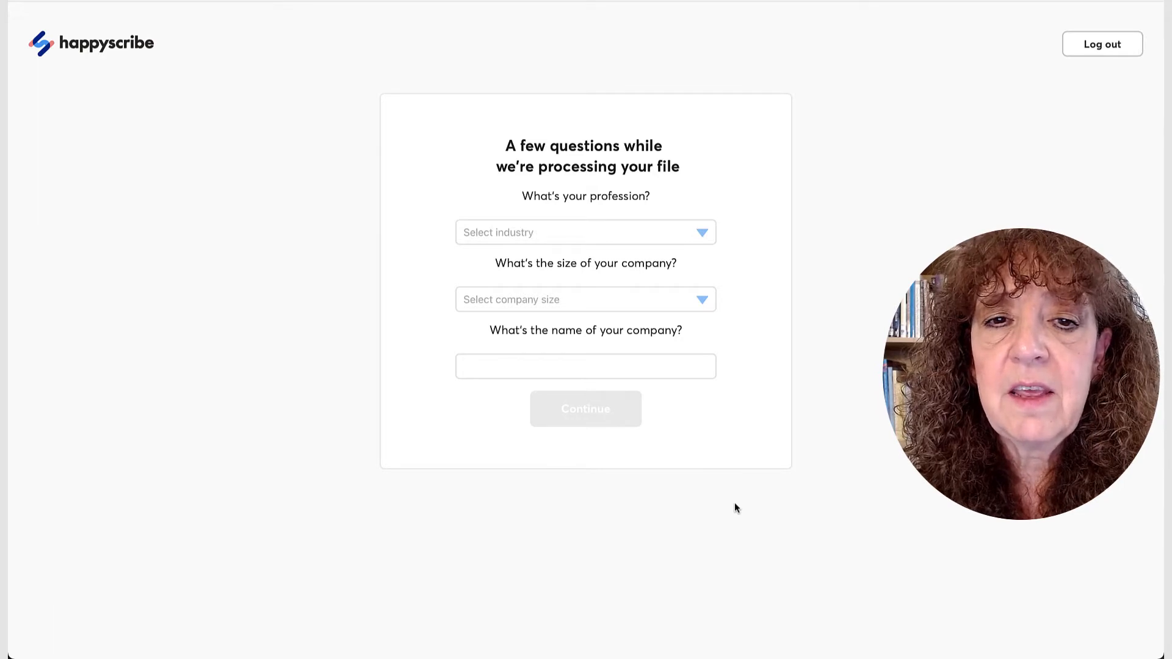
pyautogui.click(586, 232)
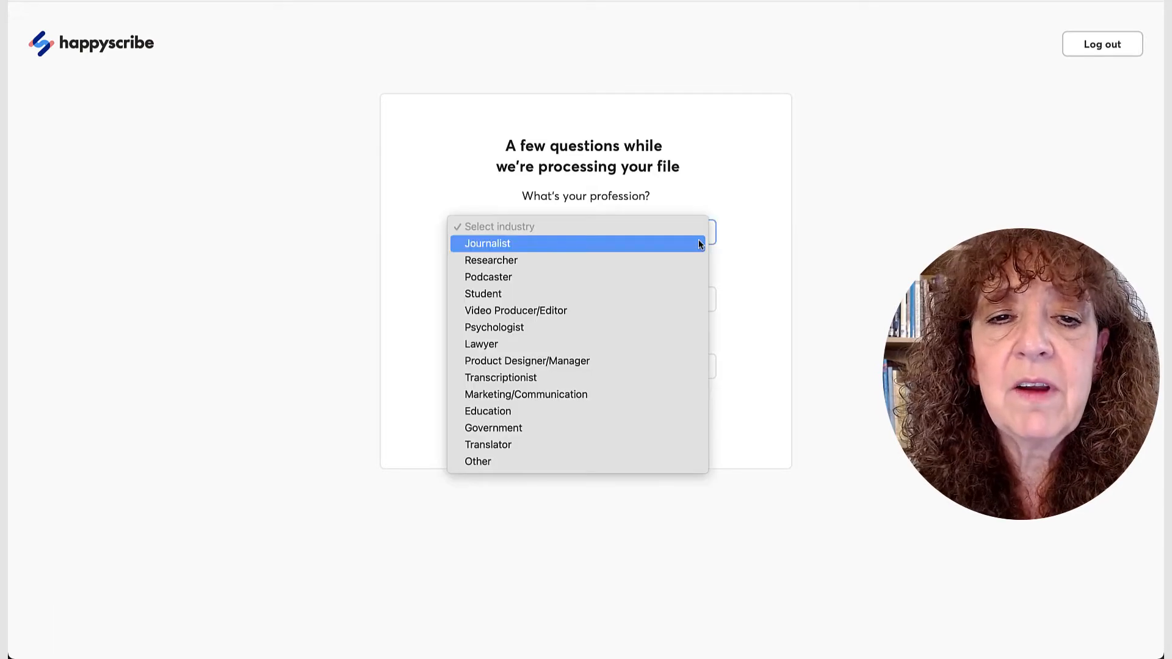
pyautogui.click(526, 394)
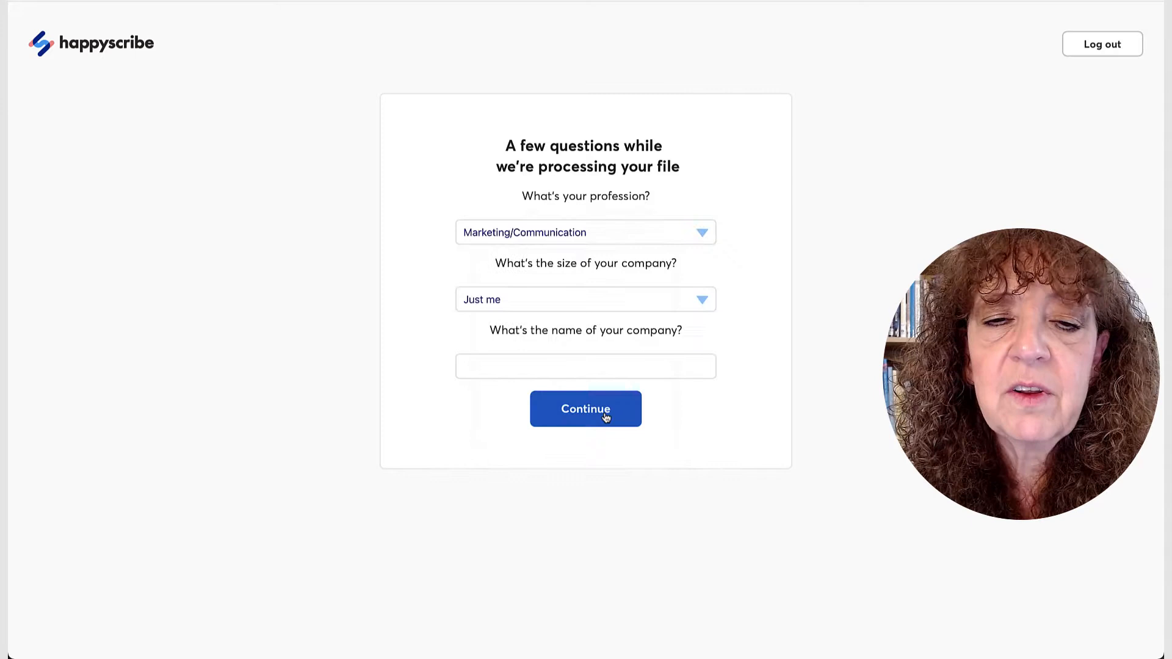
pyautogui.click(586, 409)
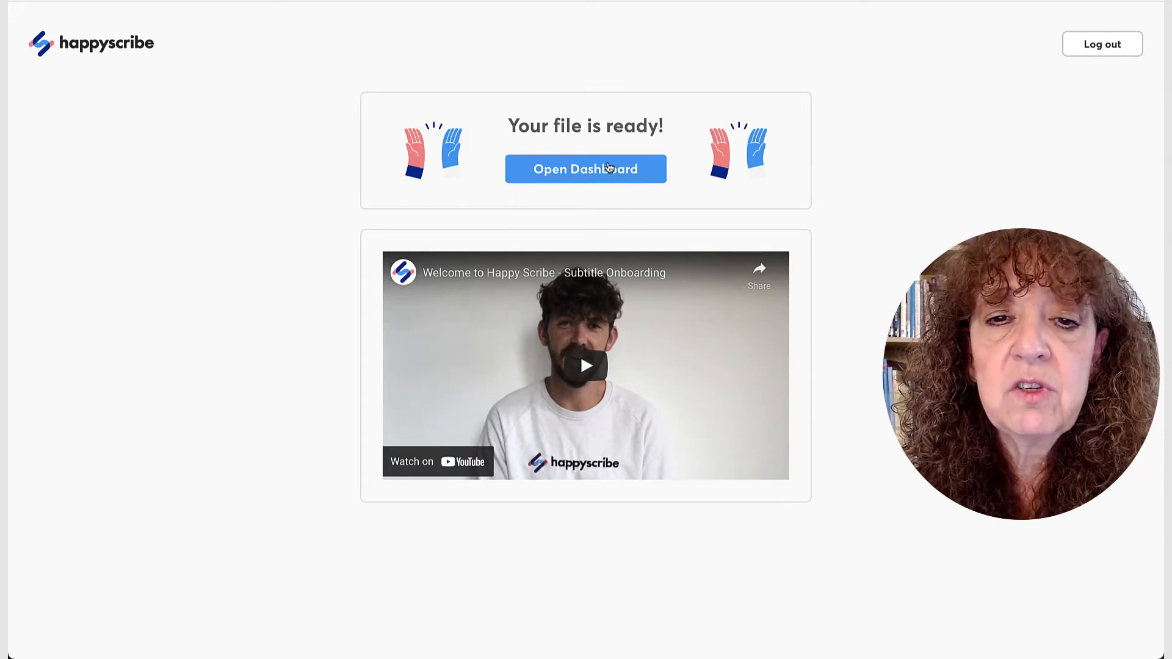
pyautogui.moveTo(613, 172)
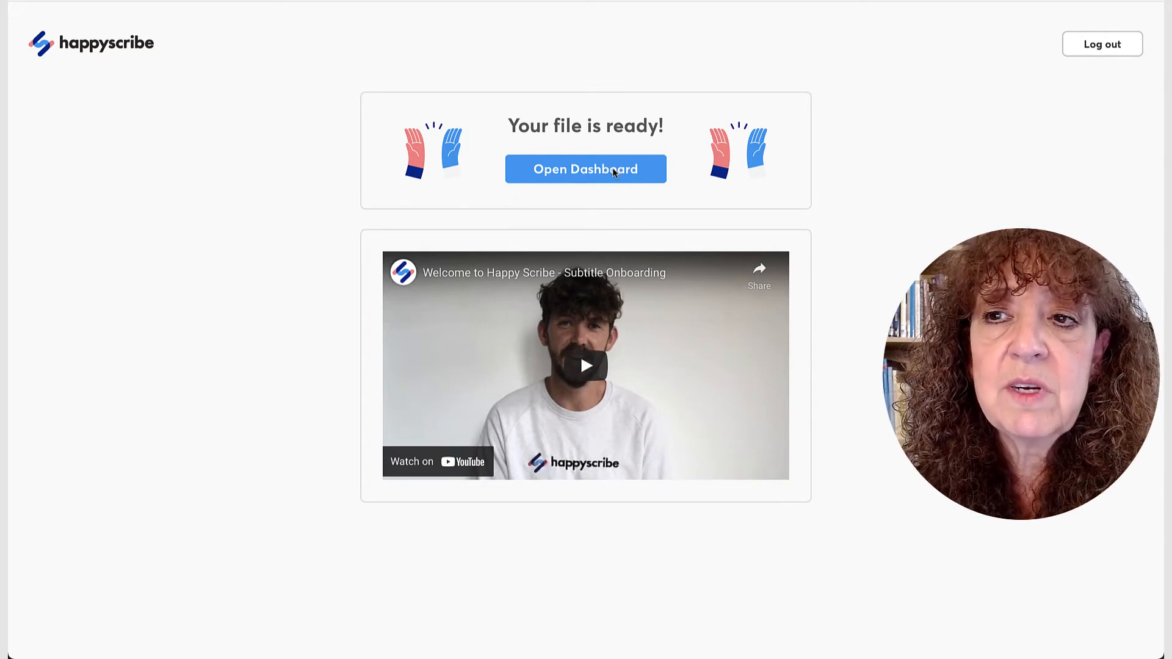
# Open the subtitle editor for gw-li-cs.MOV from the dashboard
pyautogui.click(586, 168)
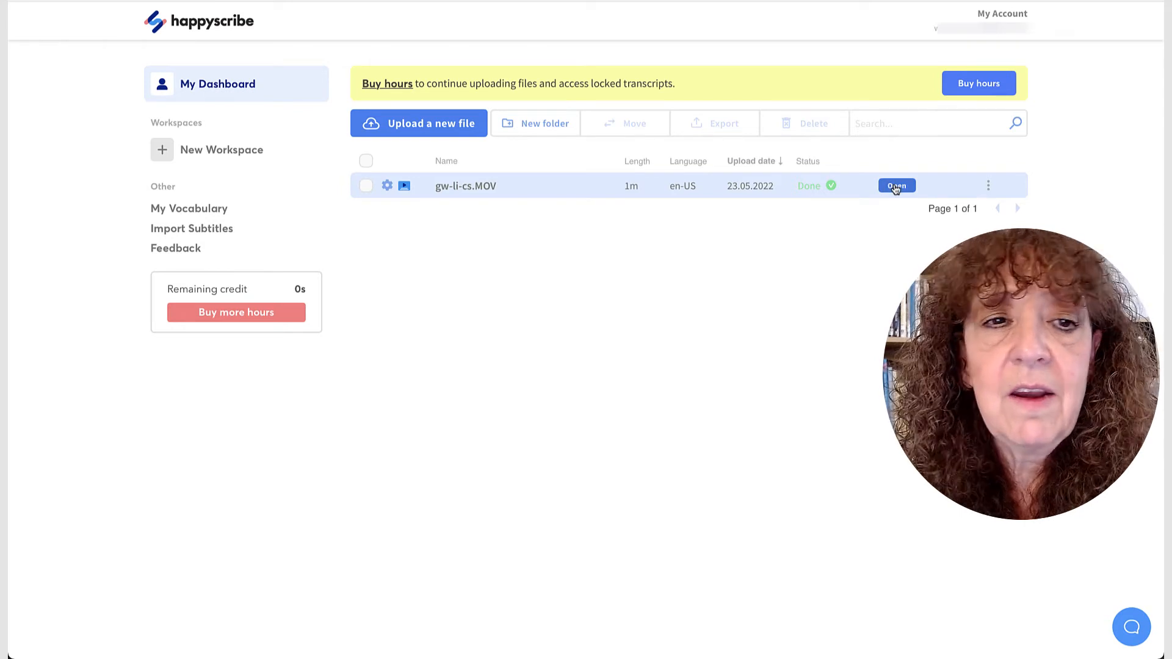
pyautogui.click(895, 186)
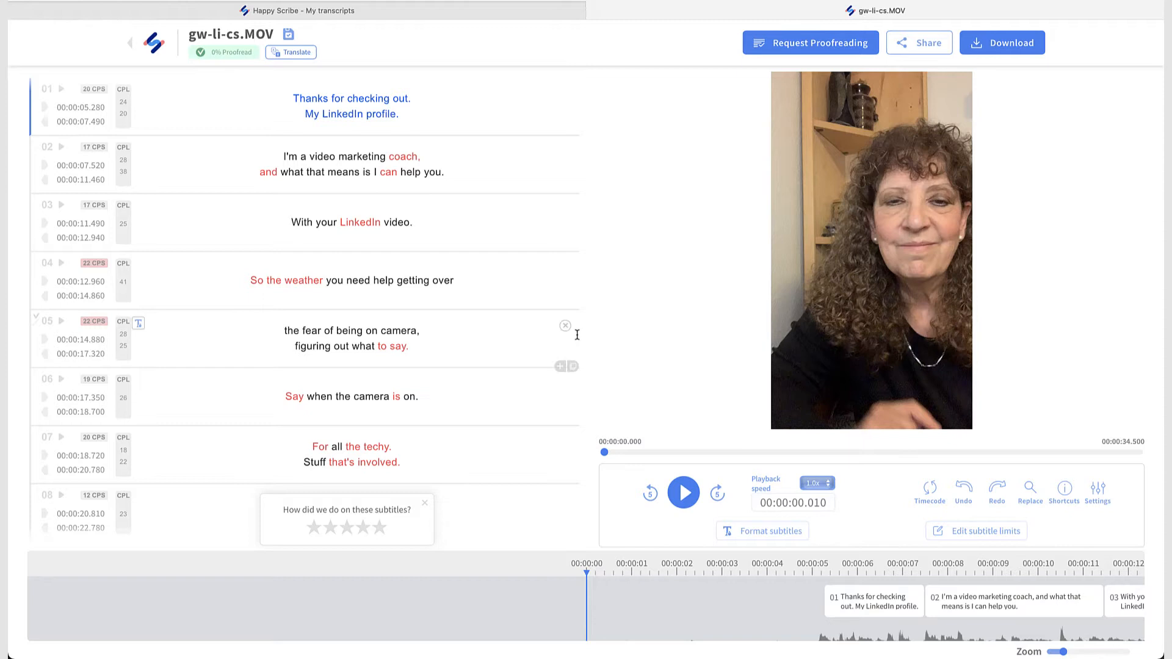
# Correct 'weather' to 'whether' in subtitle 04 and 'For' to 'Or' in subtitle 07
pyautogui.click(683, 492)
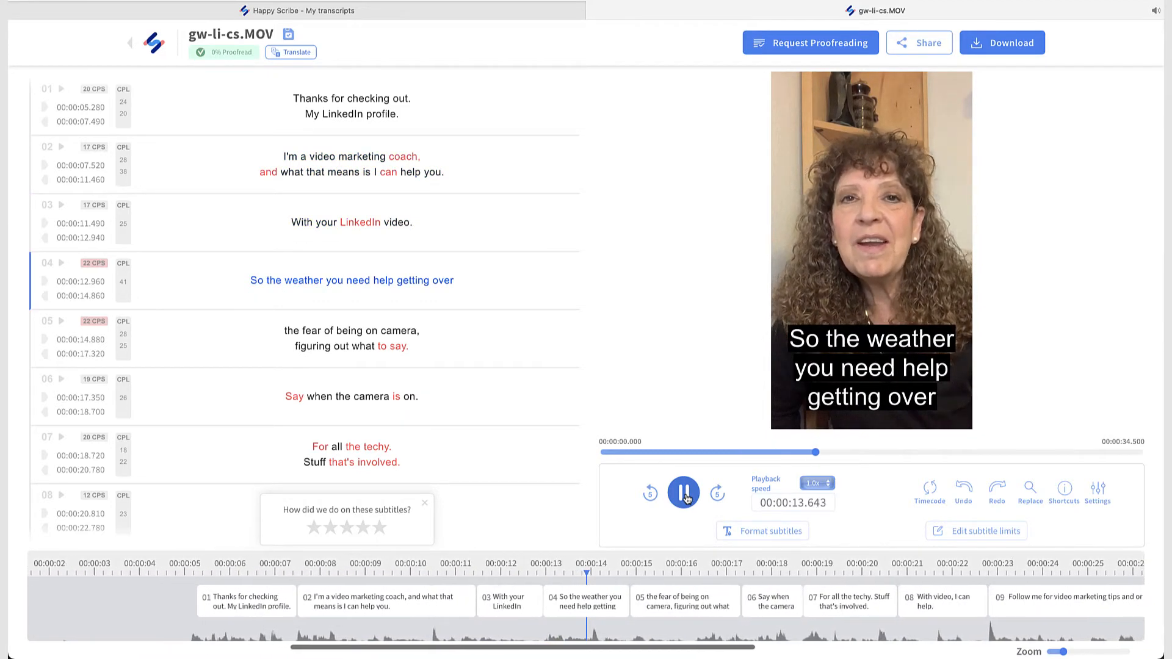
pyautogui.click(682, 493)
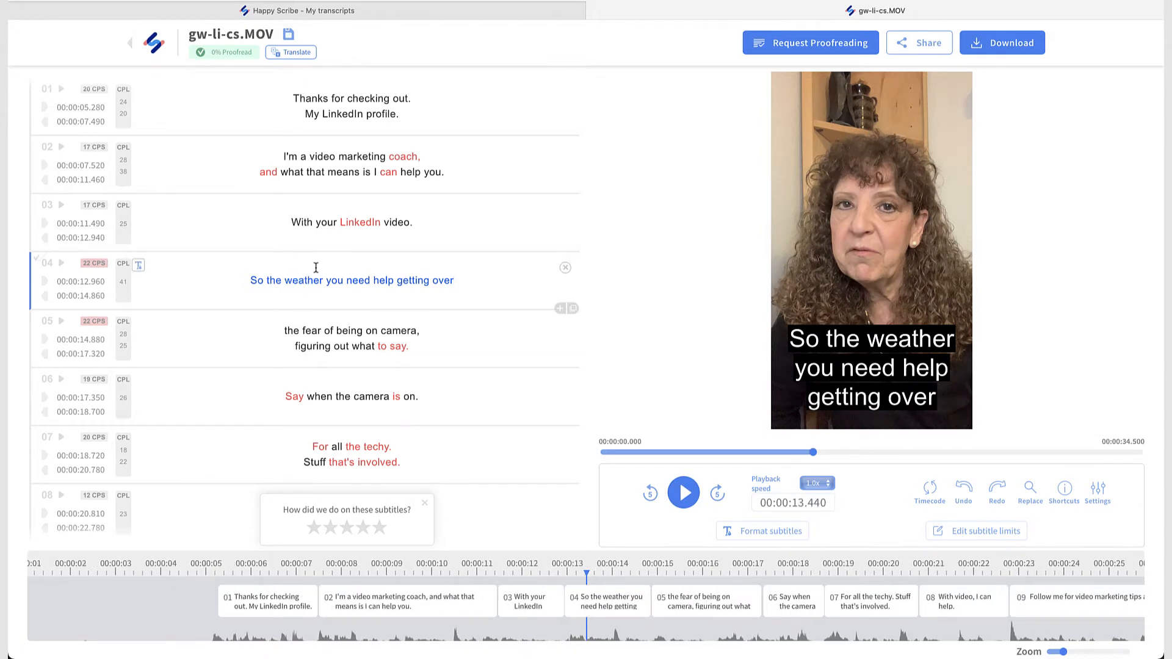
pyautogui.write('whether')
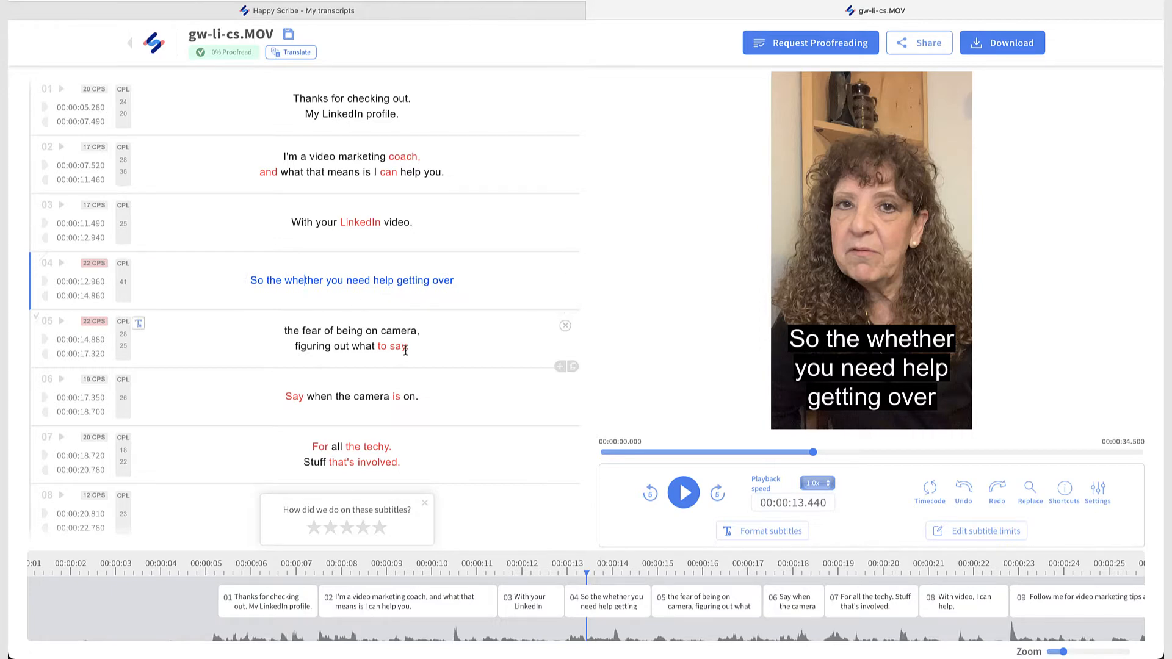
pyautogui.click(681, 492)
pyautogui.write('O')
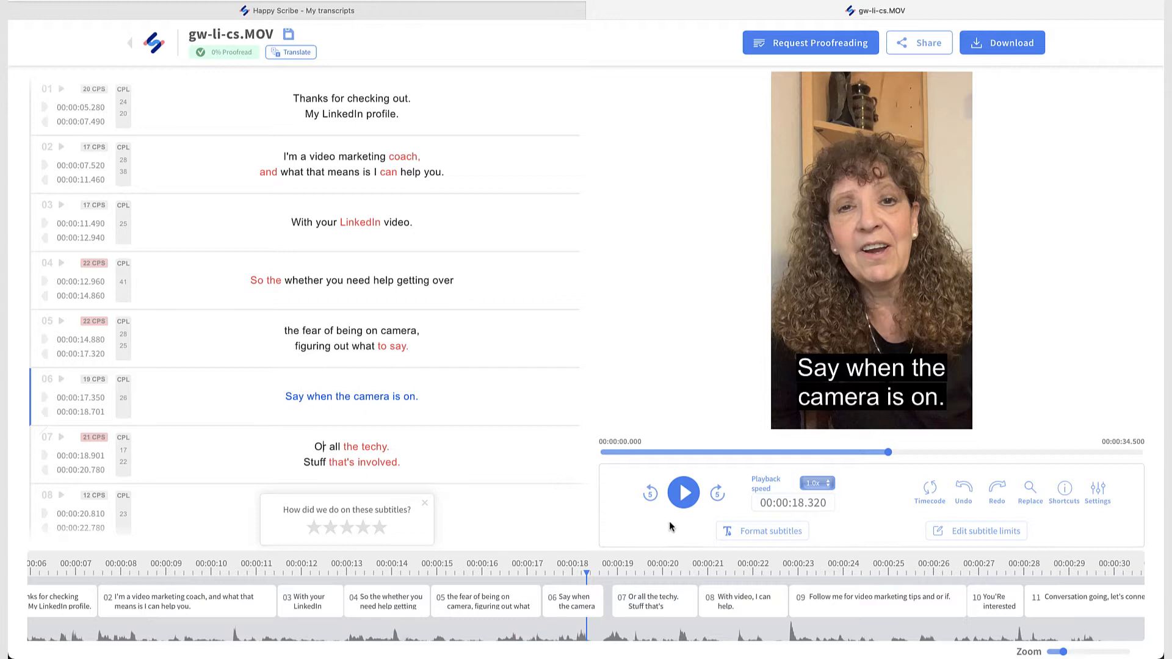
# Remove trailing periods from subtitles 07 and 10 and lowercase the starts of 08 and 11
pyautogui.click(352, 446)
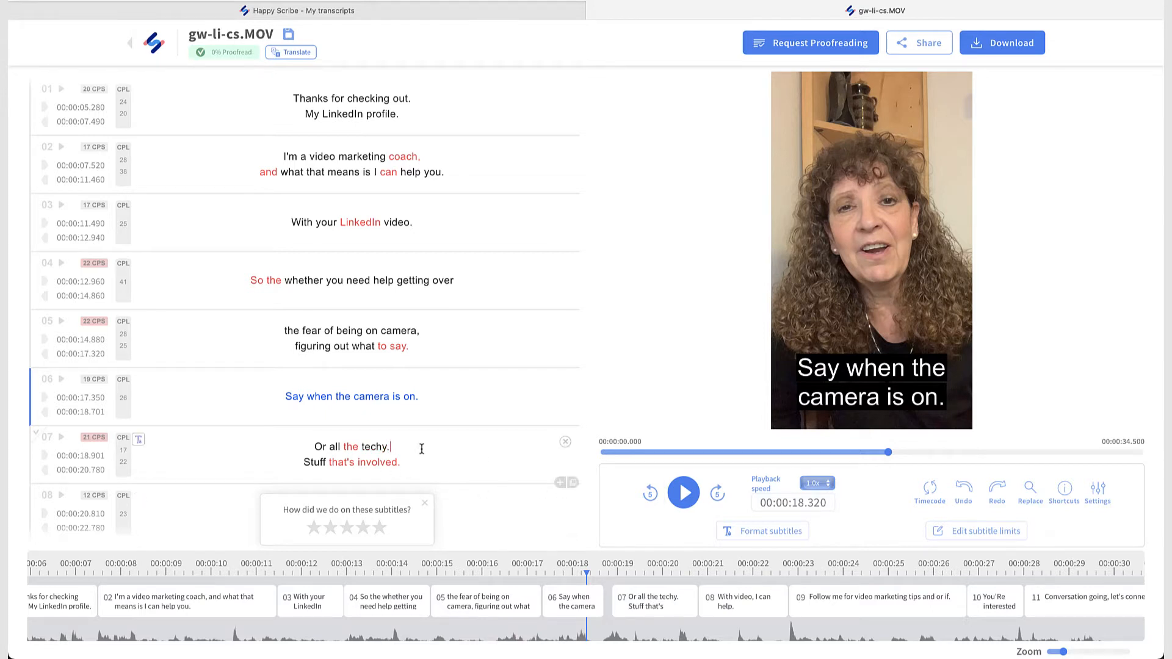
pyautogui.moveTo(682, 492)
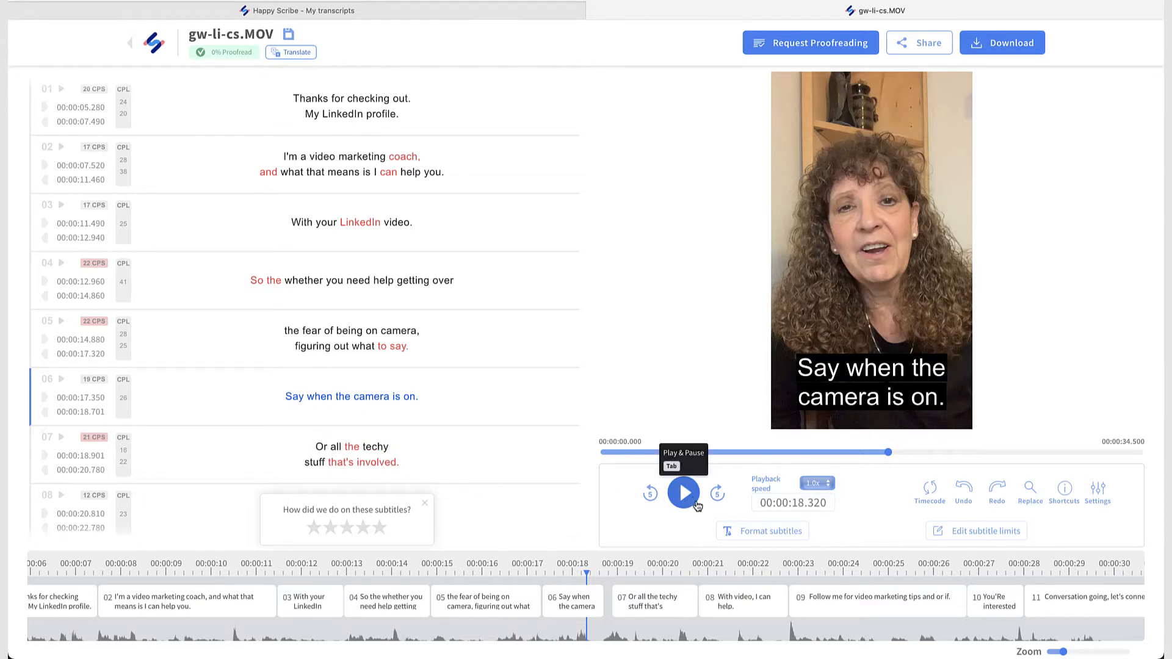
pyautogui.click(682, 493)
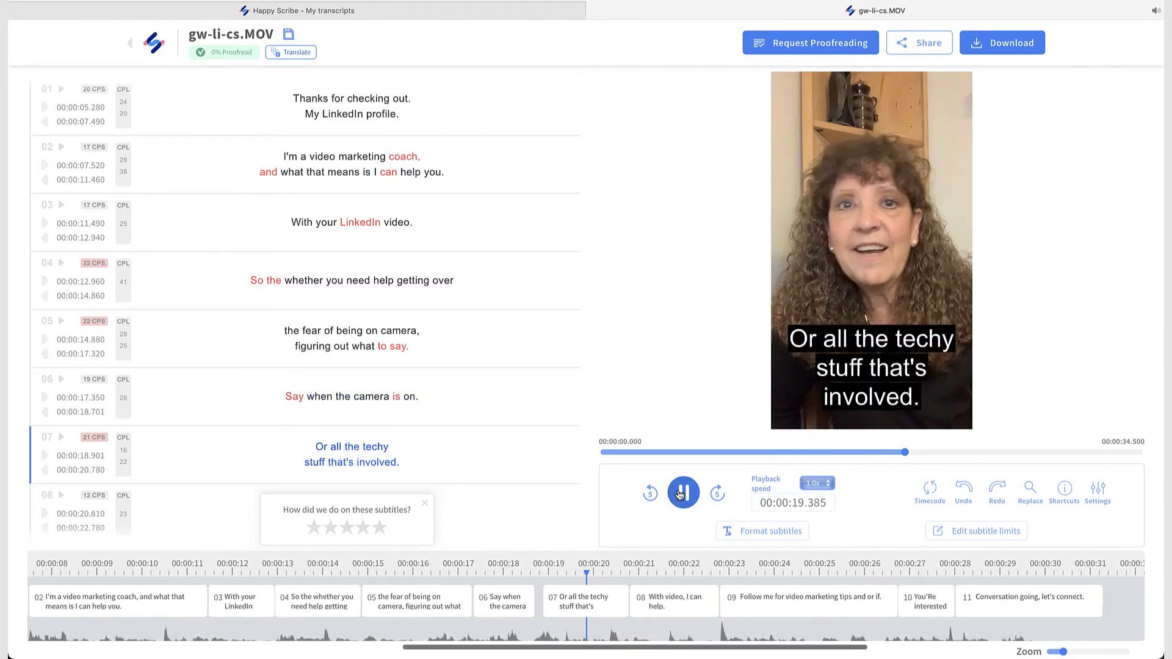
pyautogui.click(681, 492)
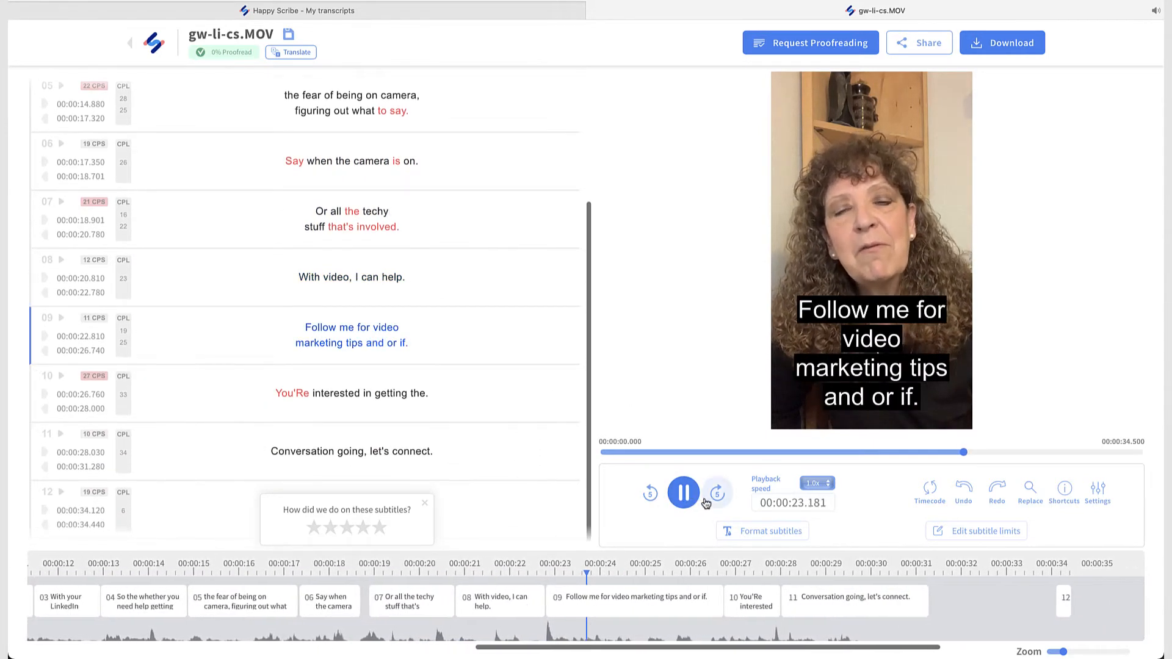
pyautogui.click(682, 492)
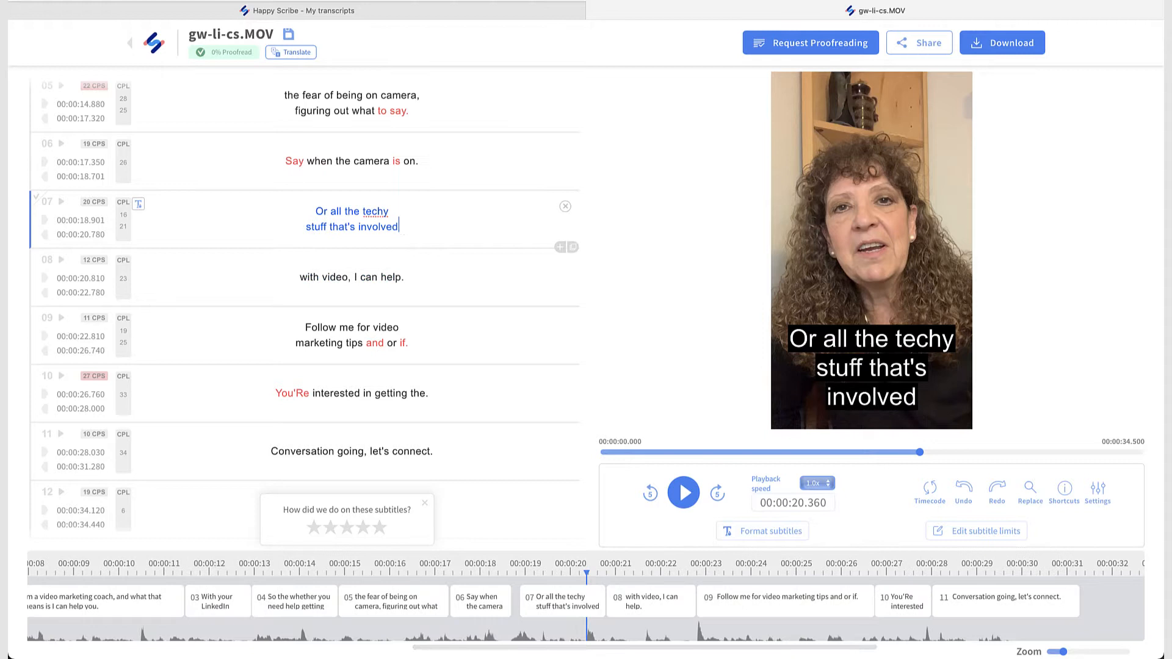
pyautogui.click(682, 492)
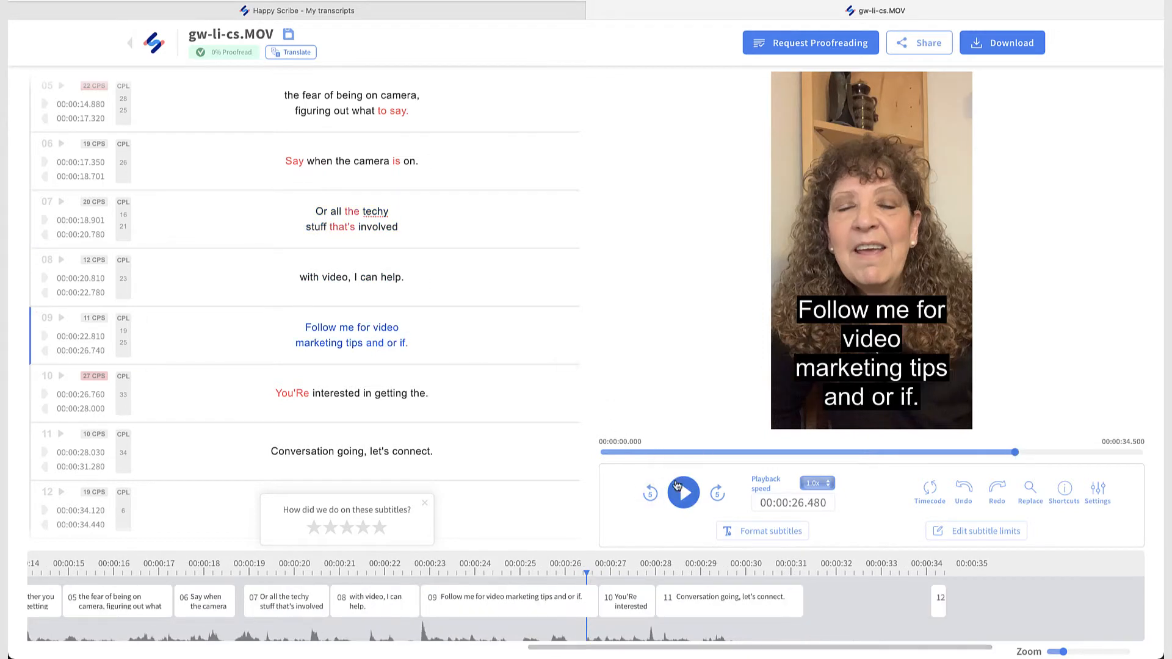
pyautogui.click(682, 491)
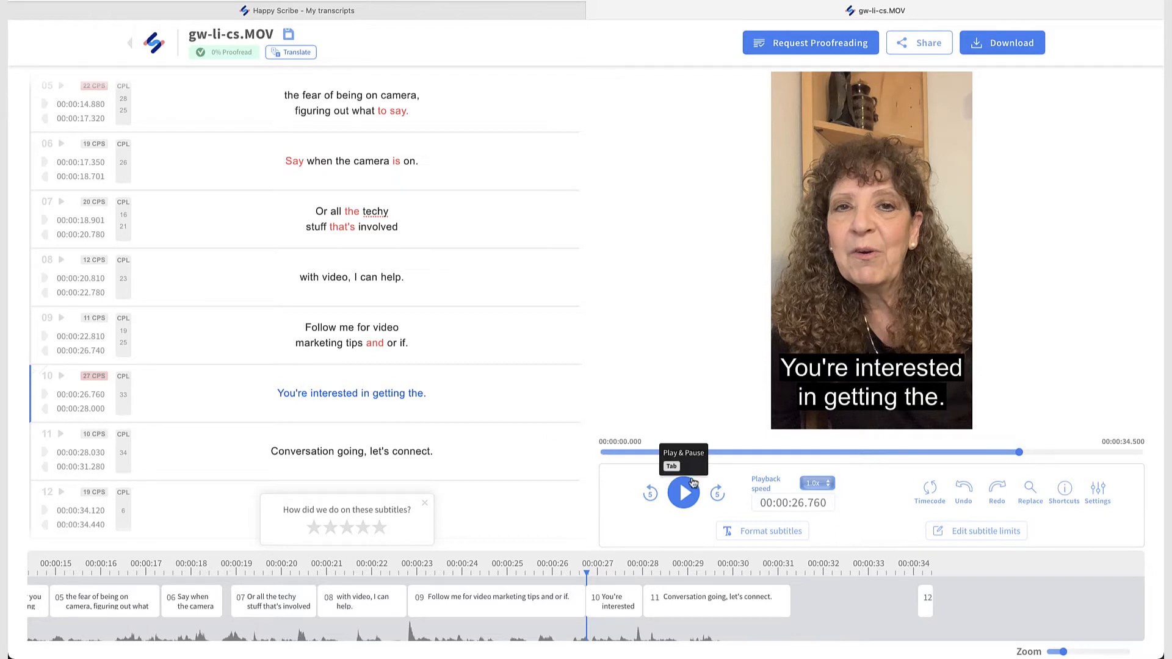
pyautogui.click(682, 492)
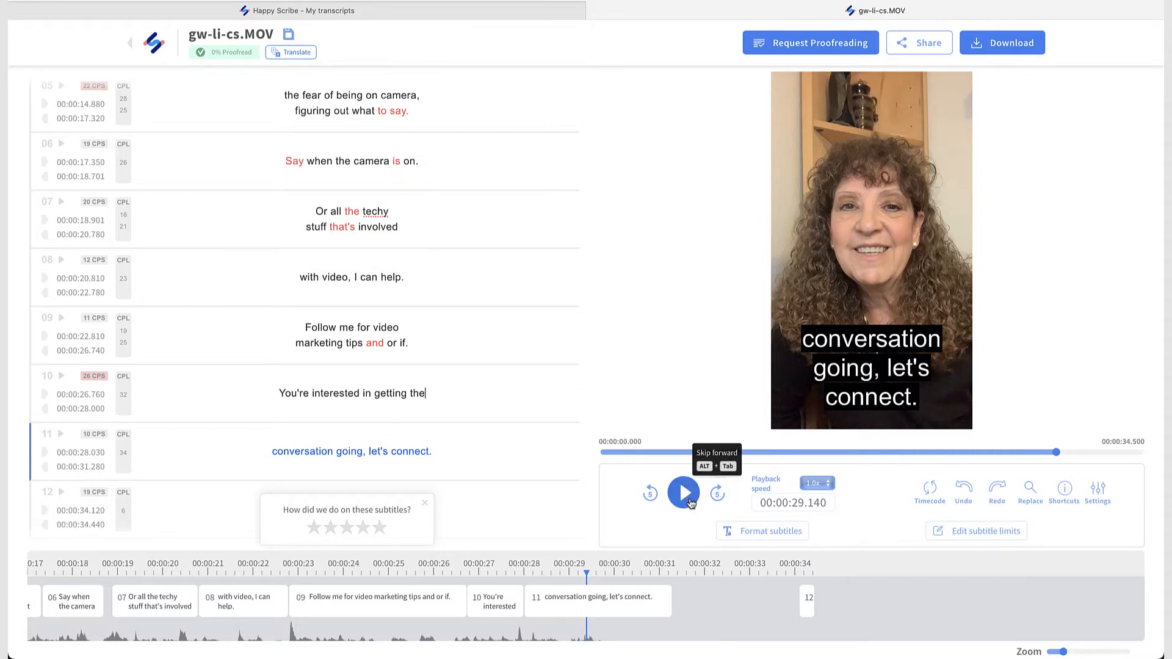
pyautogui.click(682, 492)
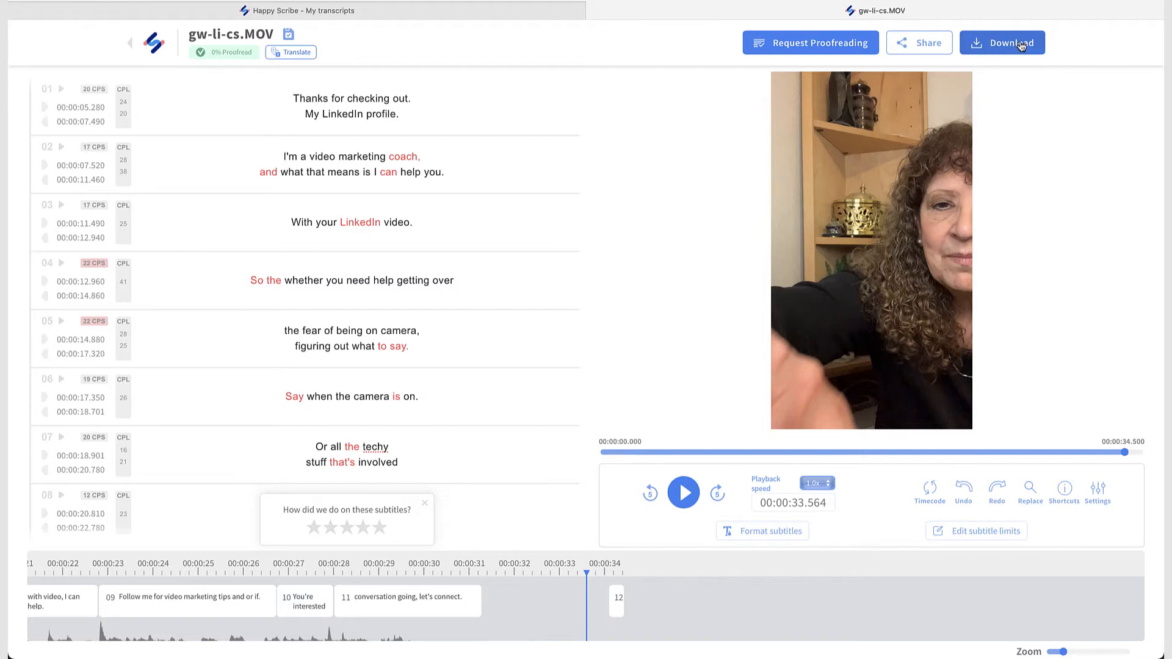
pyautogui.click(1011, 42)
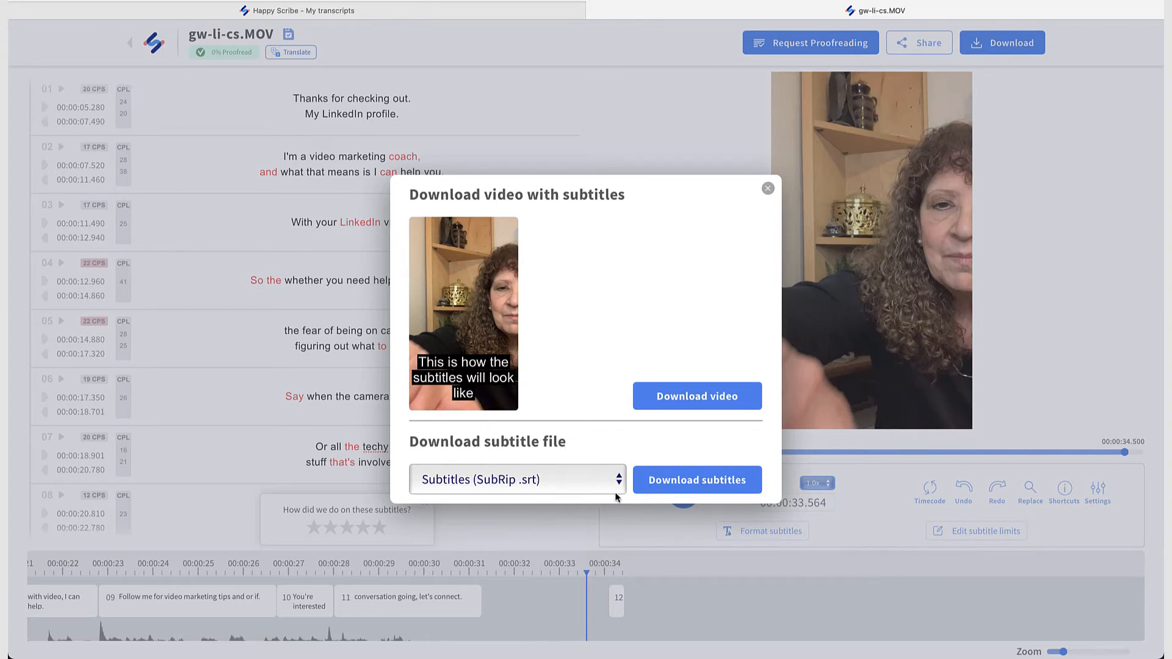
pyautogui.moveTo(593, 471)
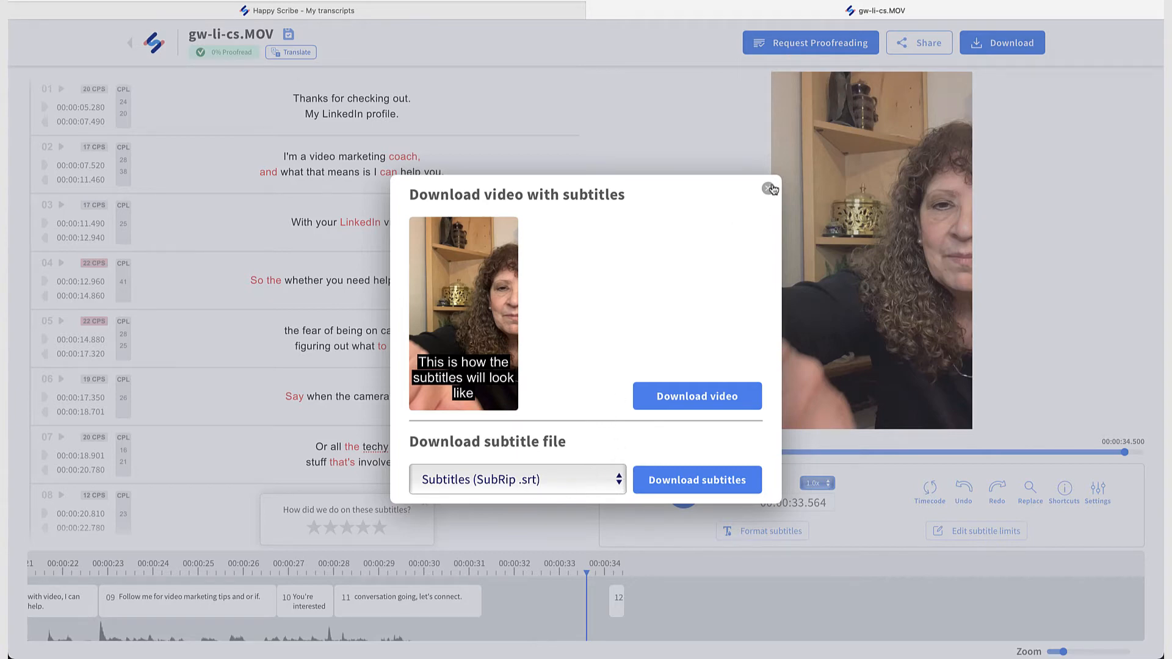
pyautogui.click(771, 187)
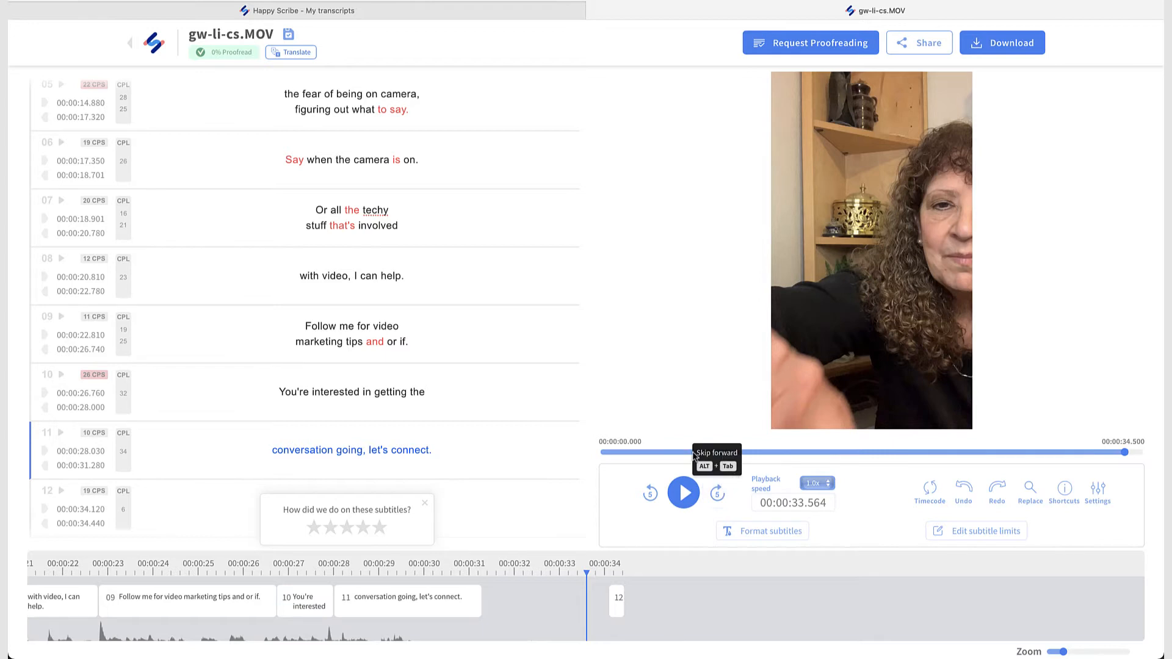
# Replay the preview from the start through subtitle 02, about 00:00:08.594
pyautogui.click(605, 452)
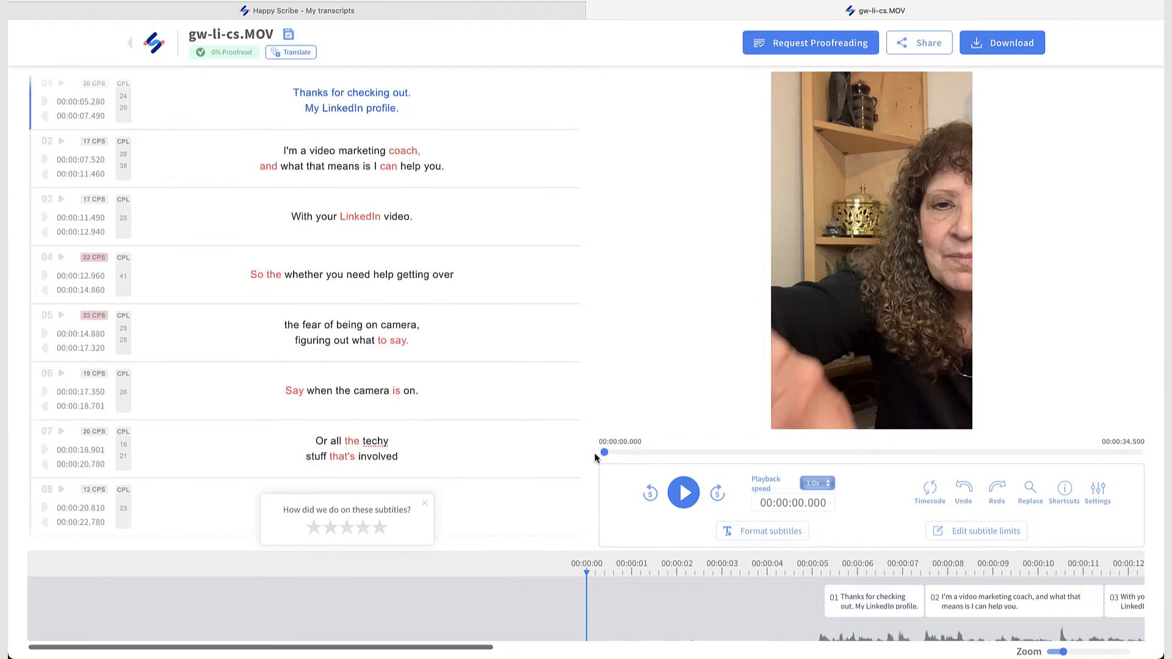
pyautogui.click(682, 493)
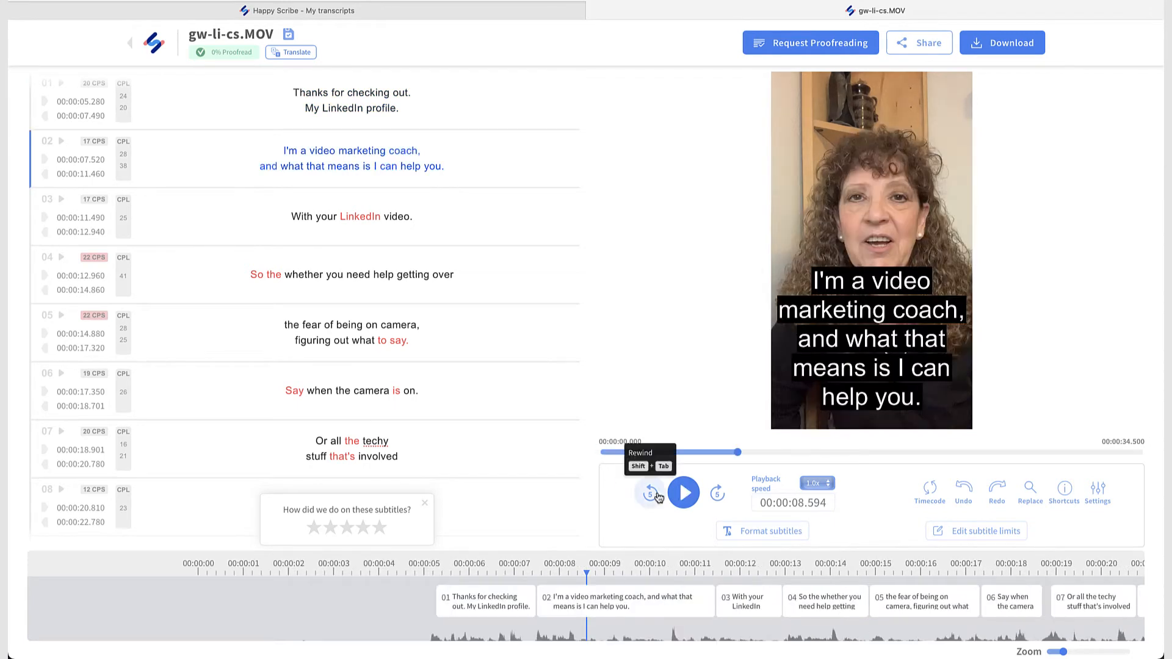
pyautogui.moveTo(813, 533)
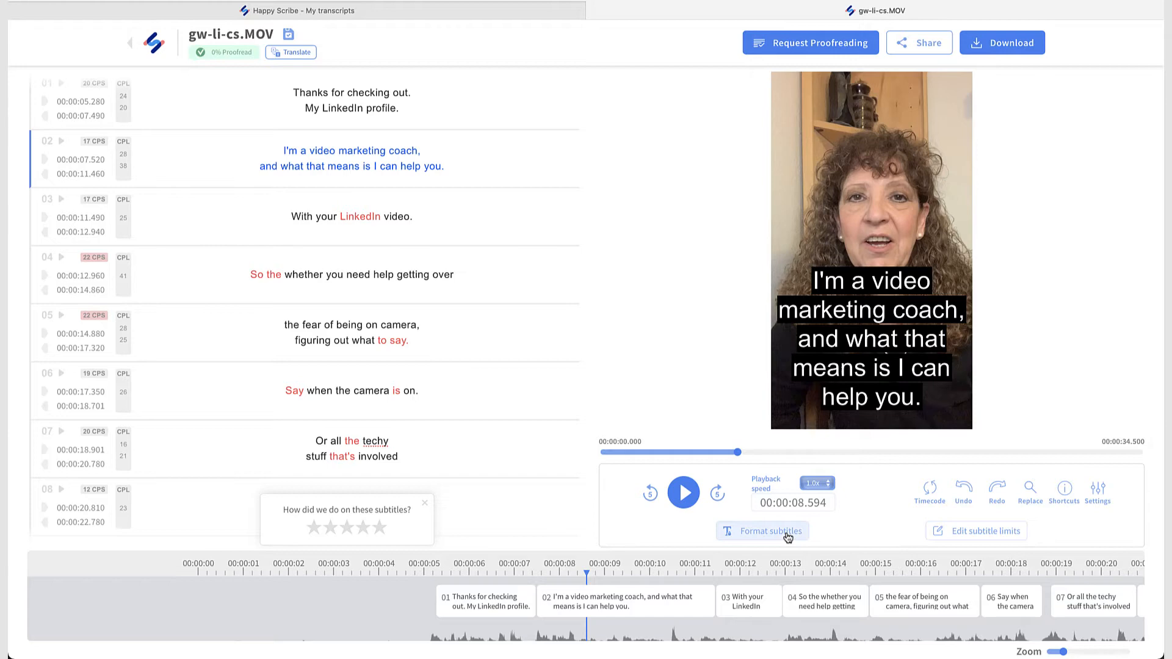
# Set the subtitle background colour to dark blue (#022494) in Format subtitles
pyautogui.click(762, 530)
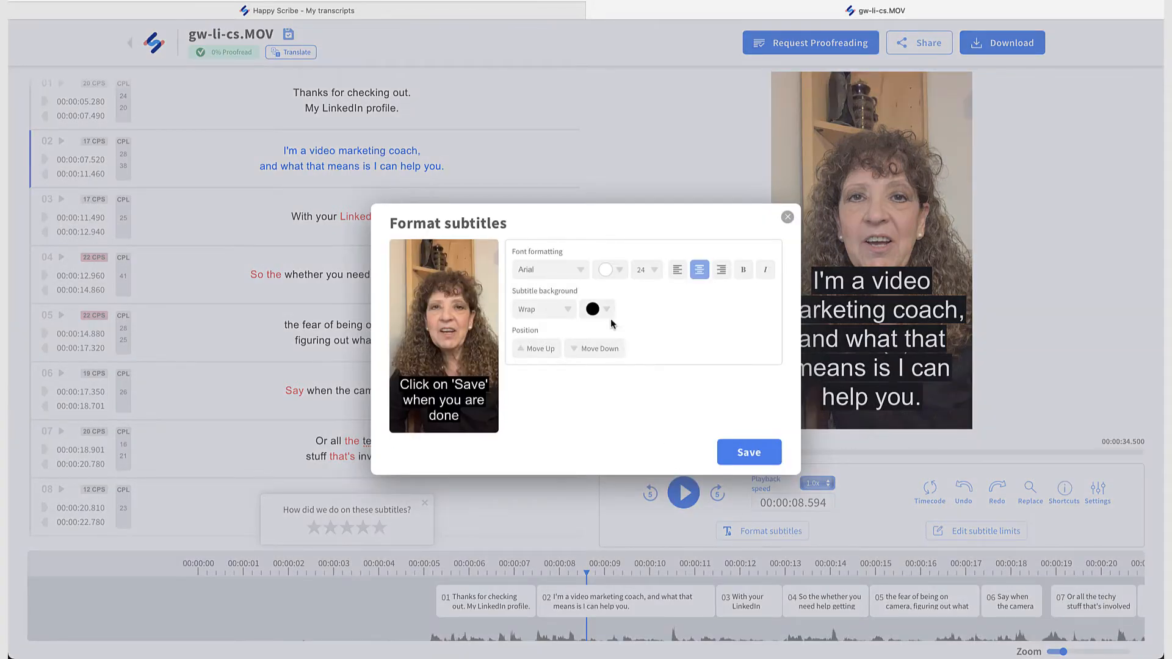
pyautogui.moveTo(610, 317)
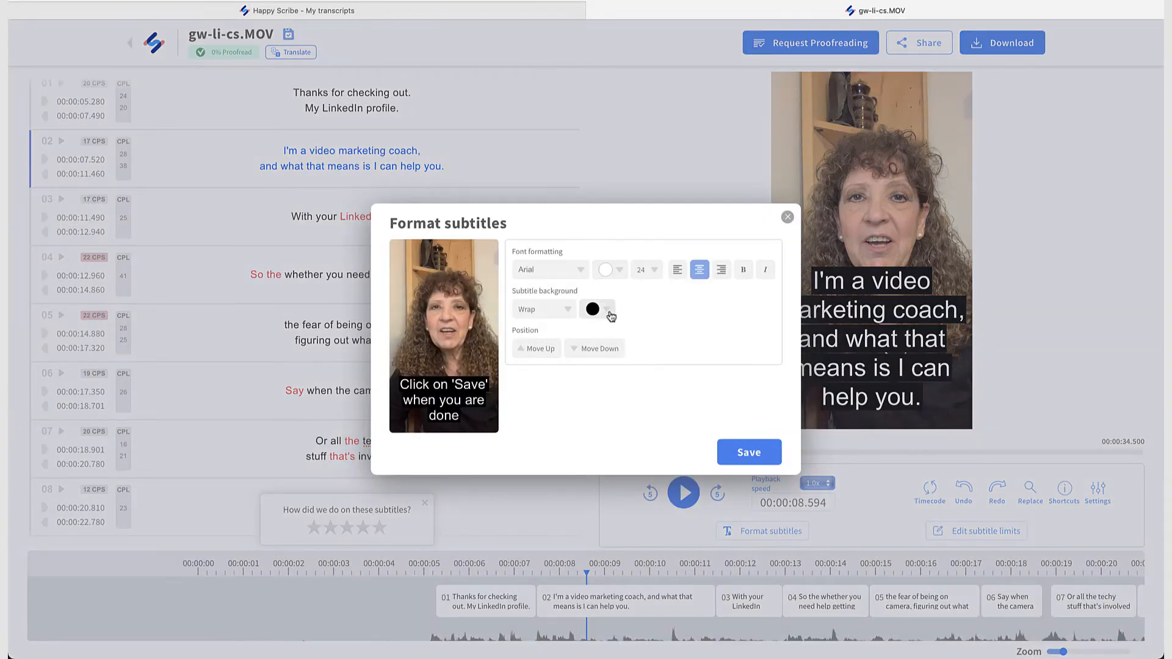
pyautogui.click(591, 308)
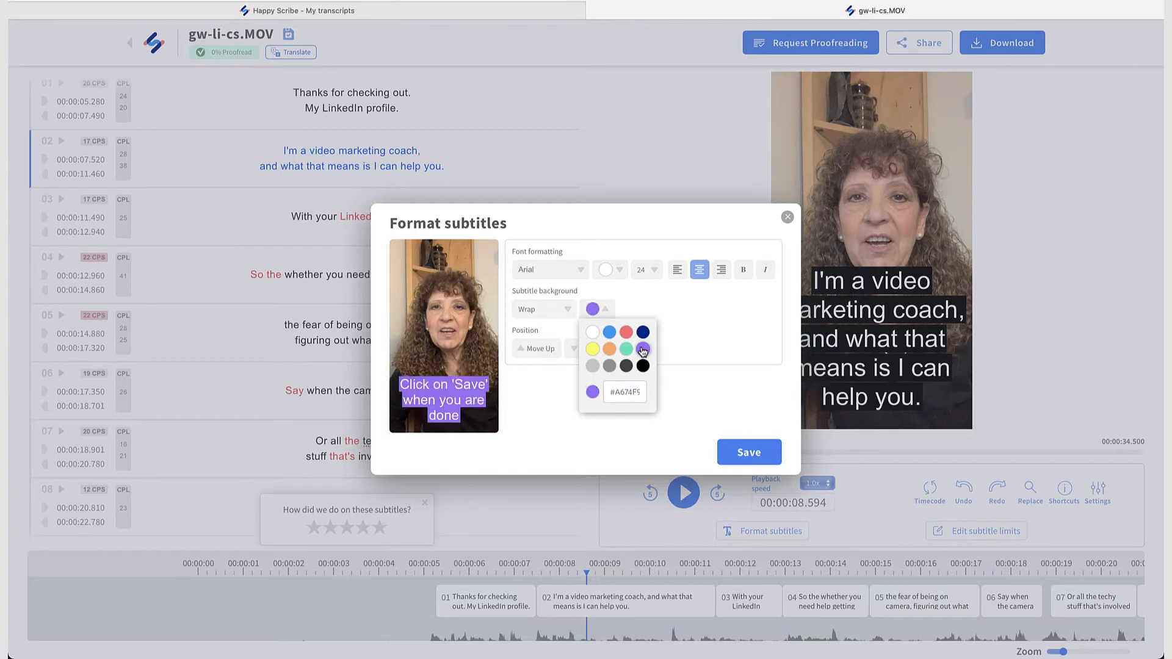
pyautogui.click(611, 333)
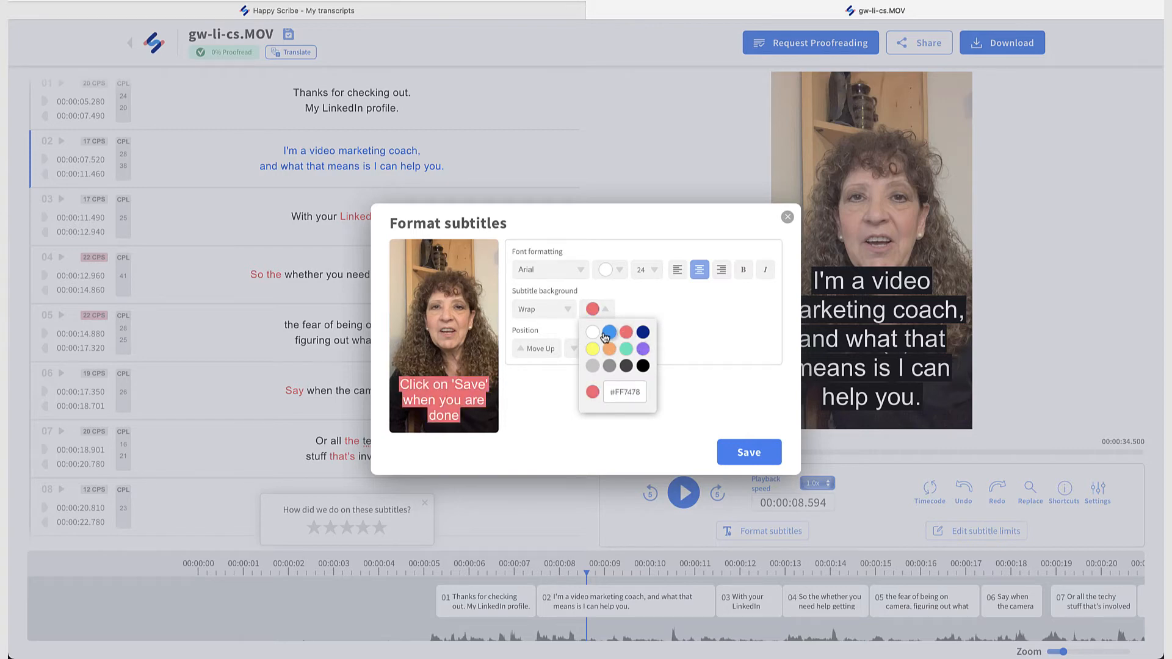
pyautogui.click(643, 348)
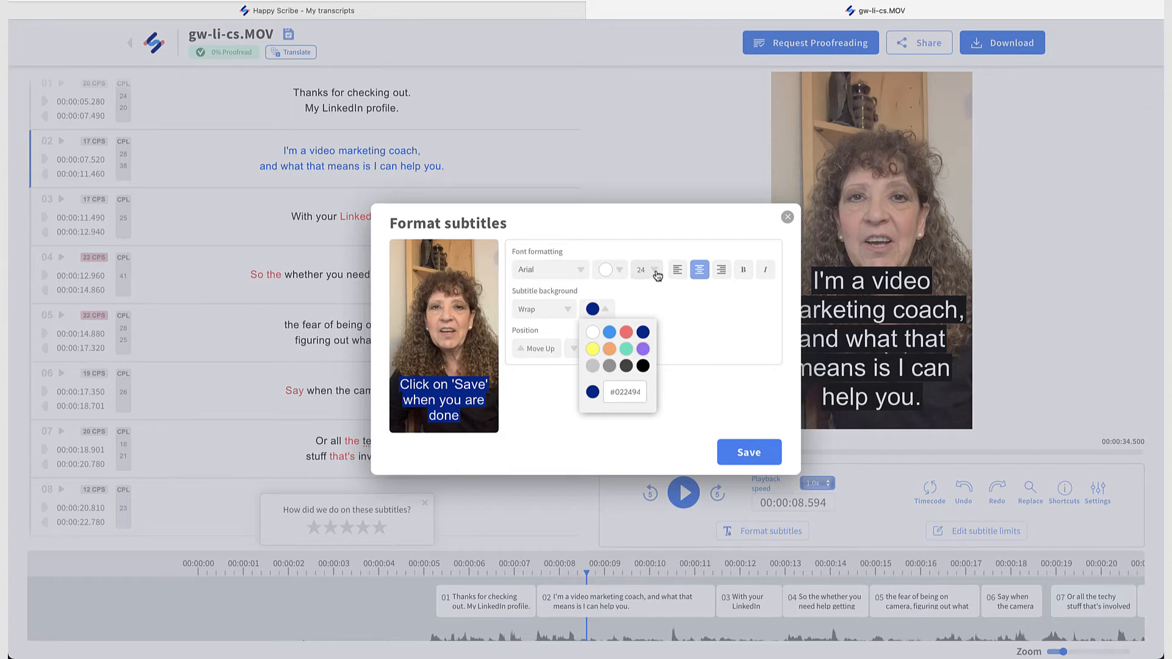
# Try subtitle font size 18, then settle on 16
pyautogui.click(656, 269)
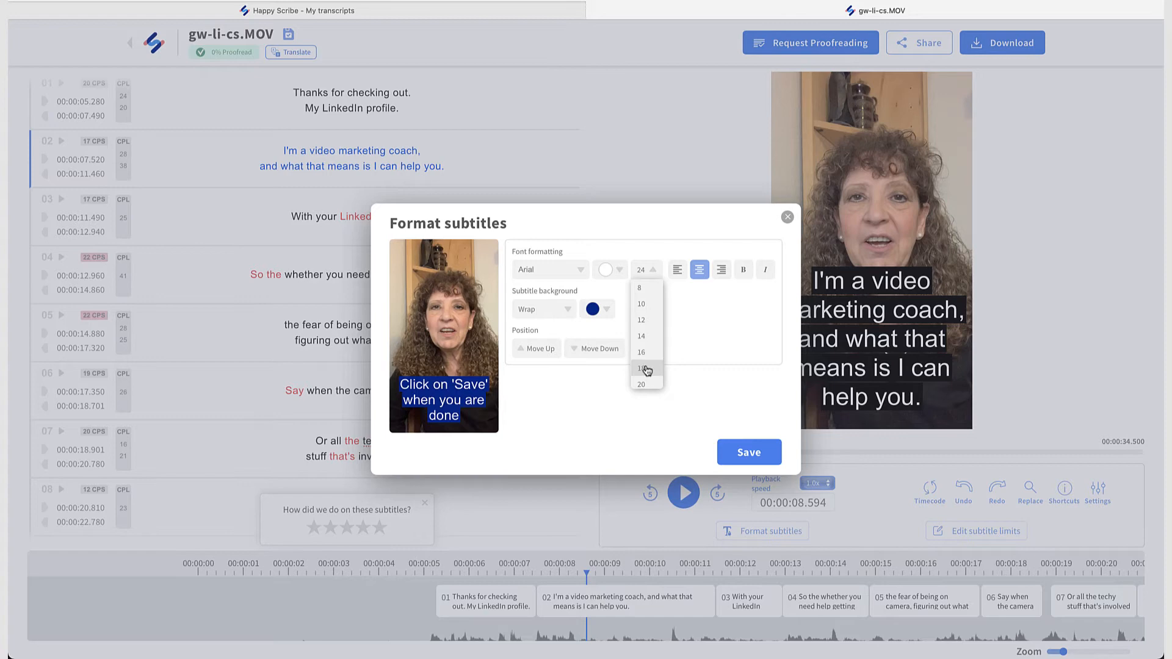
pyautogui.click(640, 369)
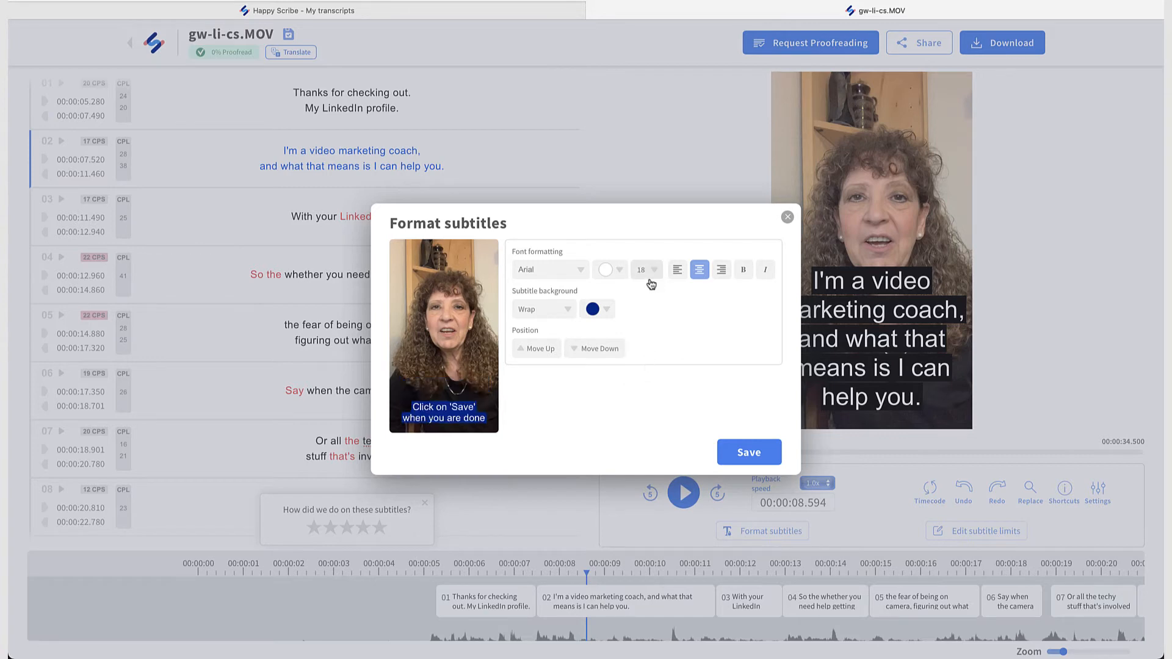
pyautogui.click(640, 269)
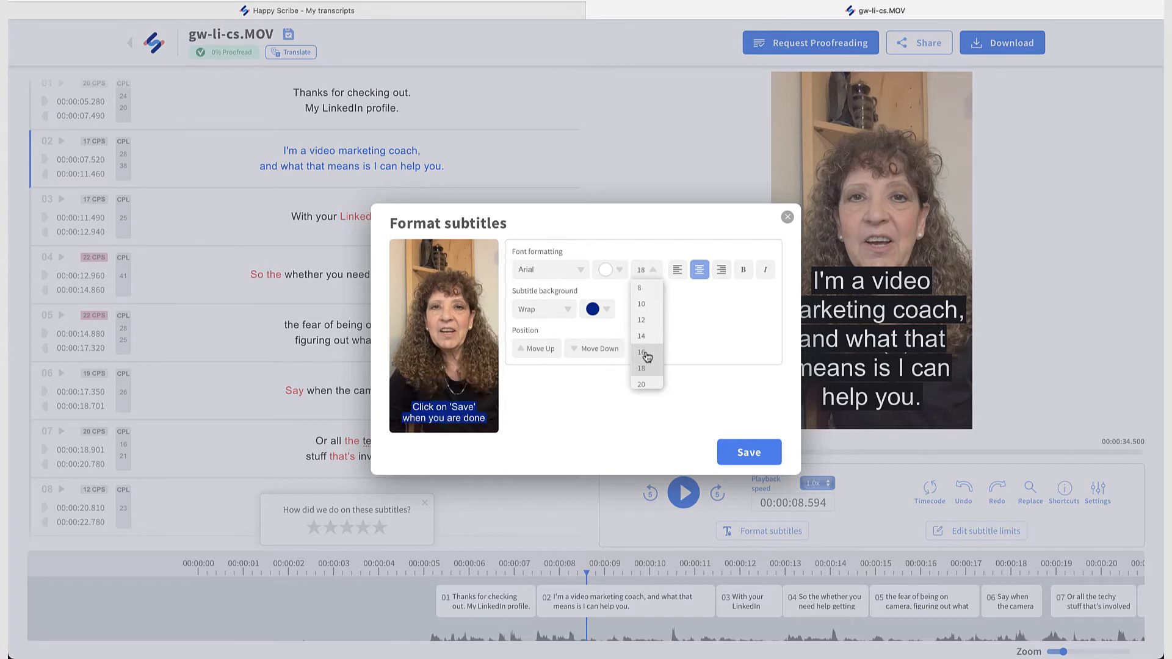
pyautogui.click(641, 352)
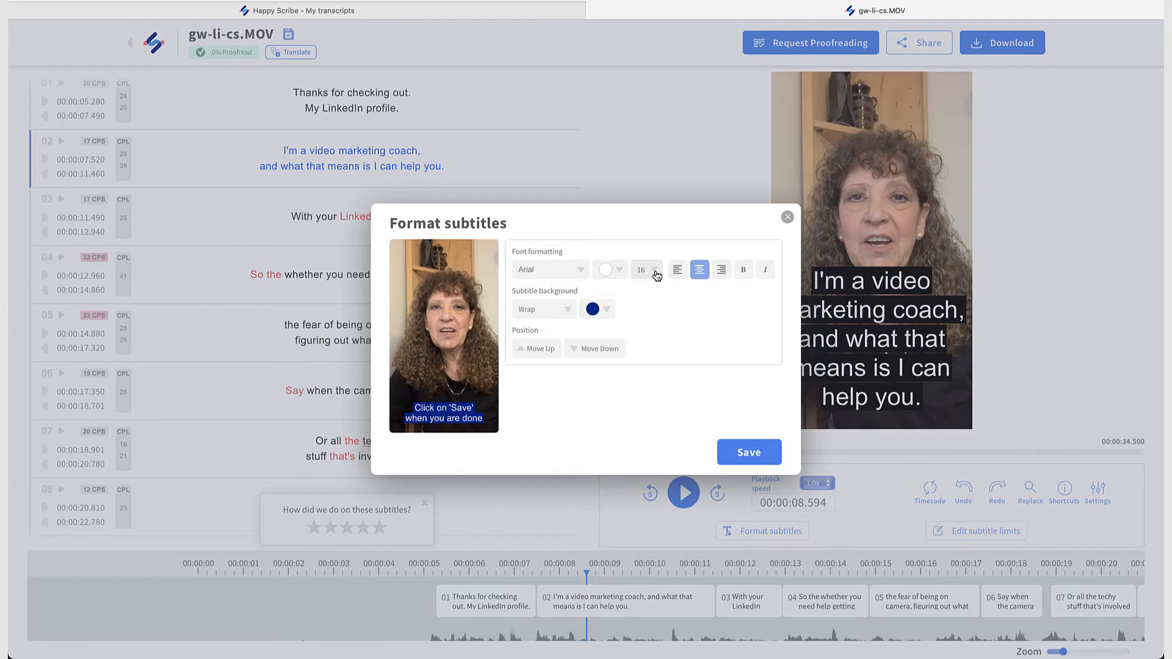
pyautogui.click(656, 266)
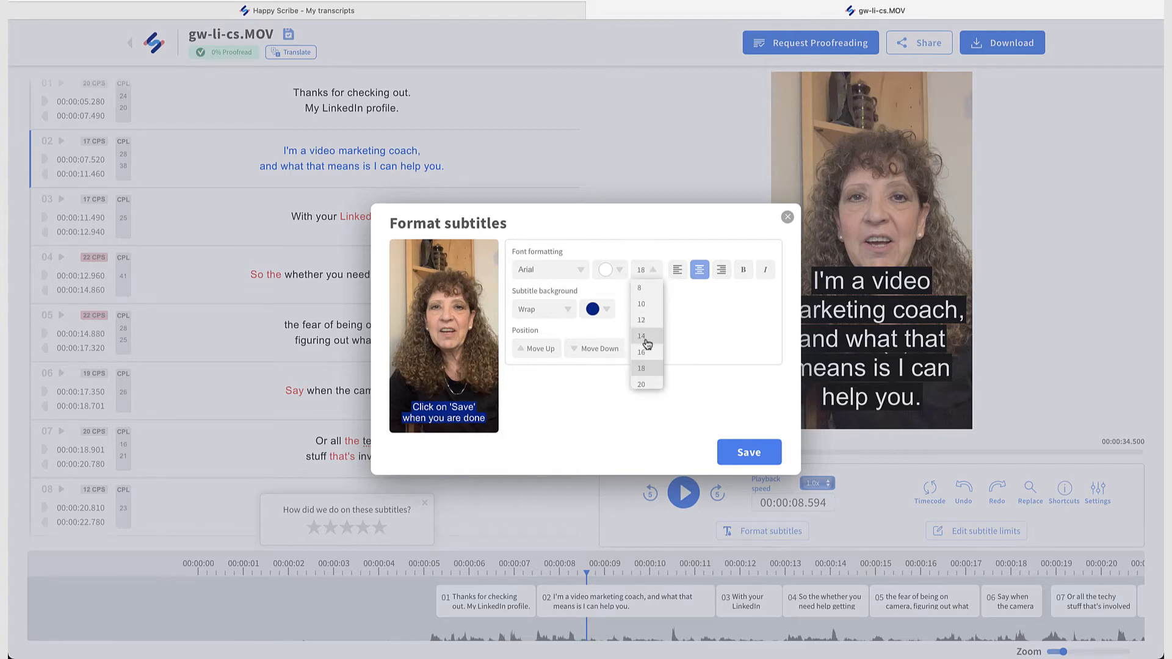
pyautogui.click(639, 367)
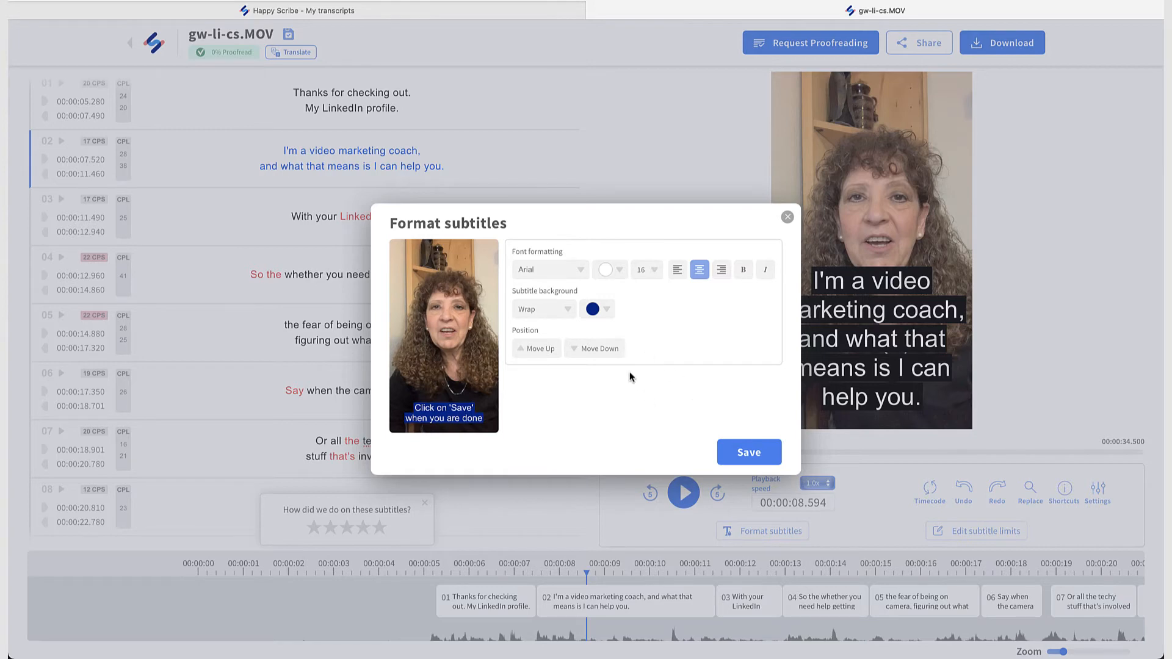
pyautogui.moveTo(594, 349)
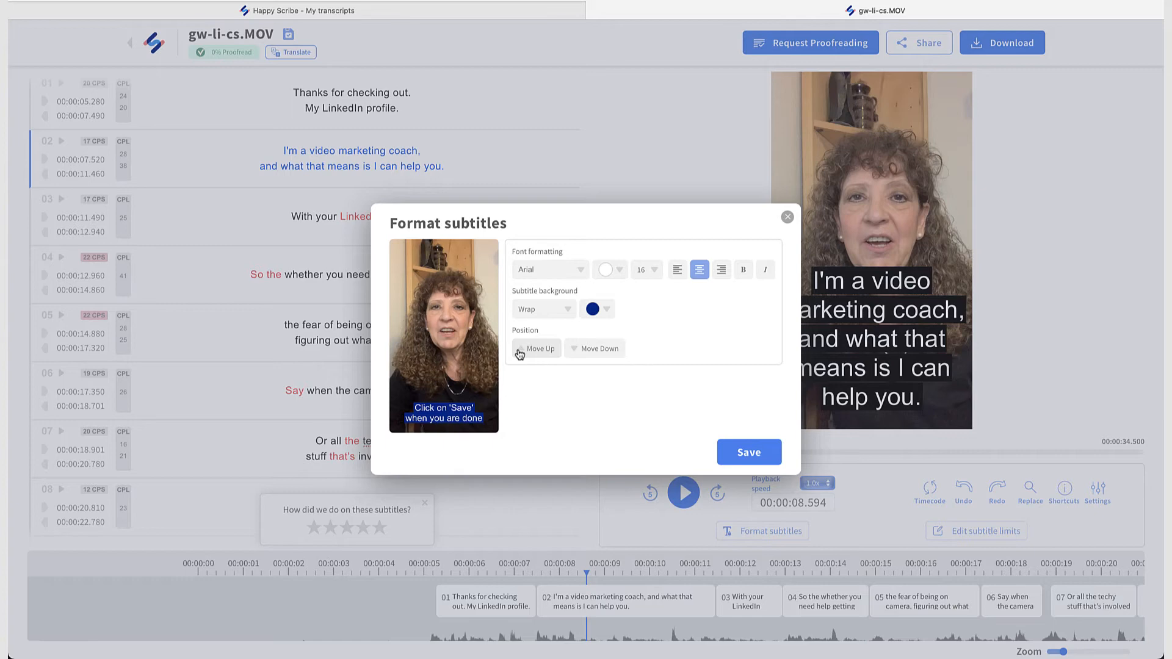
pyautogui.moveTo(582, 271)
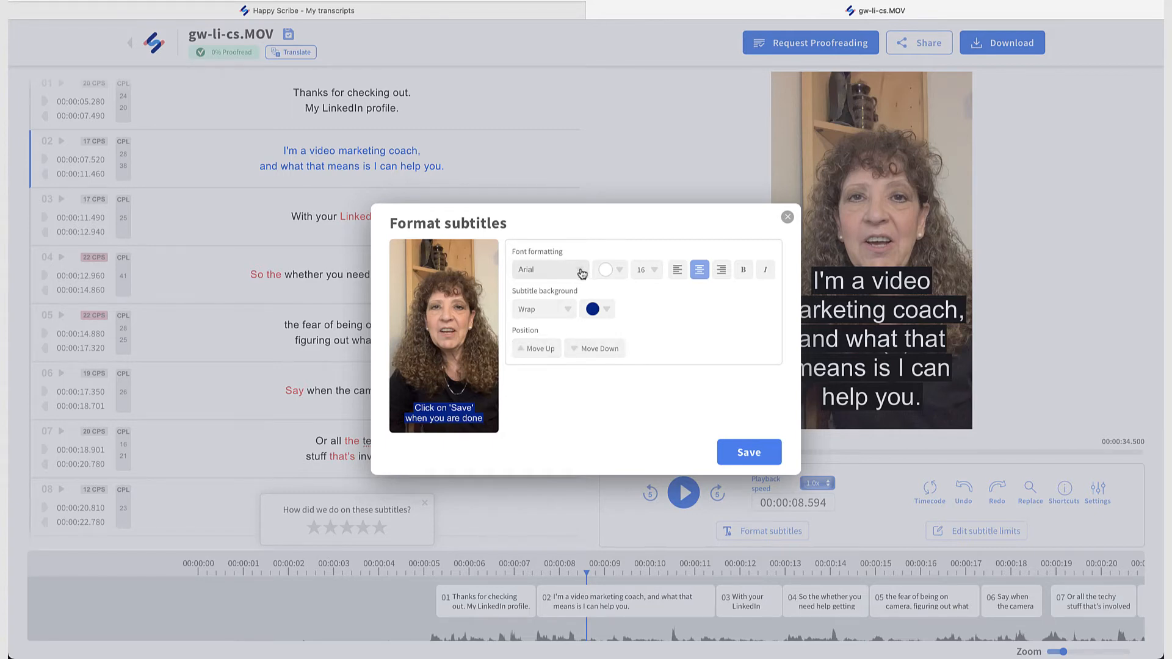
# Try left alignment, re-centre the text, toggle italic, then switch on bold captions
pyautogui.click(550, 269)
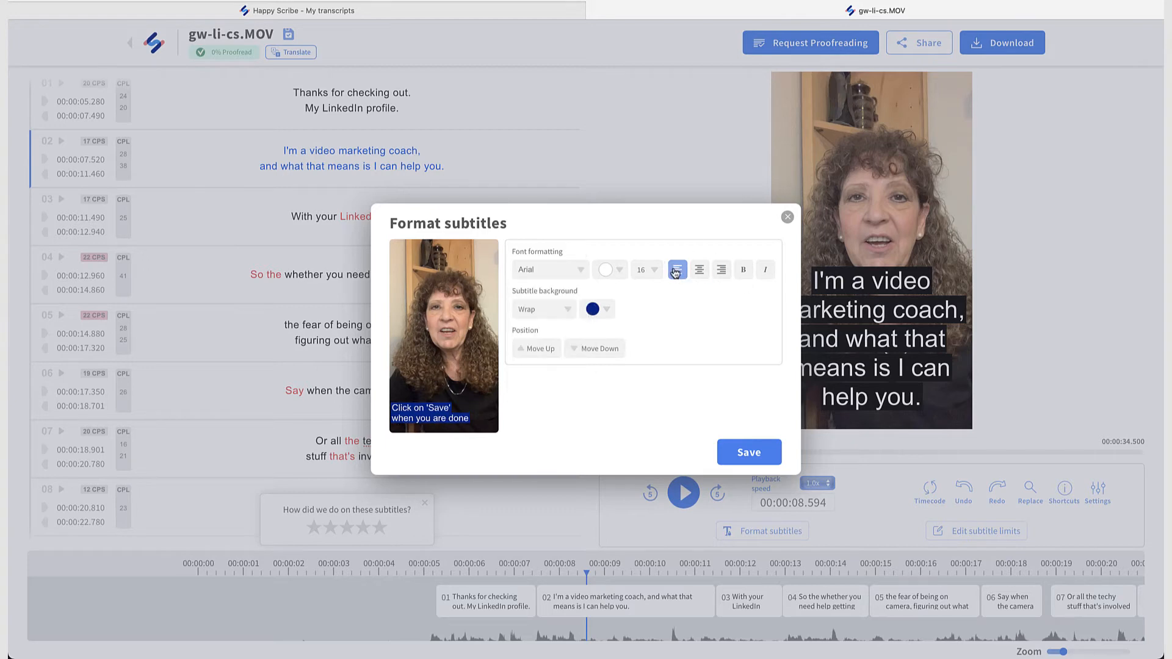
pyautogui.click(699, 270)
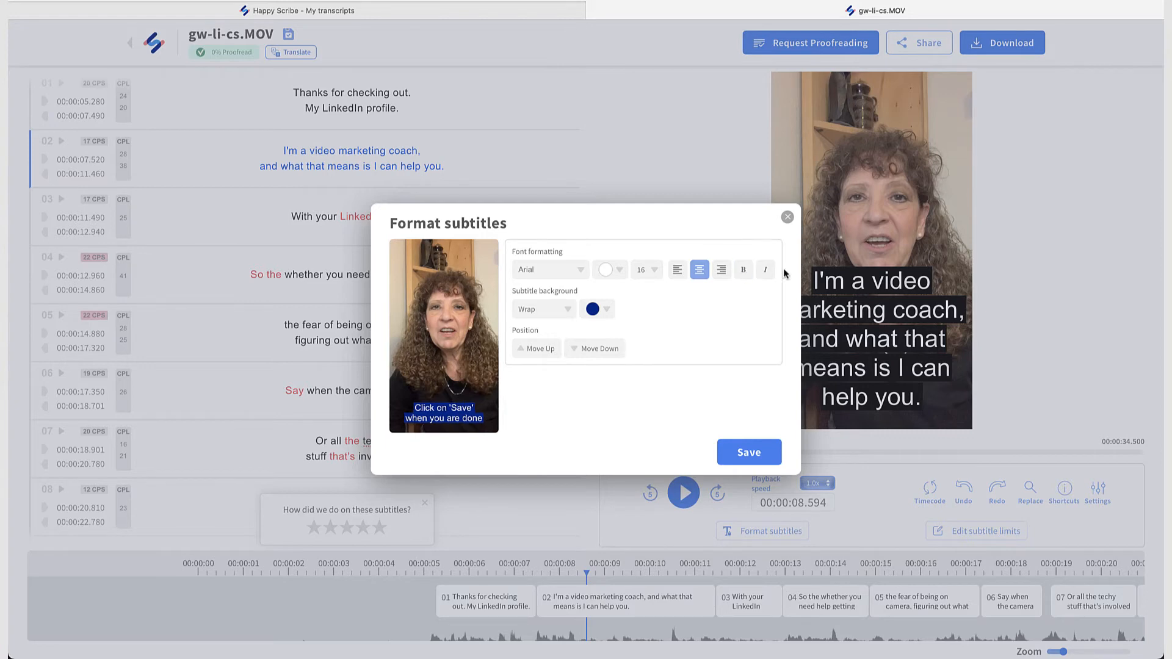
pyautogui.click(765, 270)
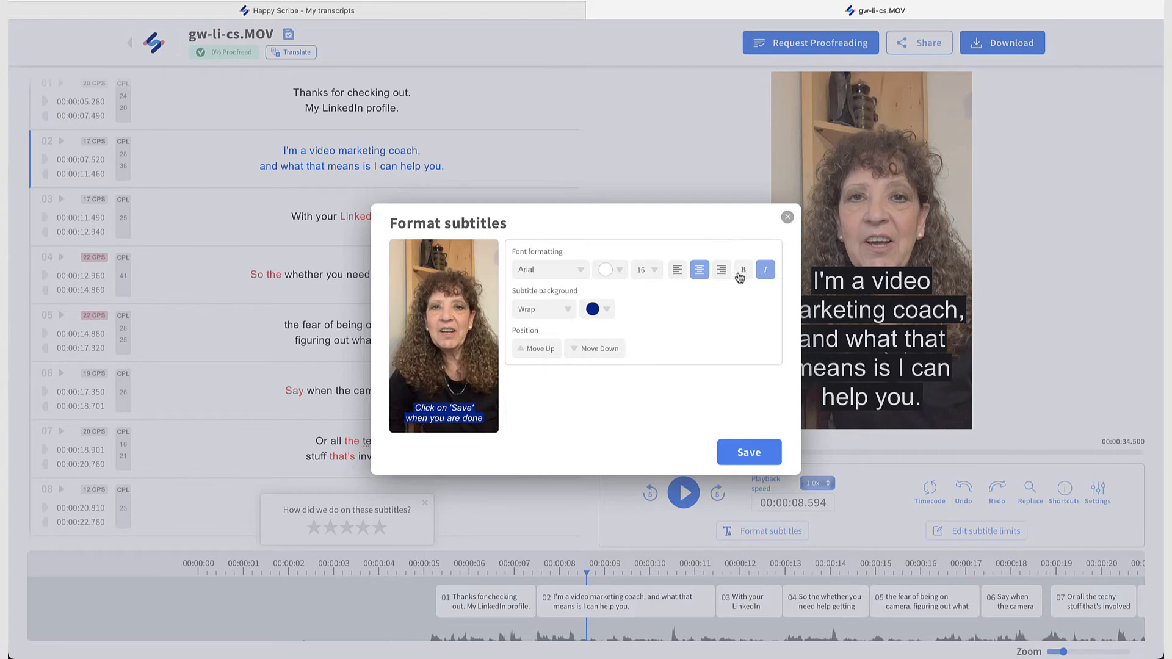
pyautogui.click(742, 269)
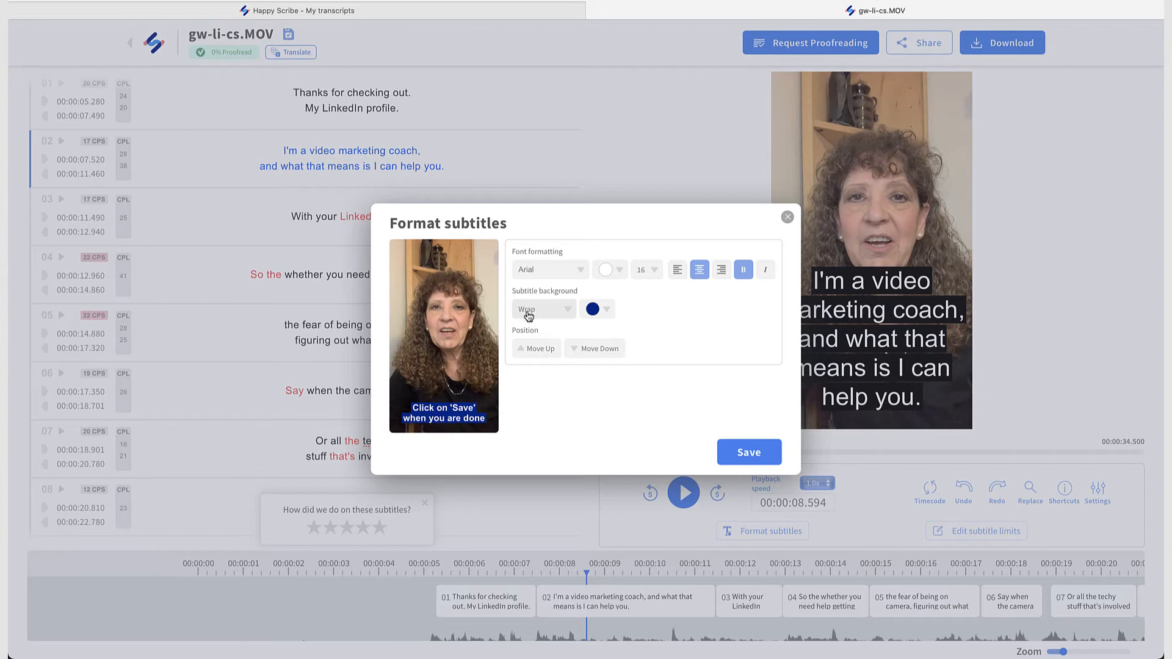
pyautogui.moveTo(608, 320)
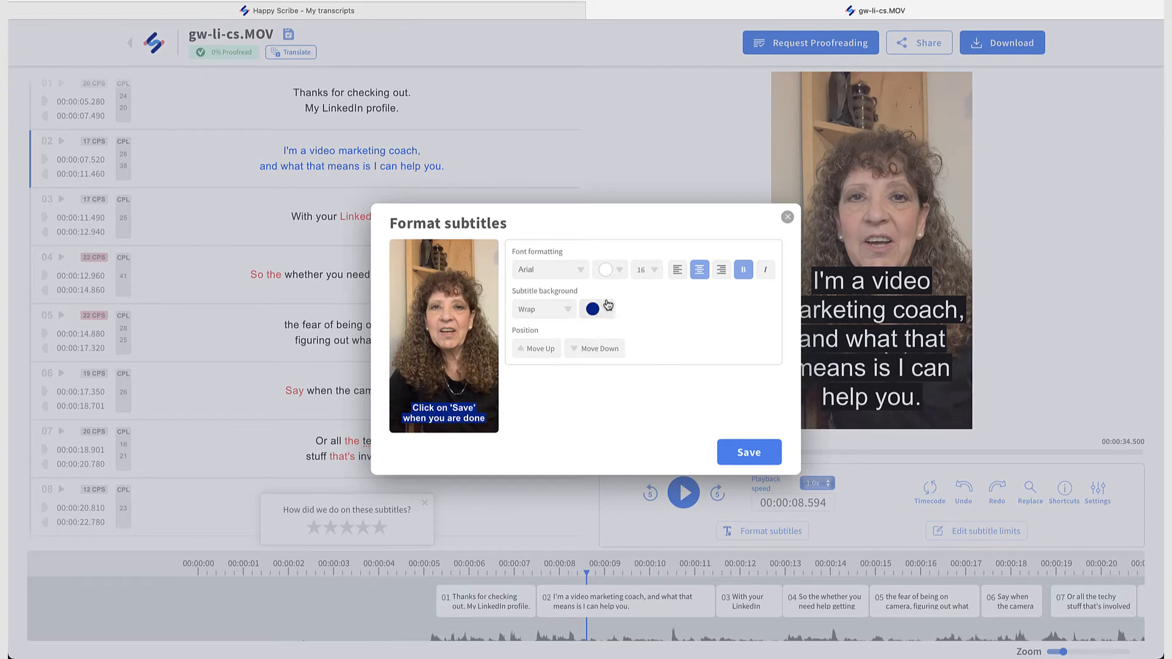
# Set the subtitle background style to None and save the formatting
pyautogui.click(544, 309)
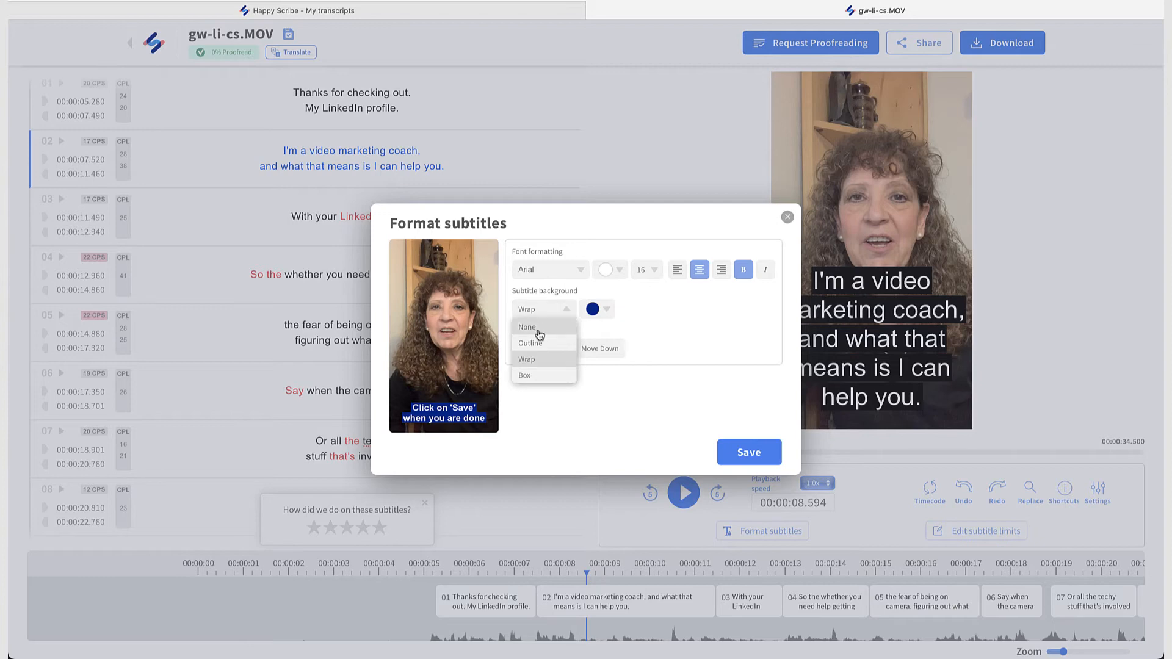
pyautogui.click(526, 327)
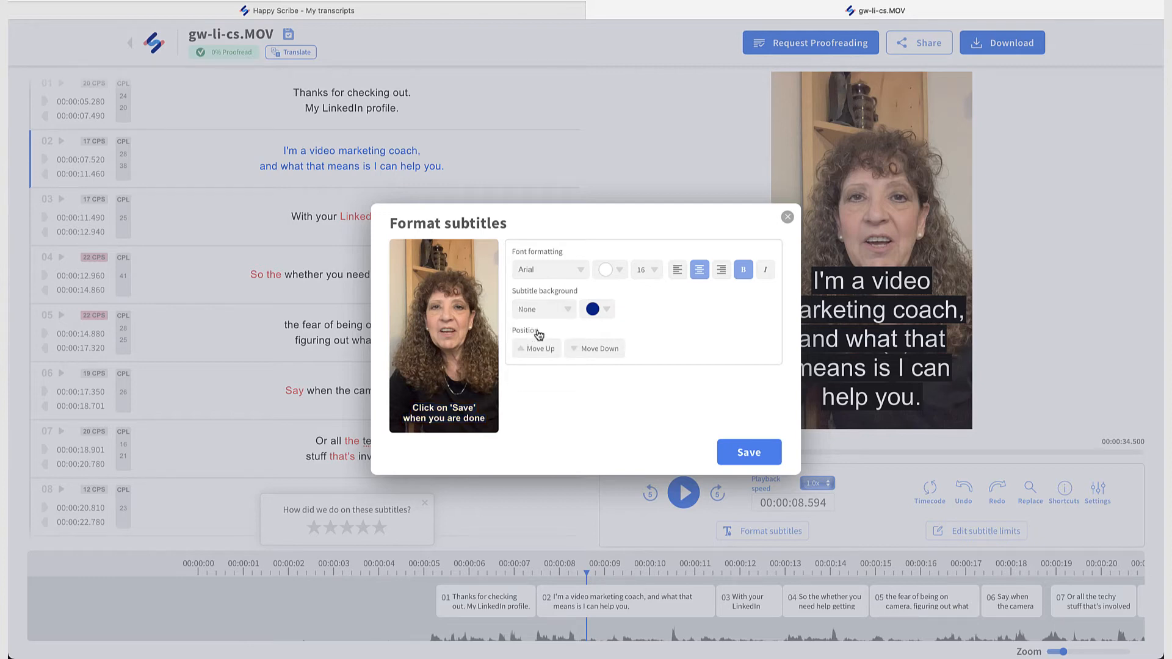
pyautogui.moveTo(542, 401)
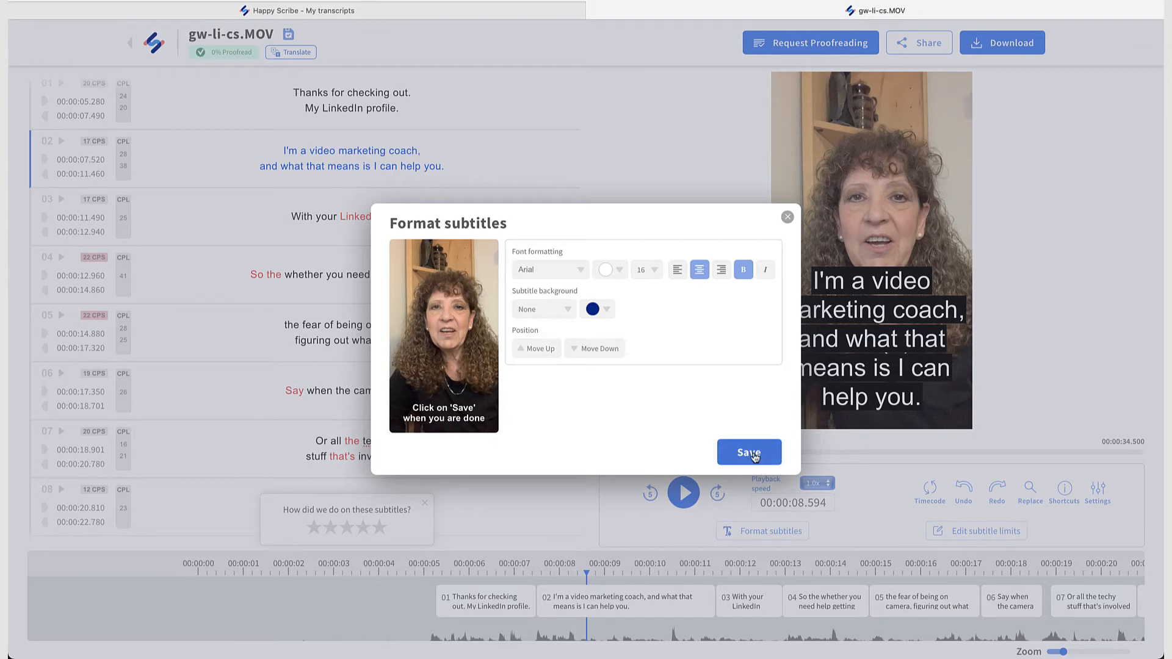
pyautogui.click(748, 452)
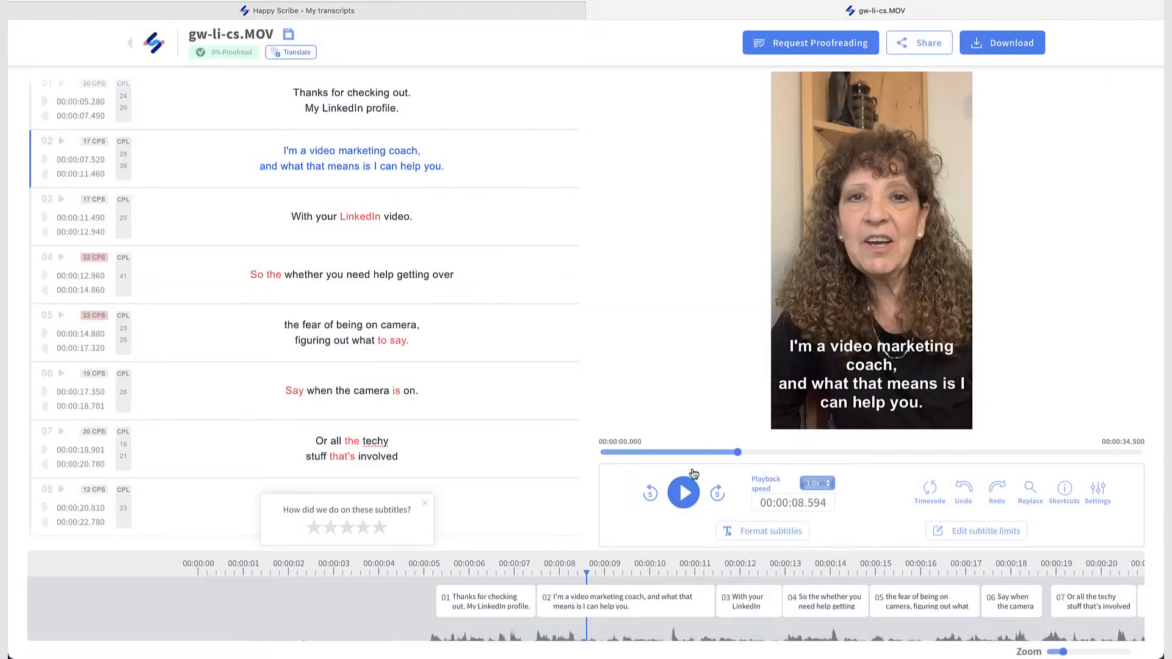
# Scrub near the start and replay to check subtitle 01 'Thanks for checking out my LinkedIn profile.'
pyautogui.moveTo(718, 452); pyautogui.dragTo(644, 452)
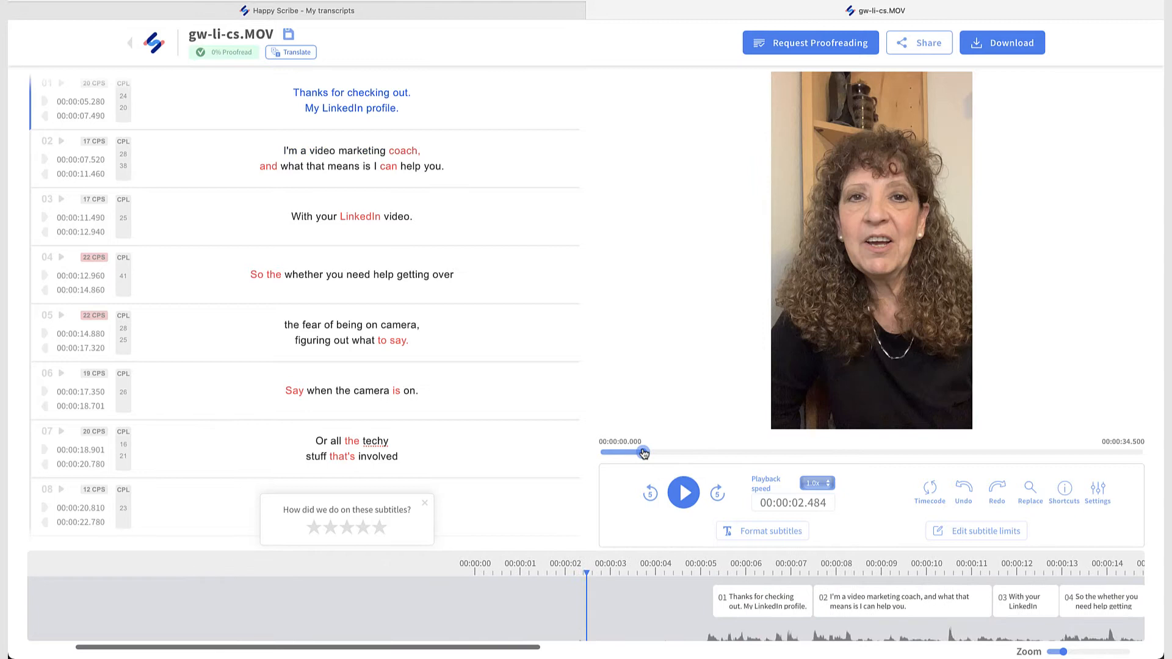
pyautogui.click(682, 492)
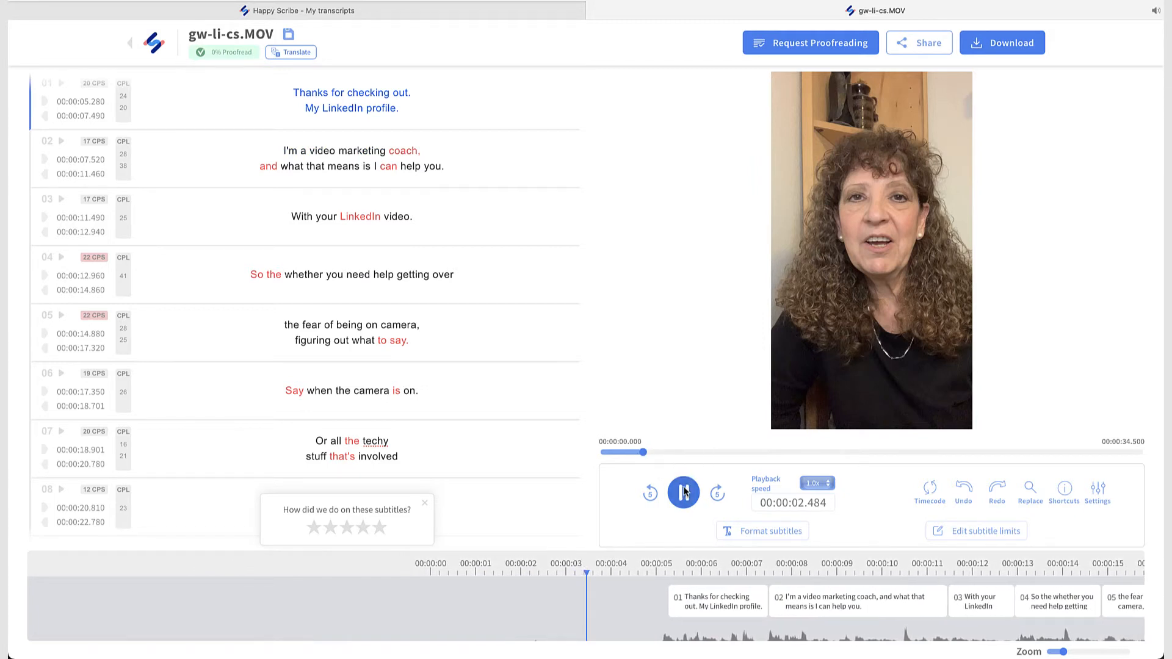
pyautogui.click(682, 492)
pyautogui.write('m')
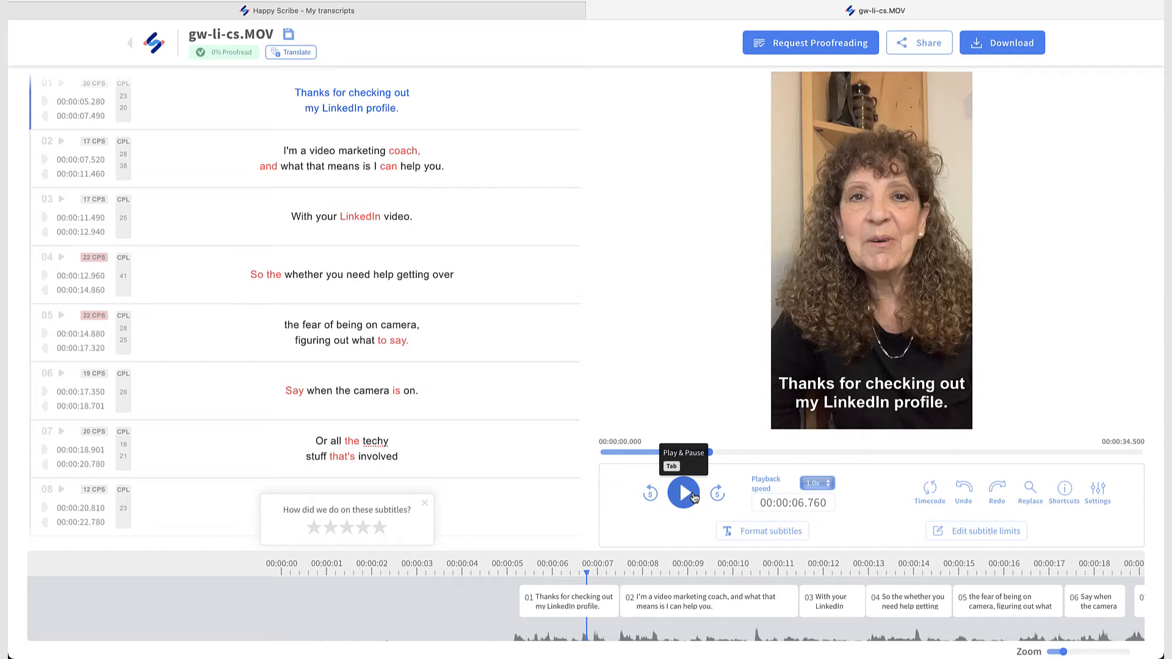
pyautogui.click(683, 492)
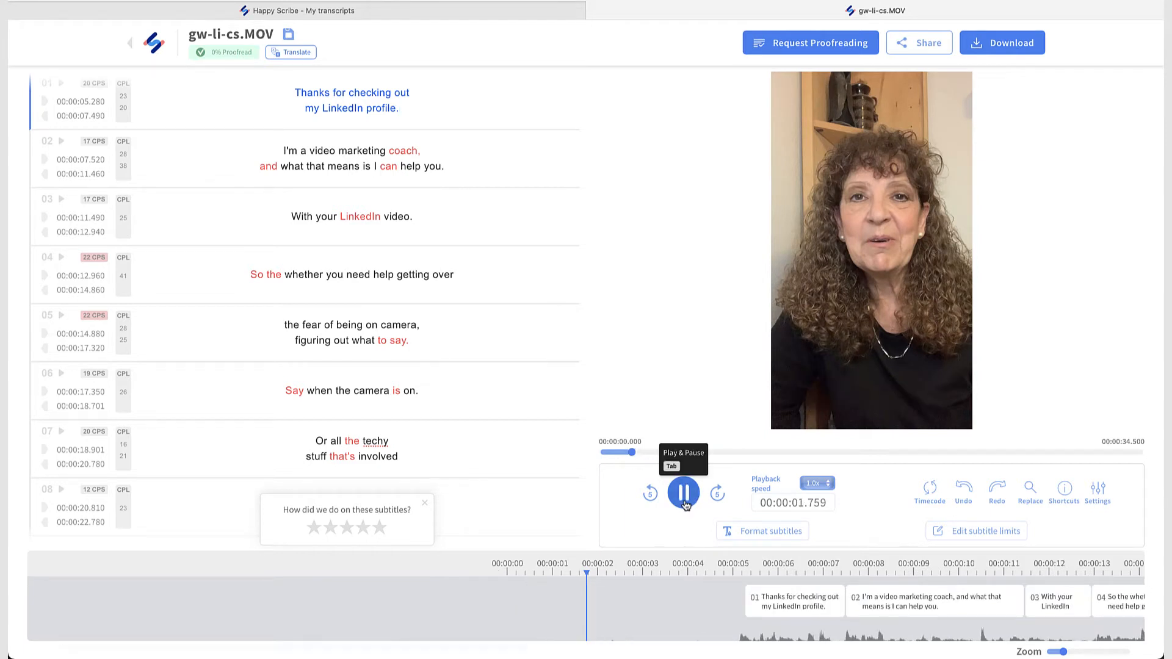
pyautogui.click(682, 492)
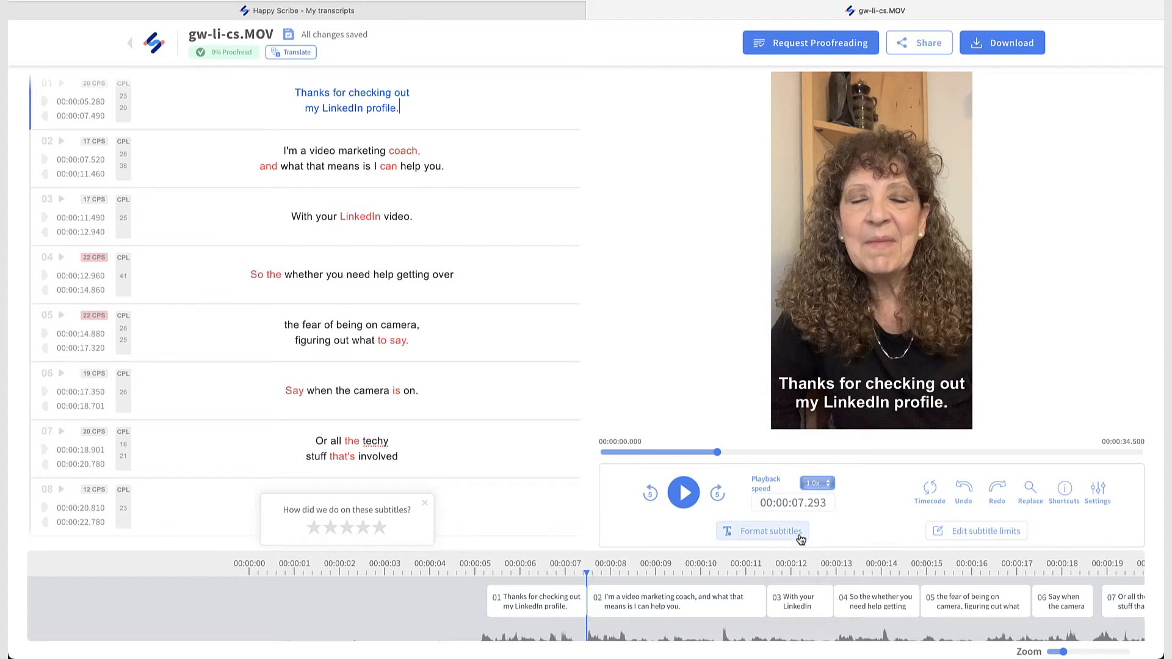
# Try the Outline and Box subtitle backgrounds, then settle back on Wrap
pyautogui.click(763, 530)
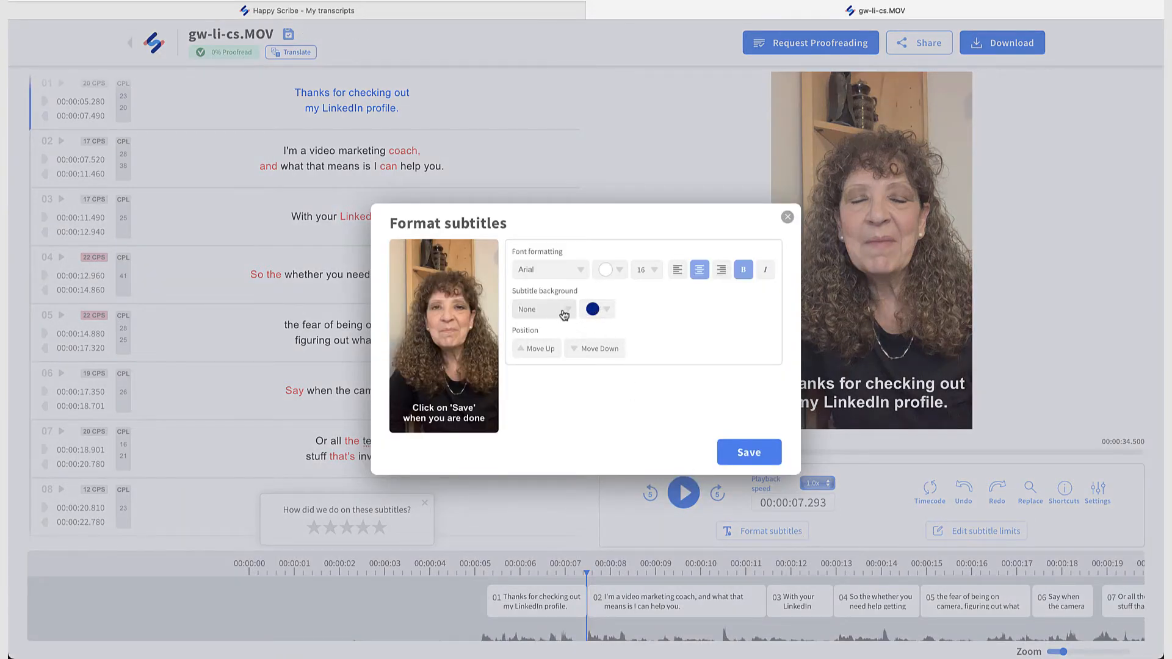
pyautogui.click(543, 308)
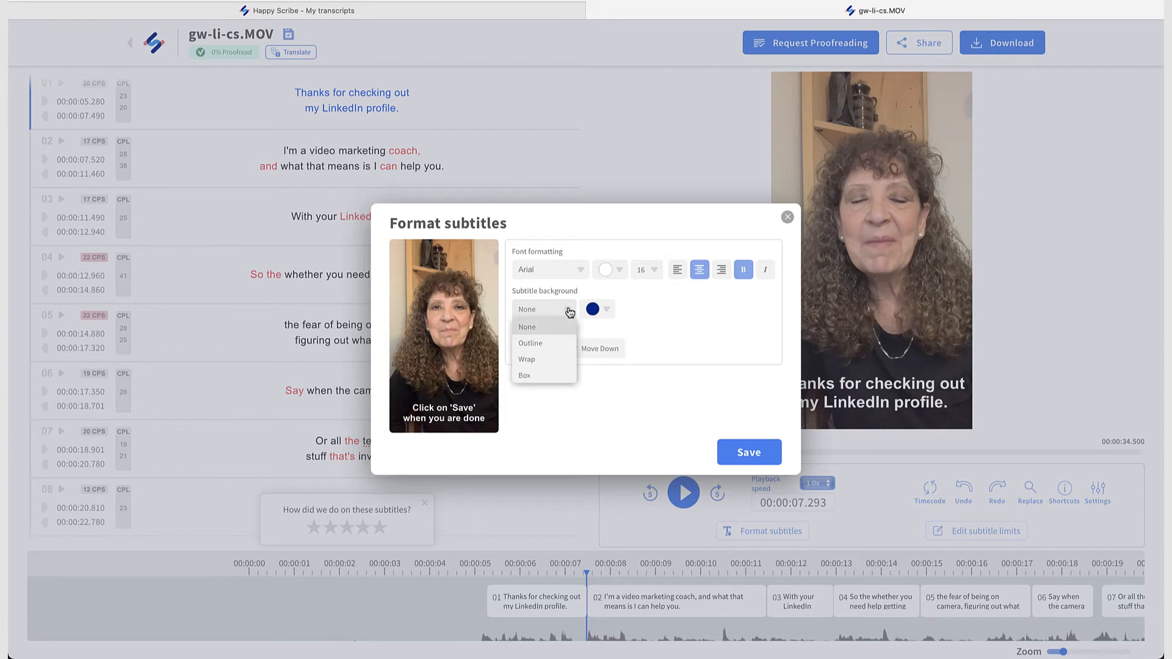
pyautogui.click(530, 343)
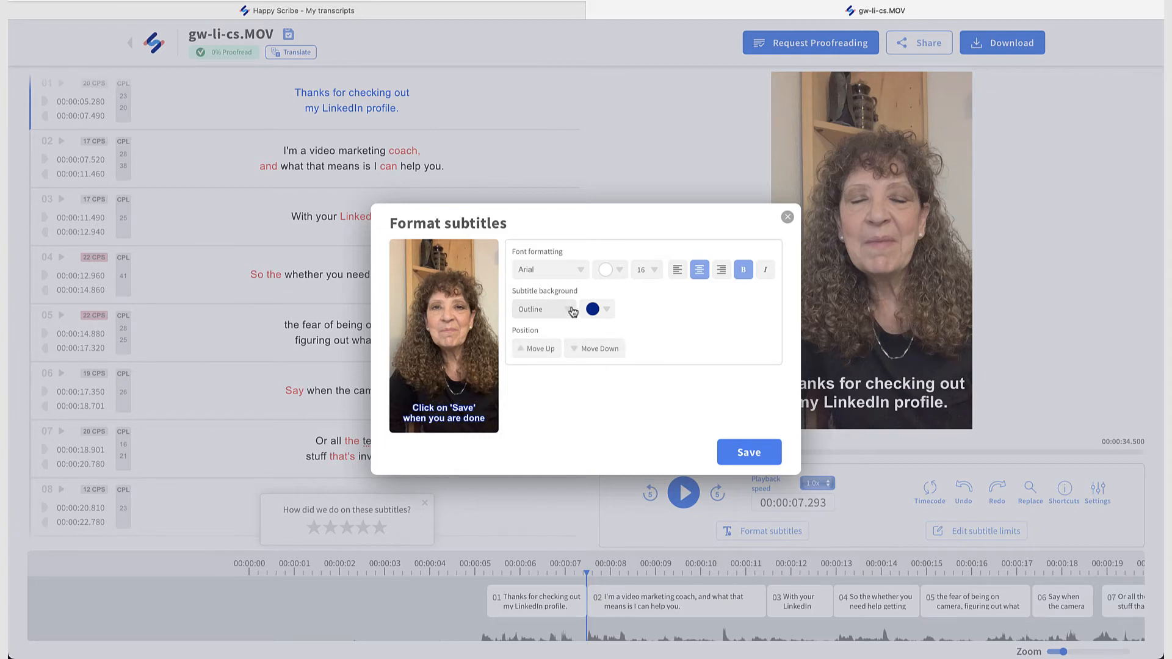
pyautogui.click(544, 309)
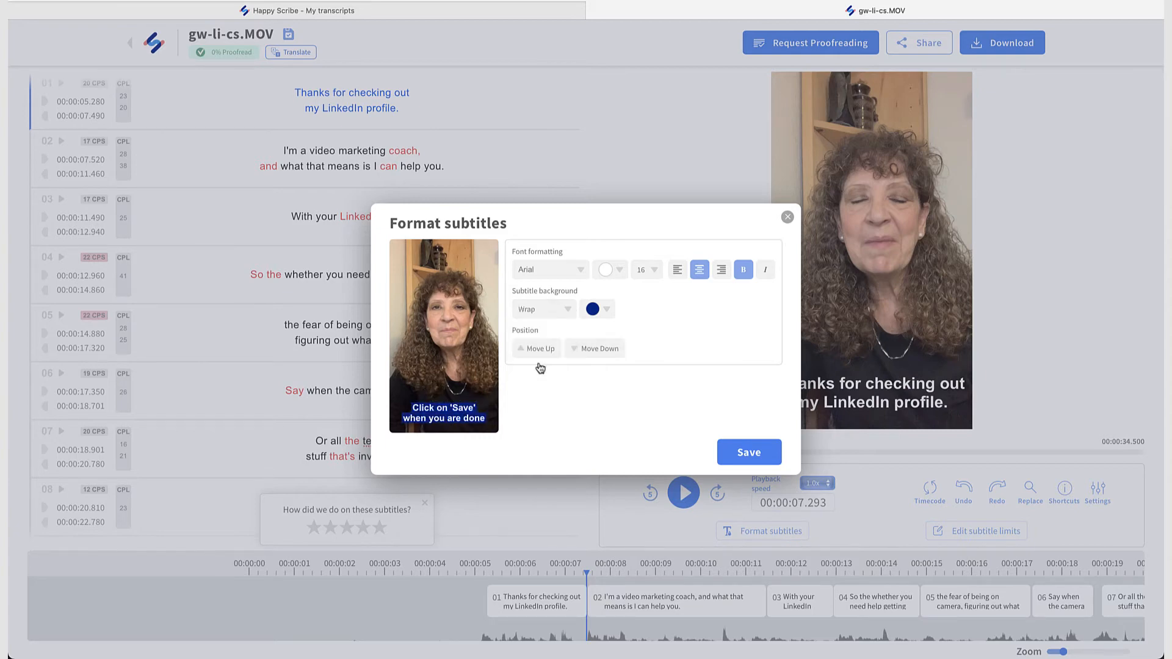
pyautogui.click(543, 309)
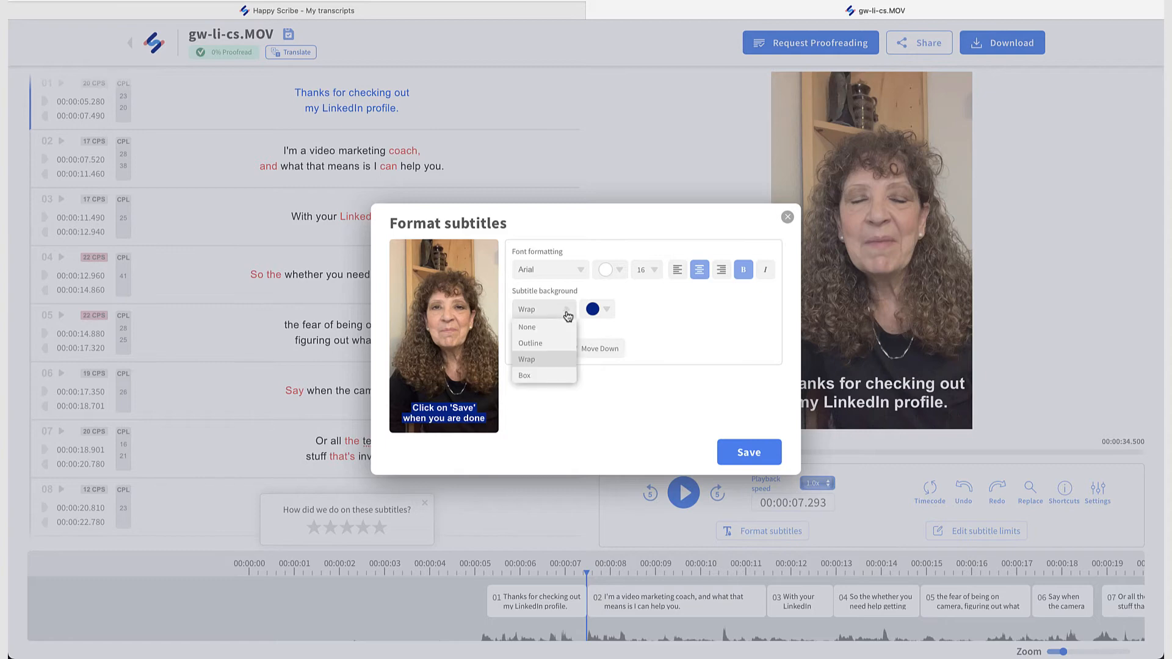
pyautogui.click(524, 376)
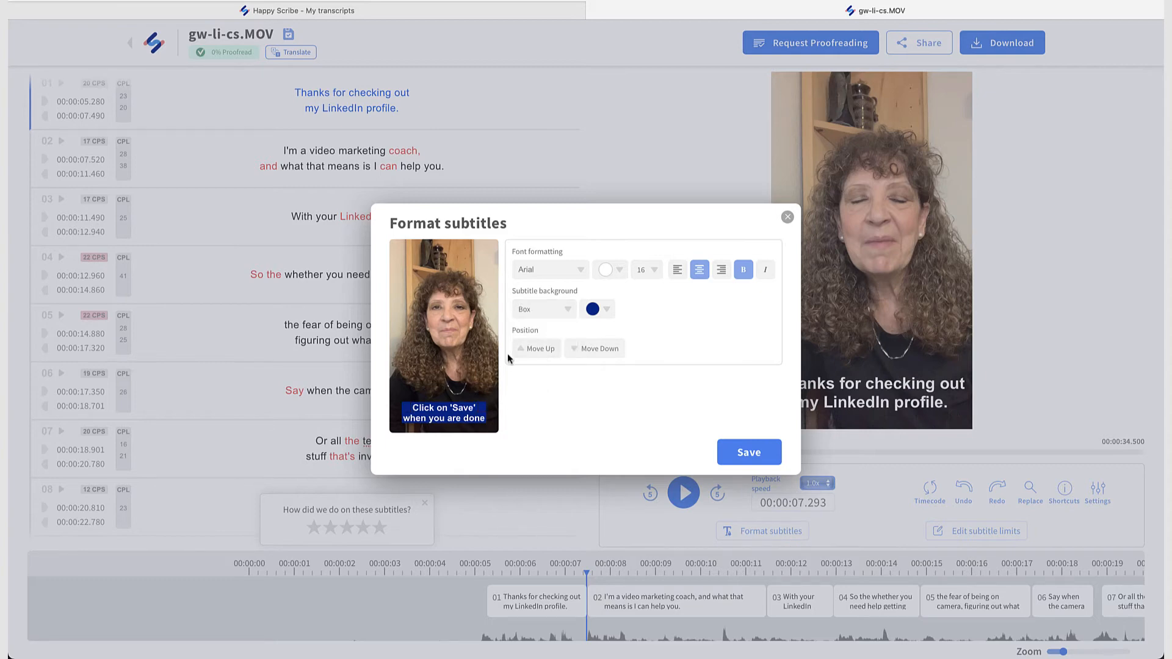
pyautogui.moveTo(545, 308)
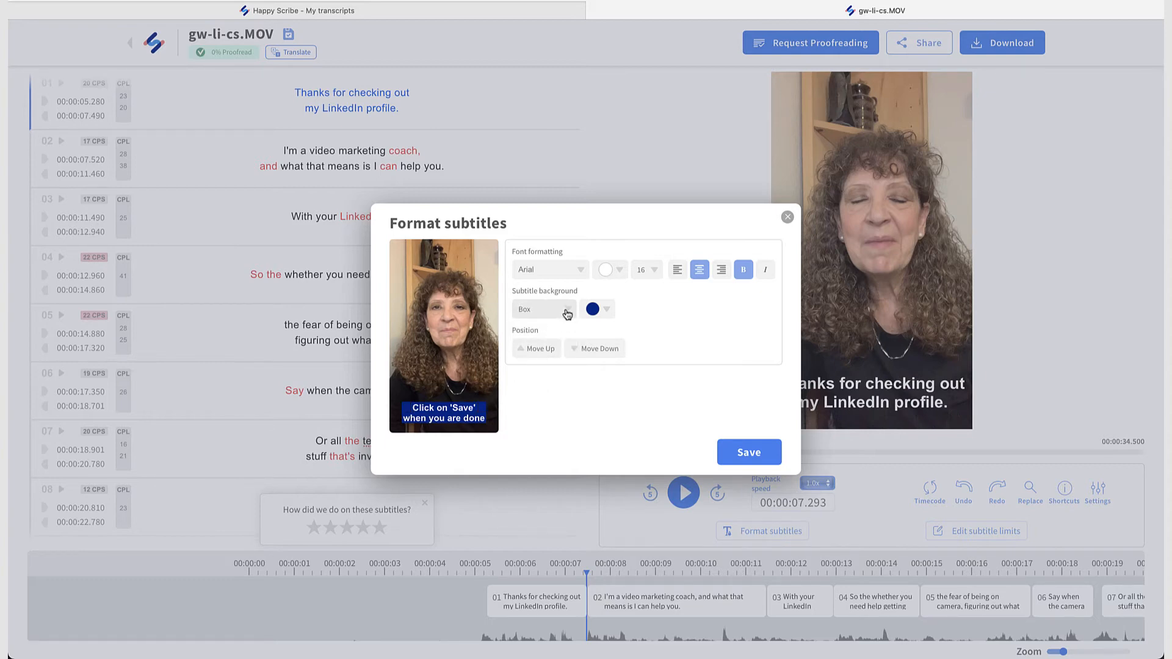
pyautogui.click(543, 310)
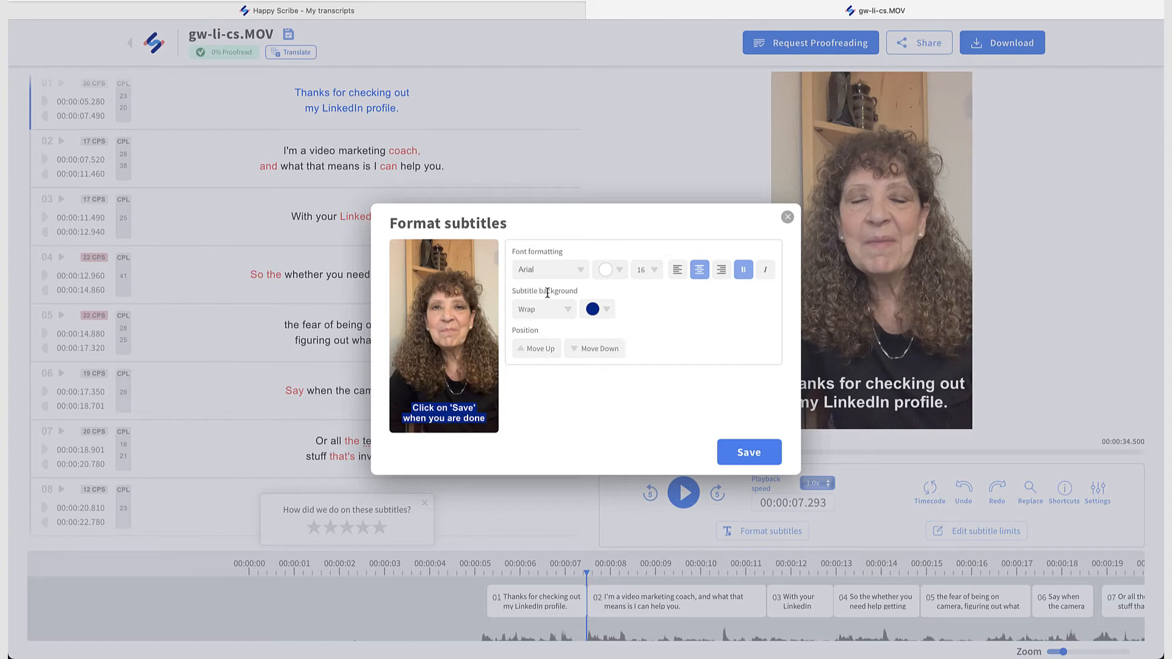
# Make the Wrap background purple (#A674F5), save, and pause playback
pyautogui.click(595, 309)
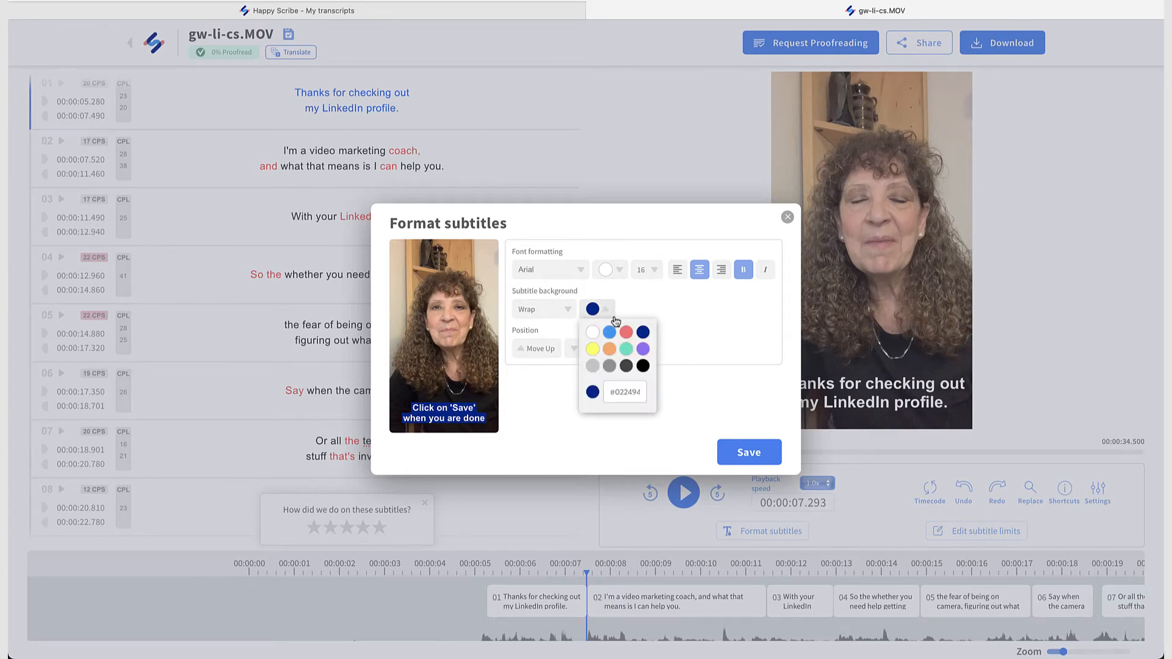
pyautogui.click(626, 348)
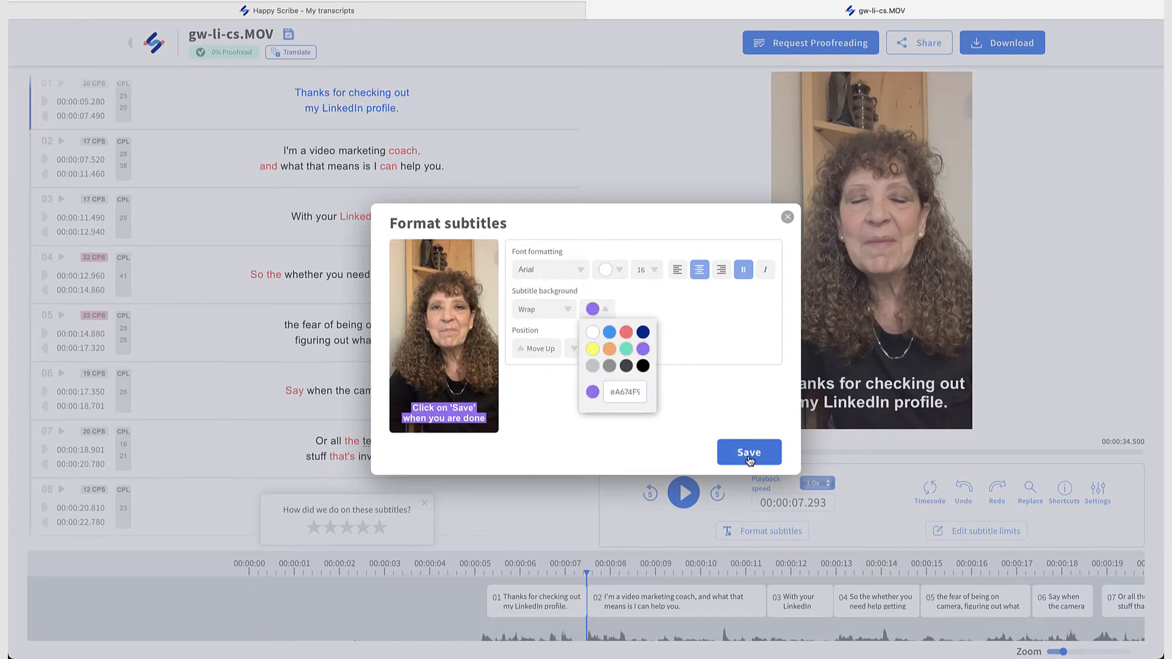
pyautogui.click(749, 453)
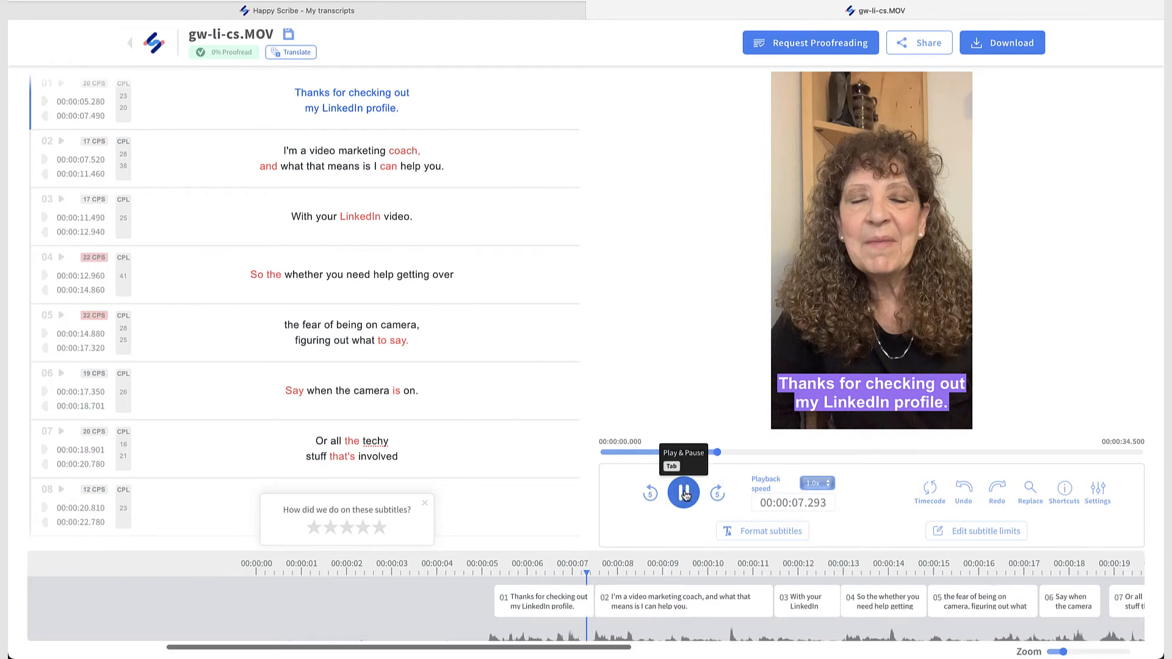
pyautogui.click(683, 492)
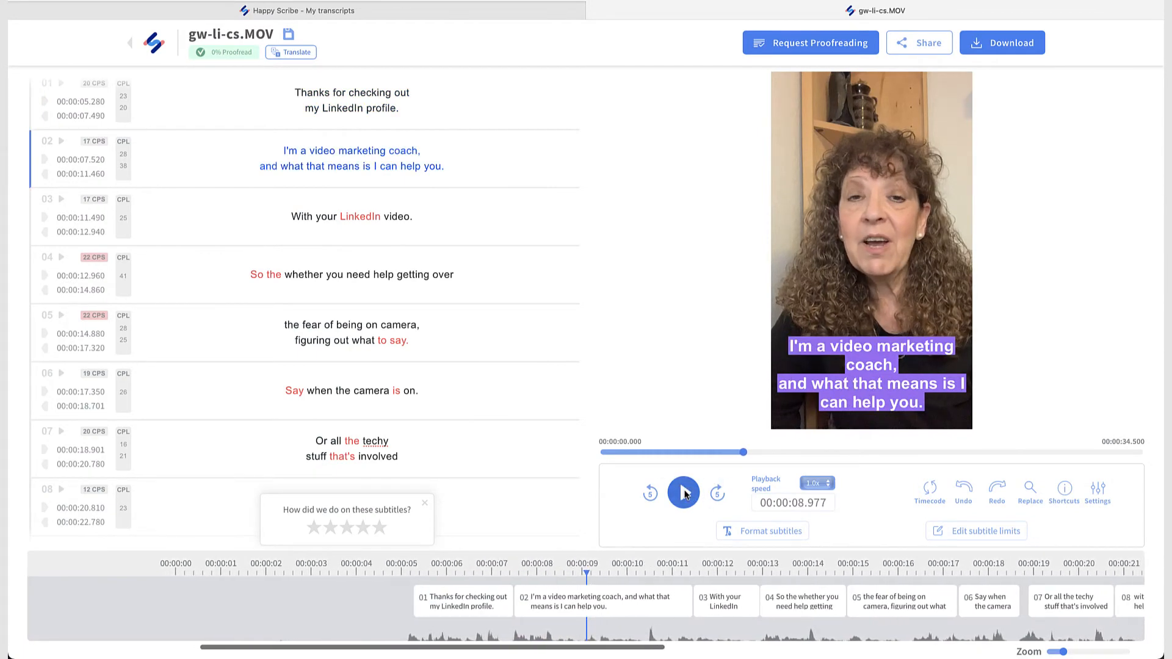
# Reduce the subtitle font size to 12 and save the formatting
pyautogui.click(761, 531)
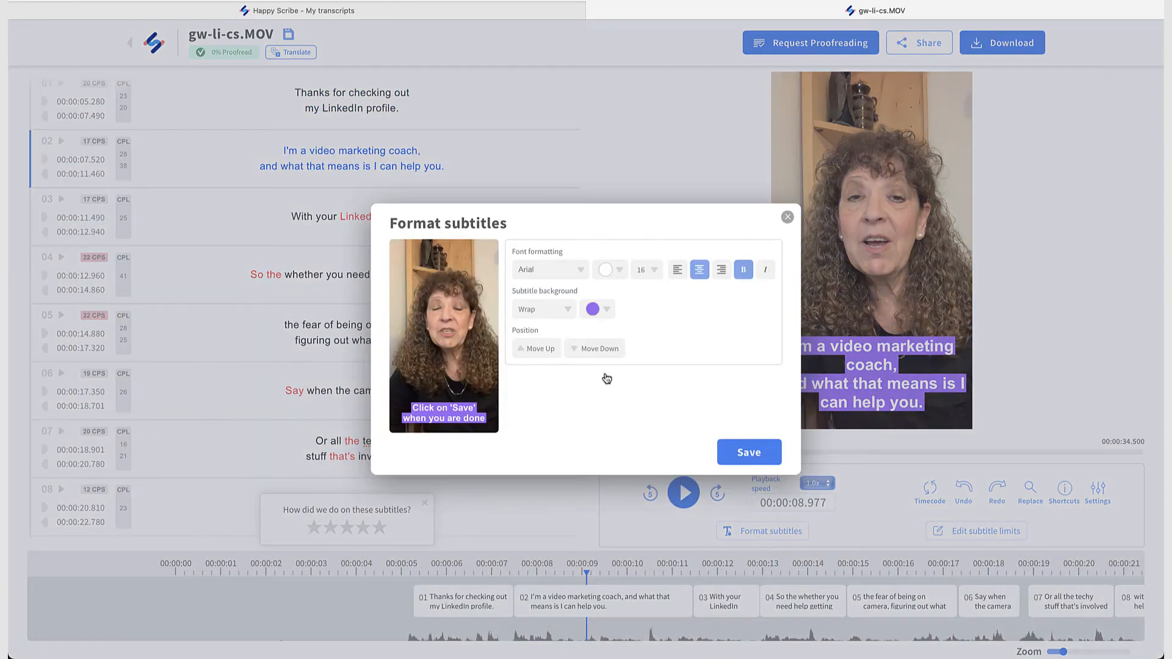
pyautogui.click(645, 269)
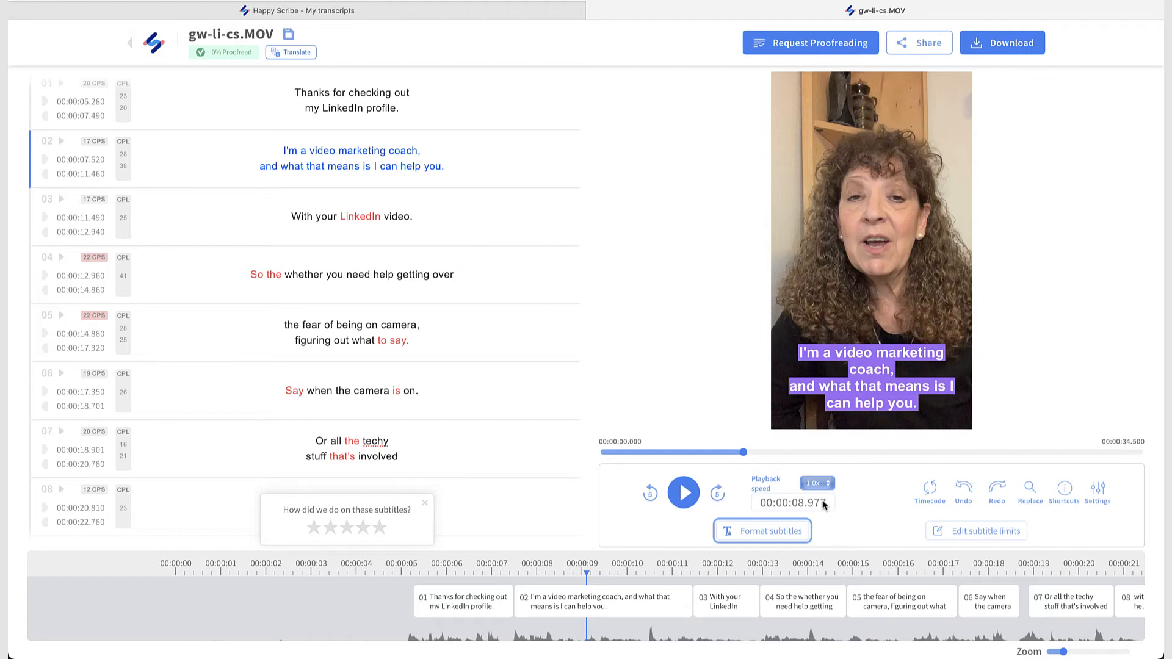
pyautogui.click(761, 530)
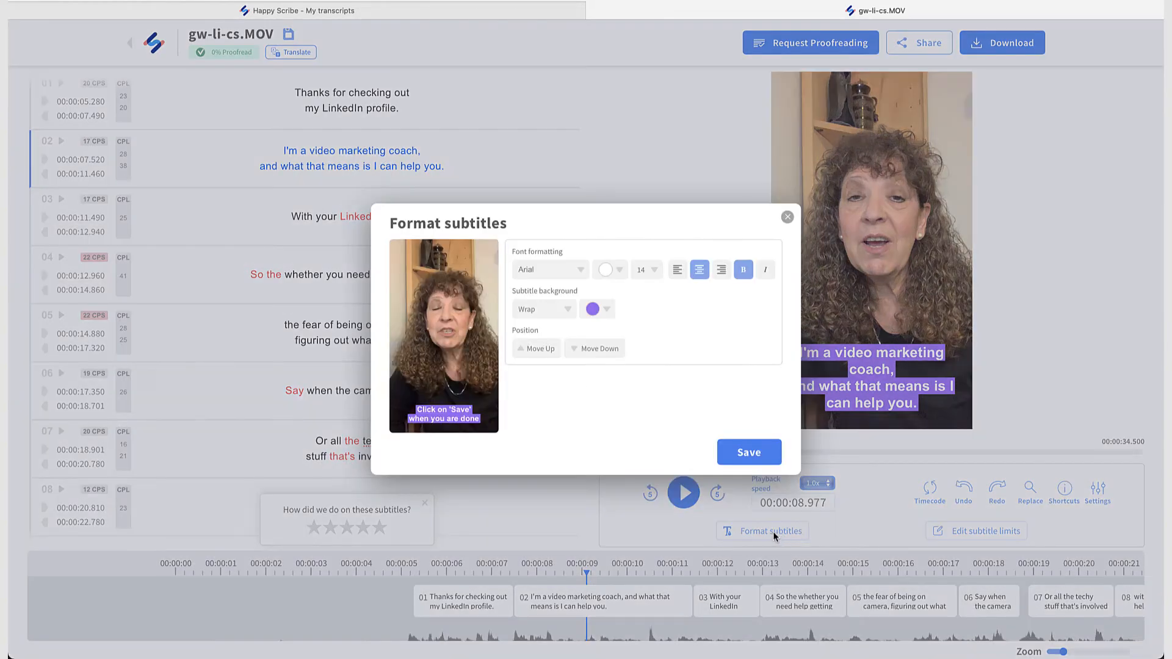
pyautogui.click(646, 270)
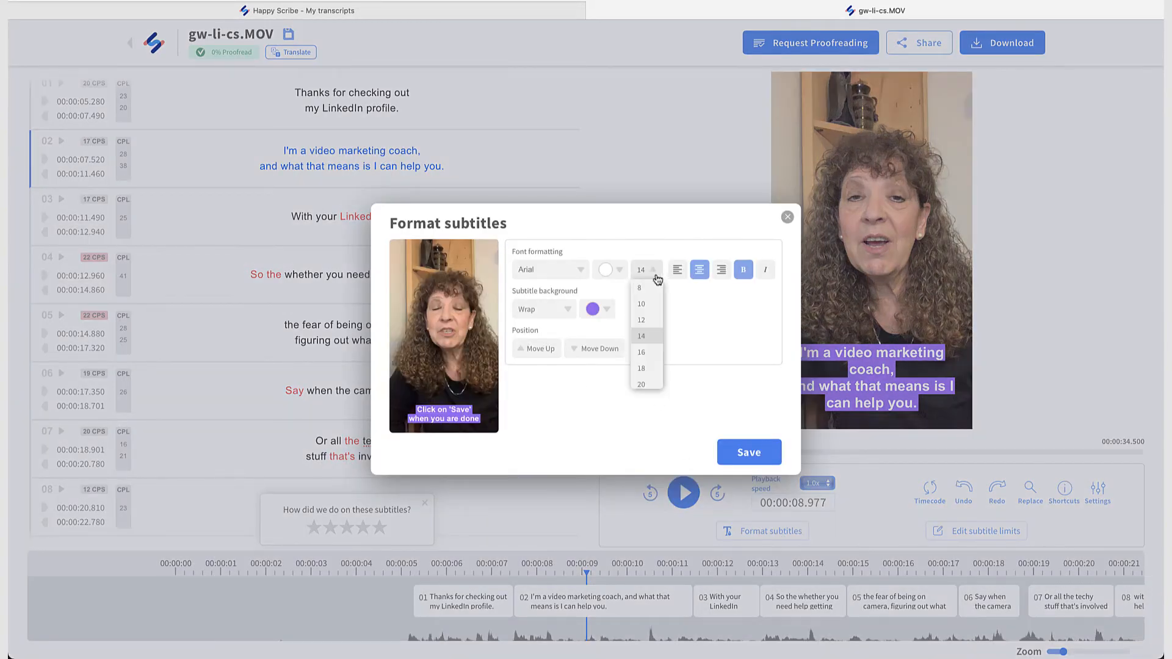
pyautogui.click(639, 320)
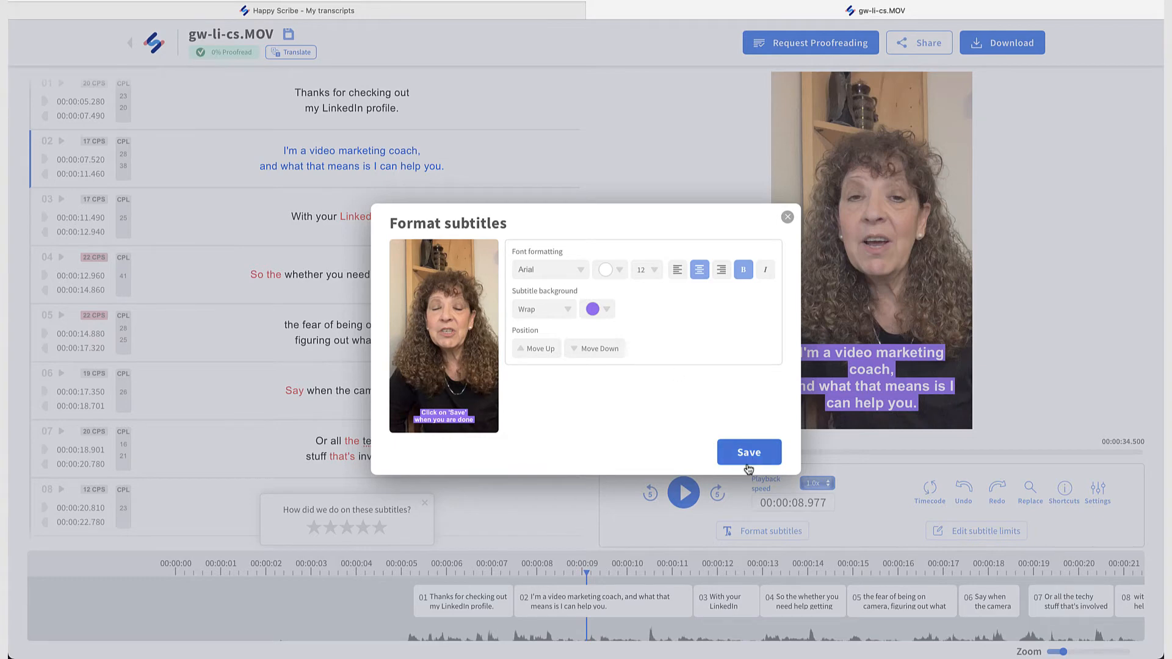
pyautogui.click(748, 451)
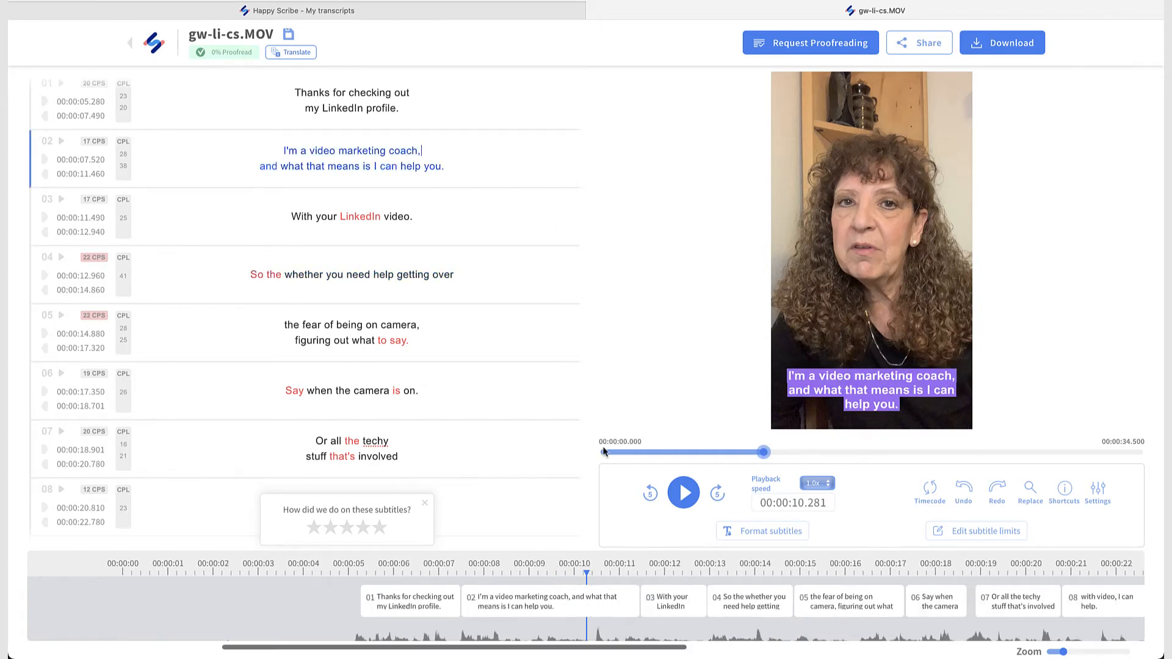
# Scrub to about eight seconds and split the long opening captions into shorter subtitles
pyautogui.moveTo(764, 451); pyautogui.dragTo(678, 452)
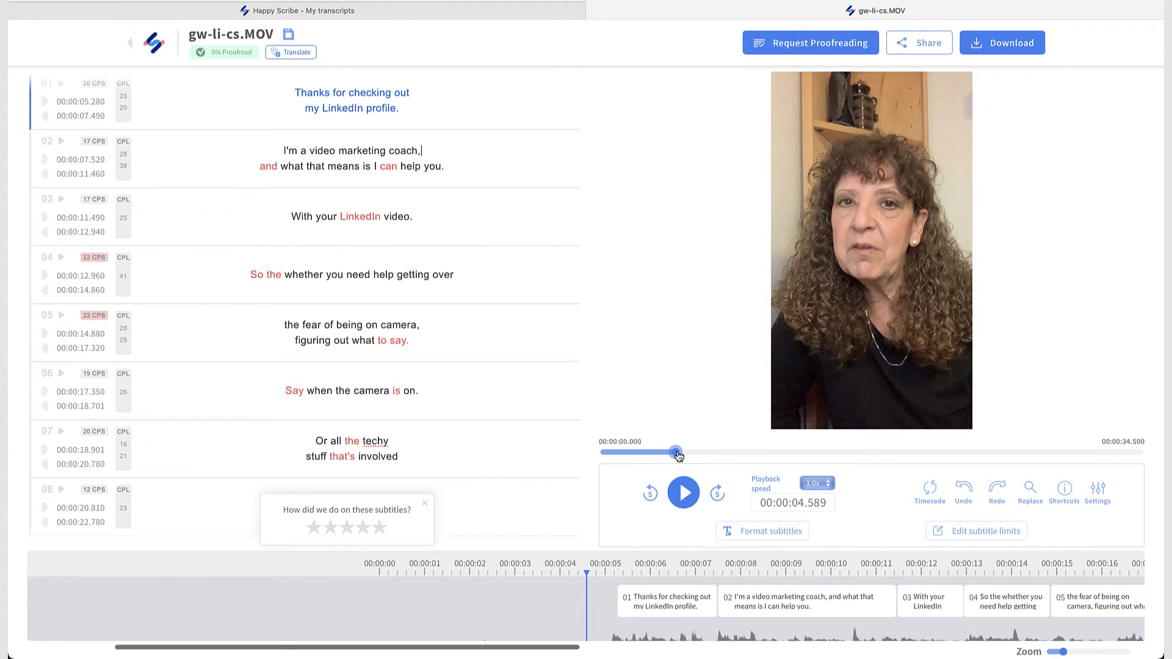
pyautogui.moveTo(678, 453); pyautogui.dragTo(720, 453)
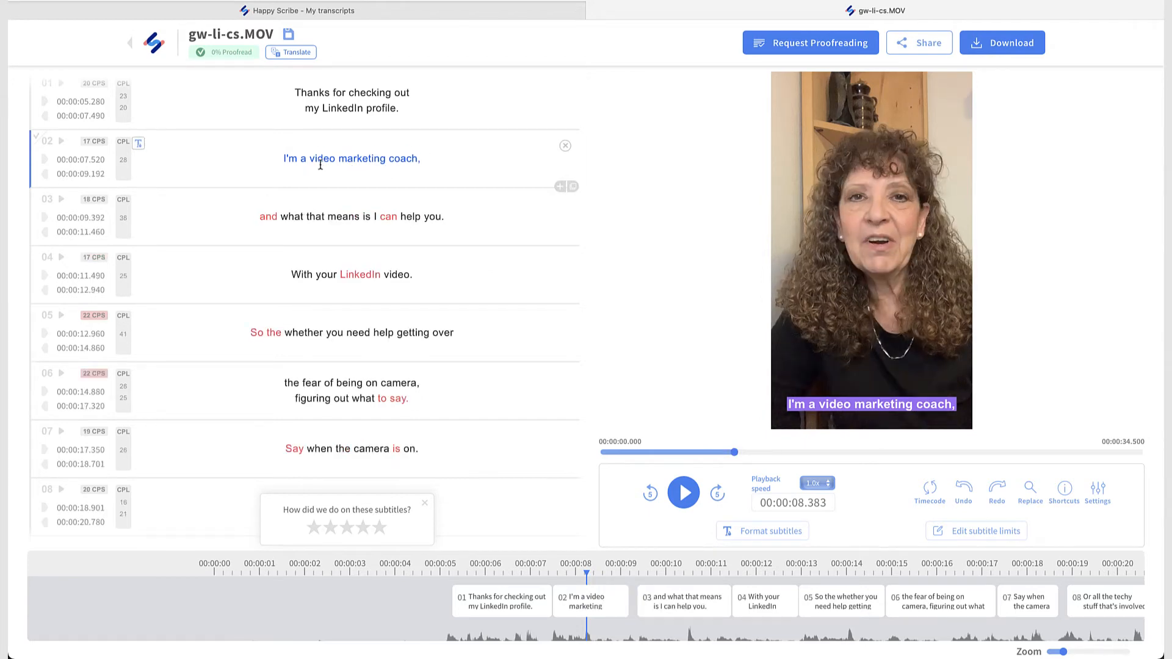
pyautogui.click(352, 275)
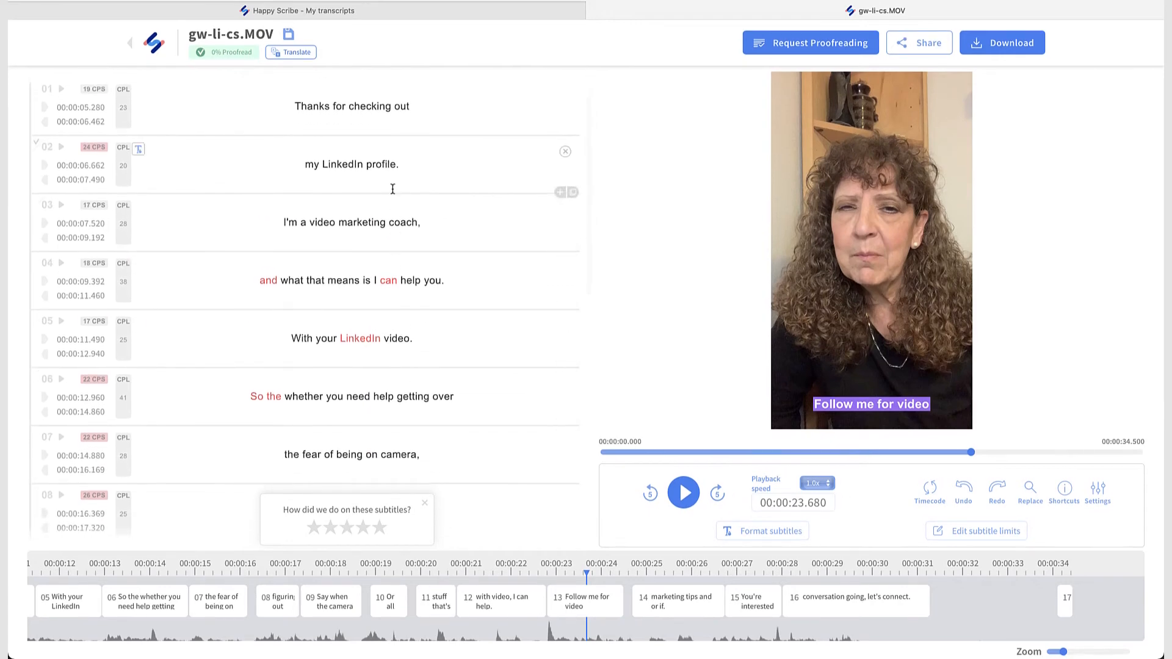
# Play through the remaining subtitles to review the splits and the lowercase 'you're'
pyautogui.click(682, 492)
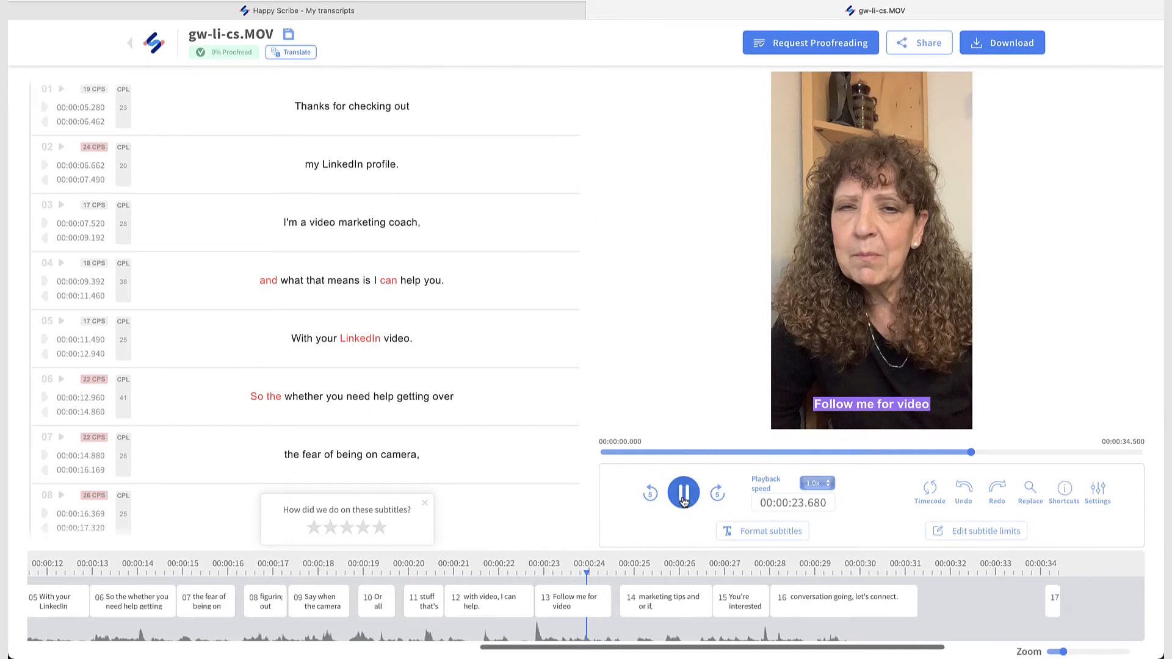
pyautogui.click(682, 492)
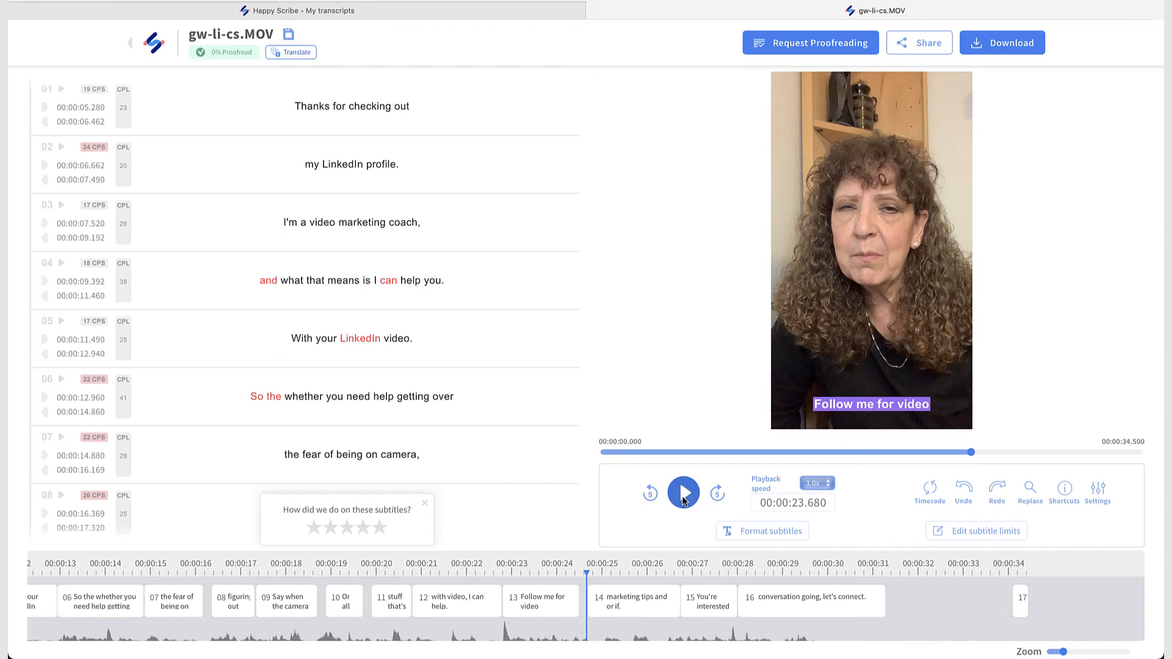
pyautogui.click(682, 492)
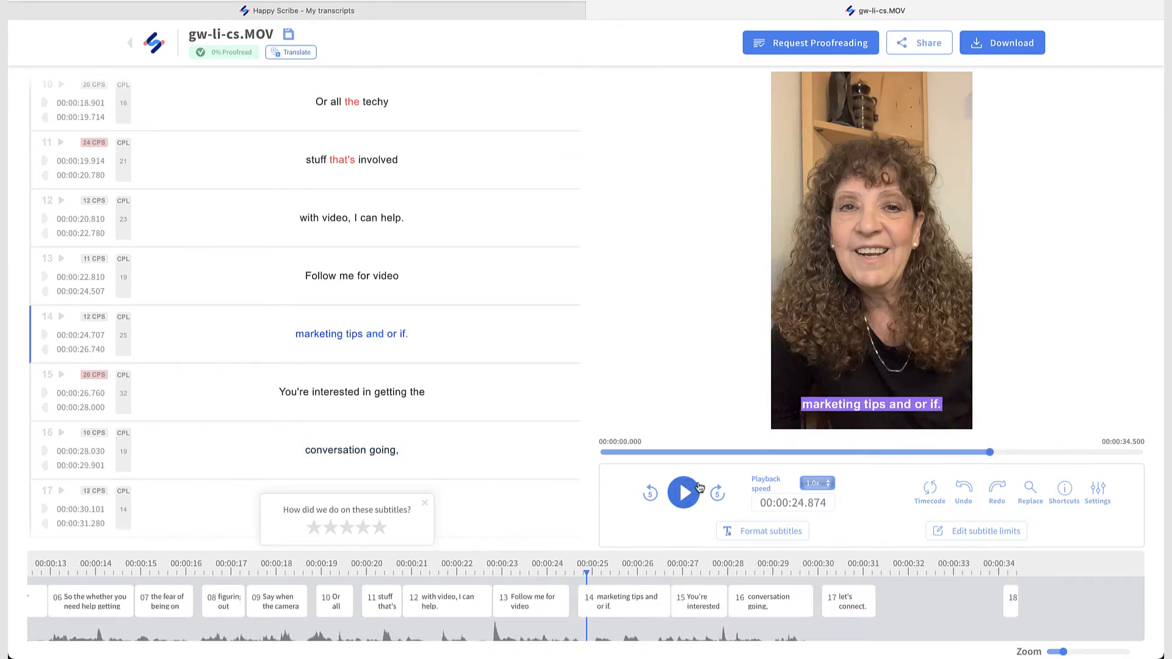
pyautogui.click(681, 492)
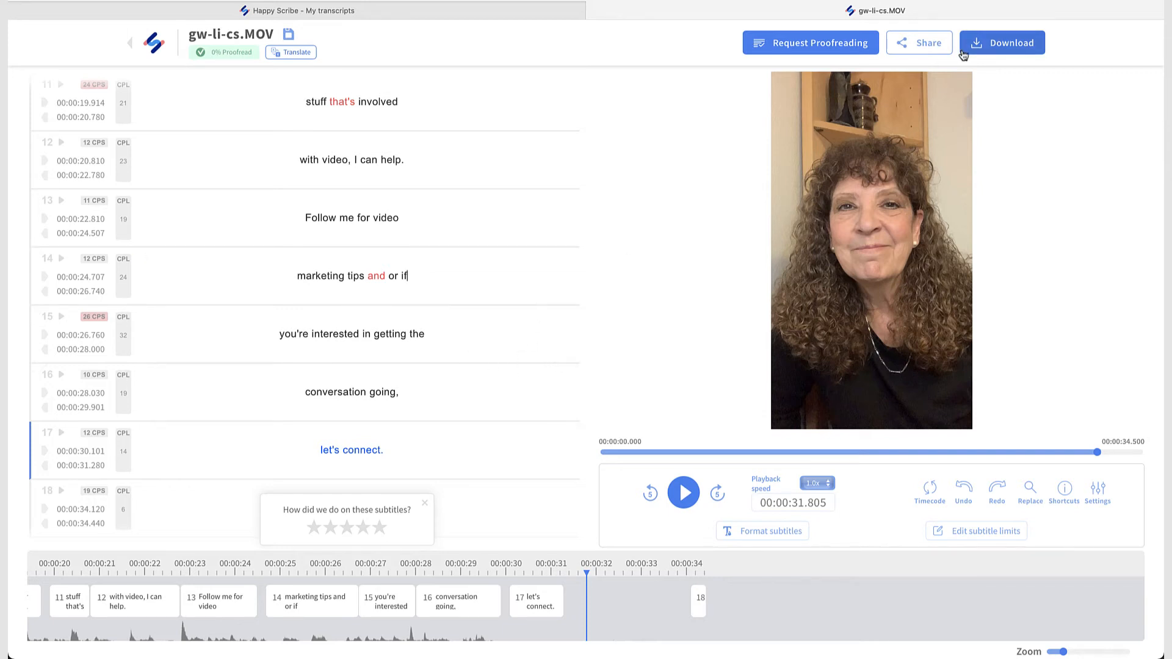
# Download the captions as the SubRip file gw-li-cs.MOV.srt and review its timed text
pyautogui.click(1002, 42)
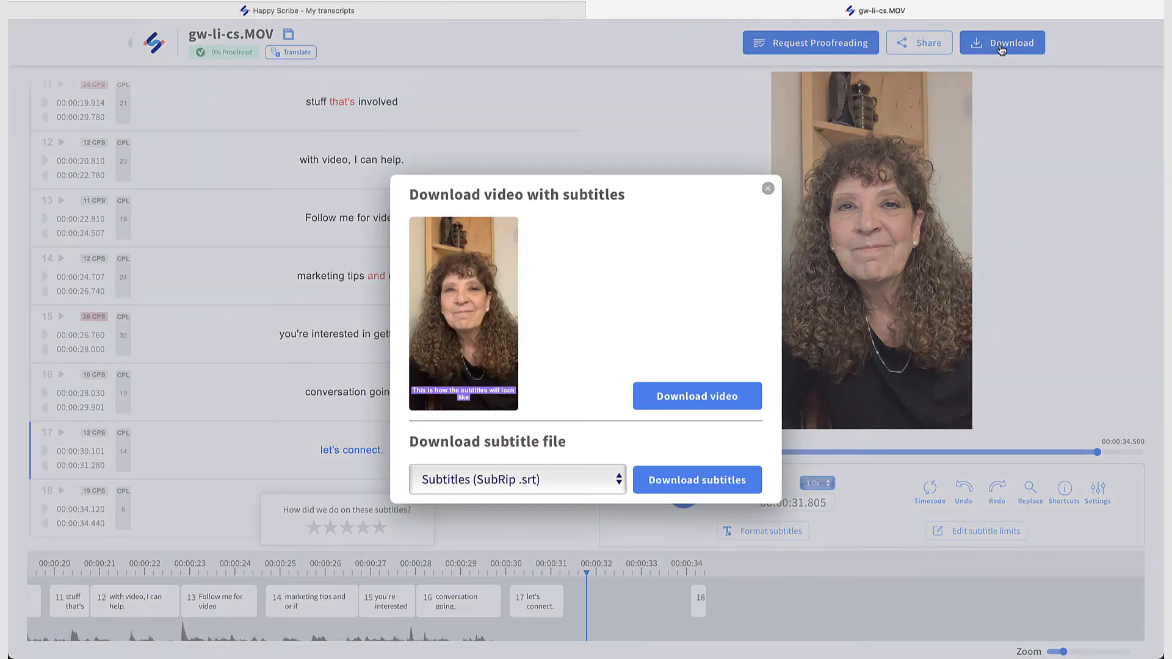
pyautogui.moveTo(696, 396)
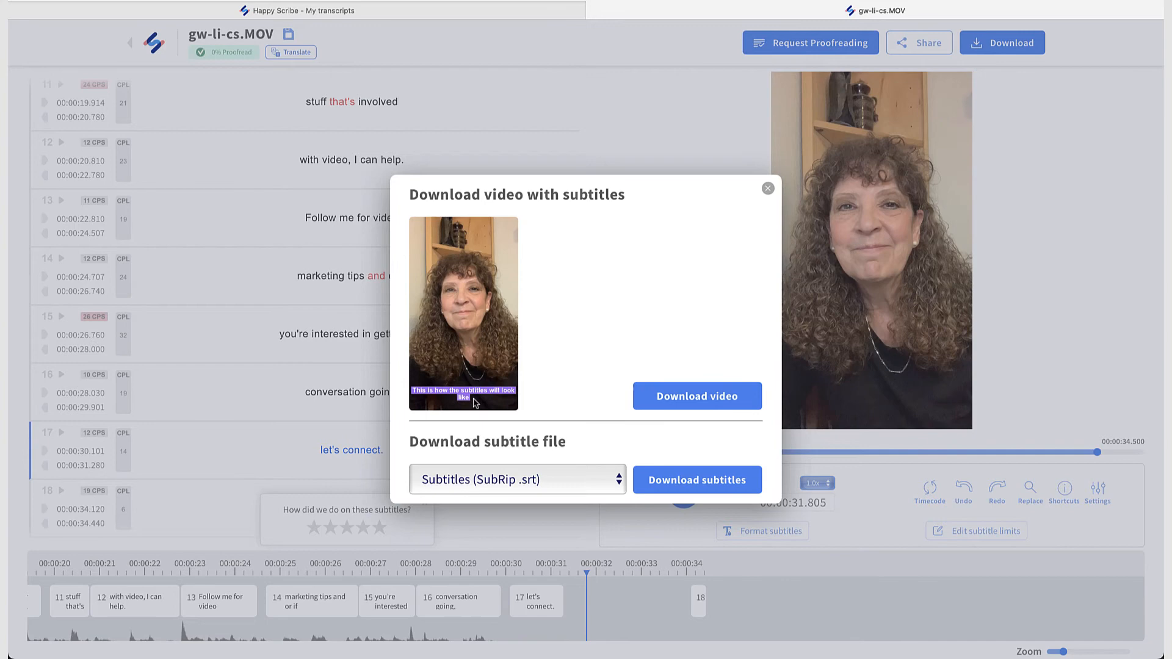
pyautogui.click(696, 480)
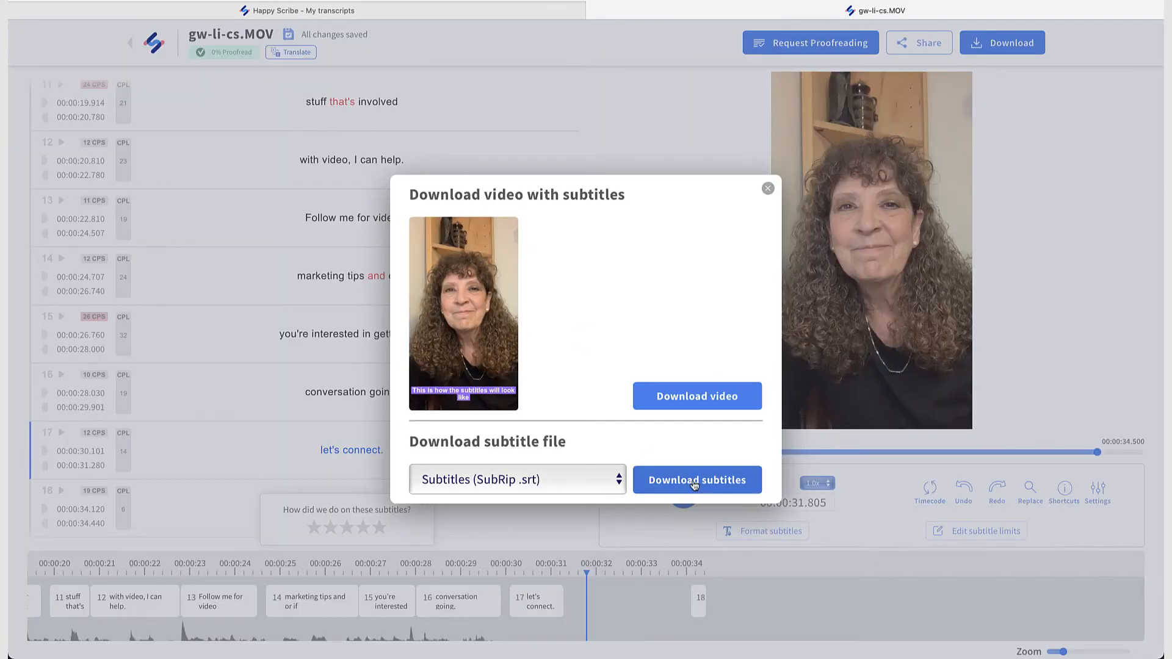
pyautogui.click(696, 479)
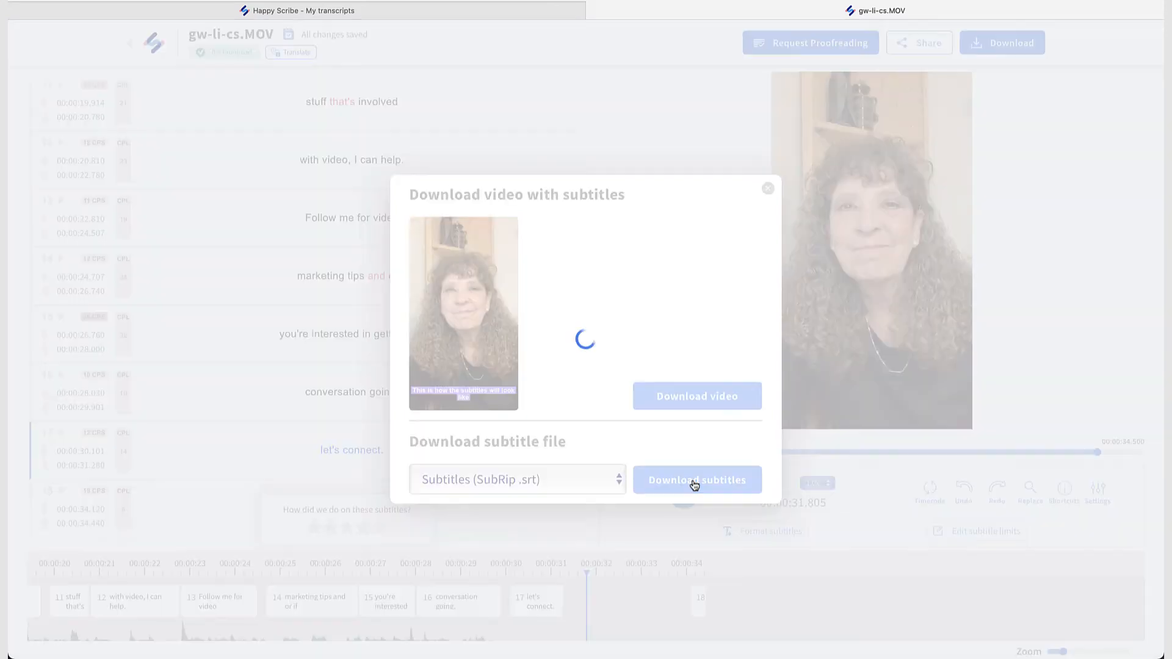
pyautogui.click(696, 479)
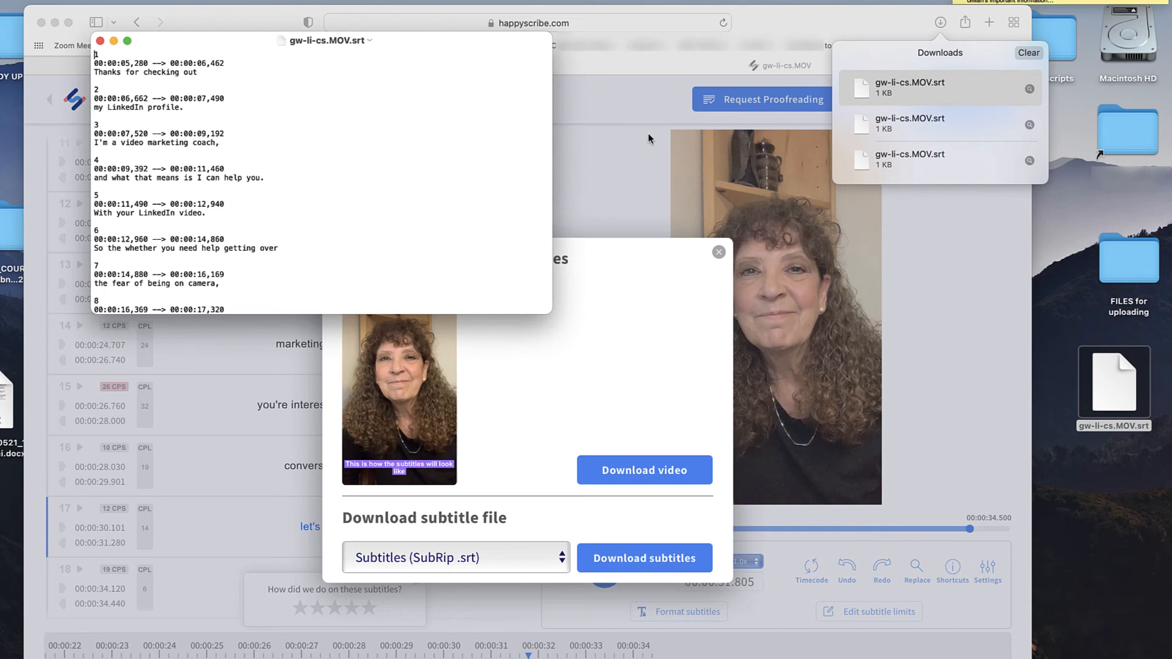
pyautogui.moveTo(304, 53)
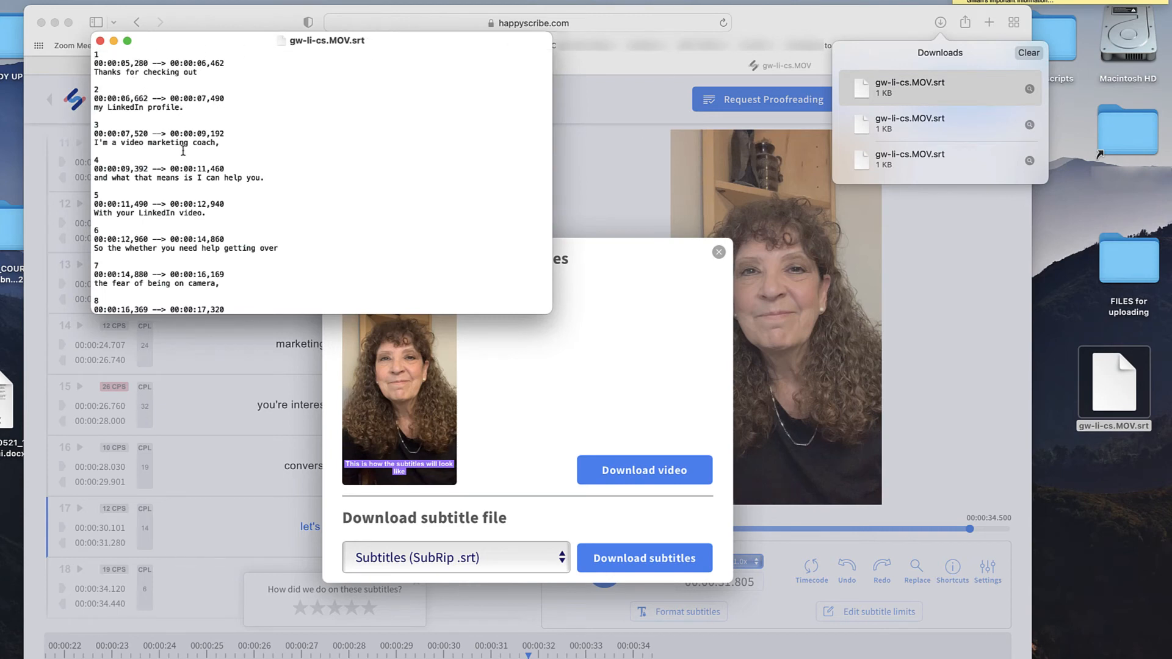
pyautogui.scroll(-3)
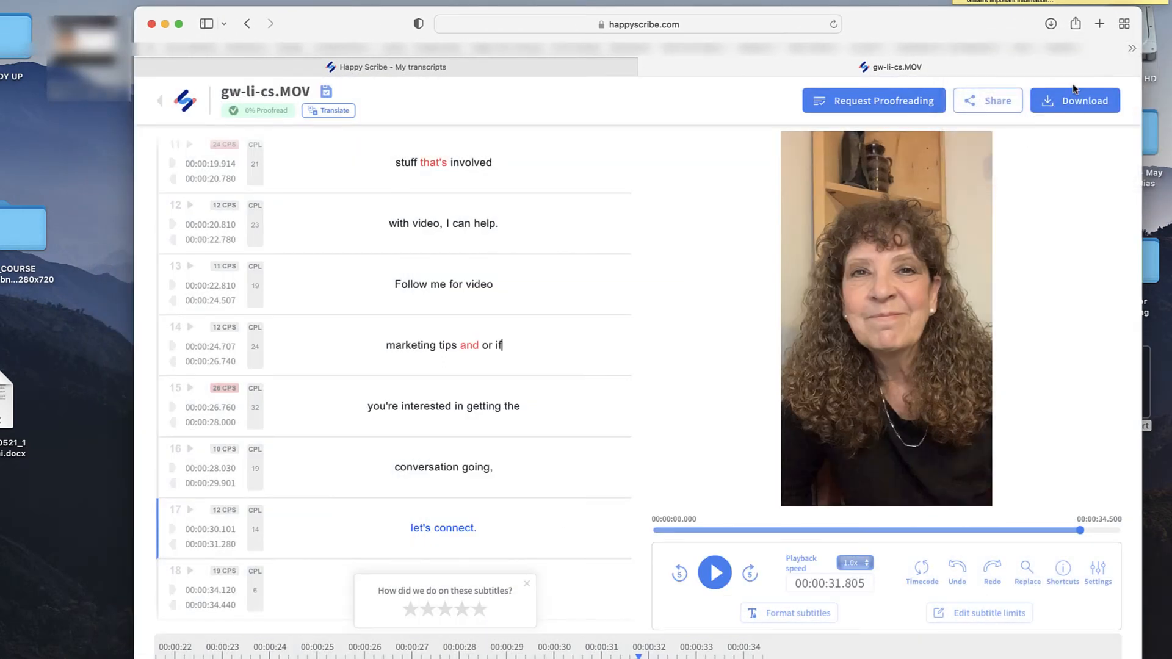
# Export the video with burned-in purple subtitles via Download video
pyautogui.click(1075, 100)
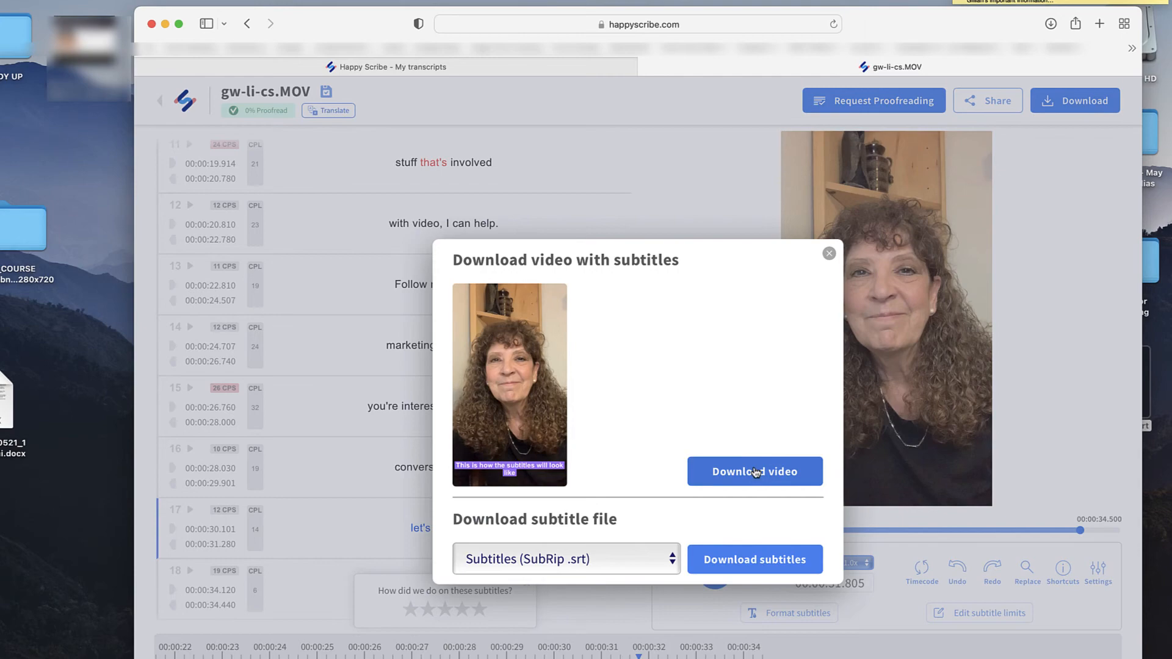
pyautogui.click(755, 472)
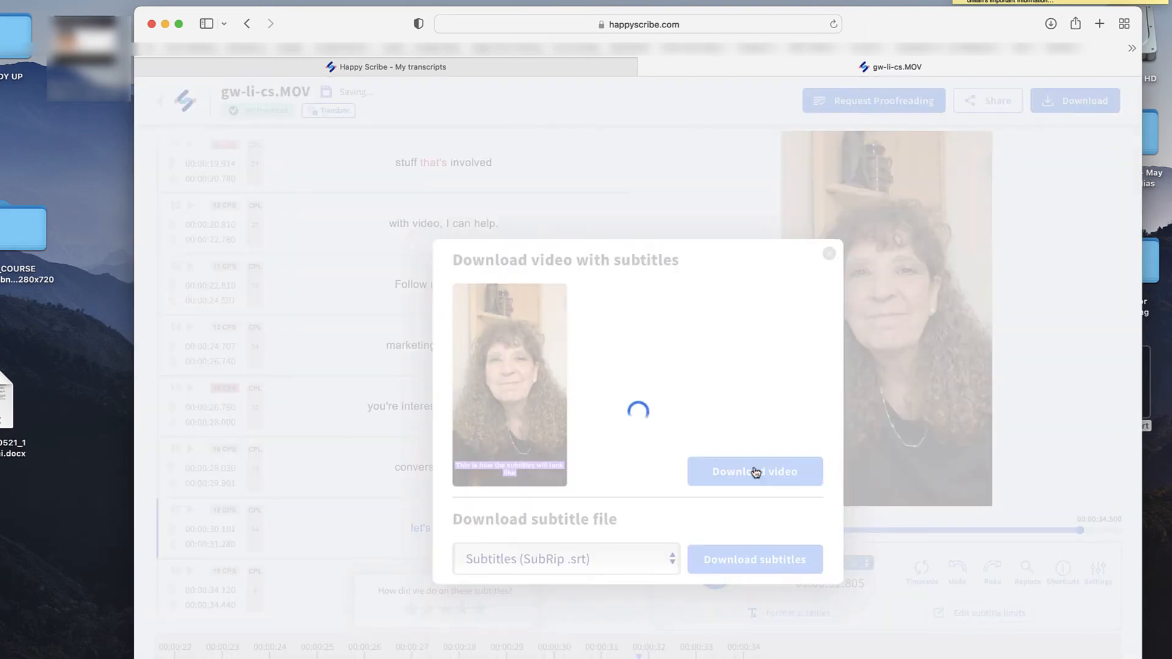
pyautogui.click(755, 471)
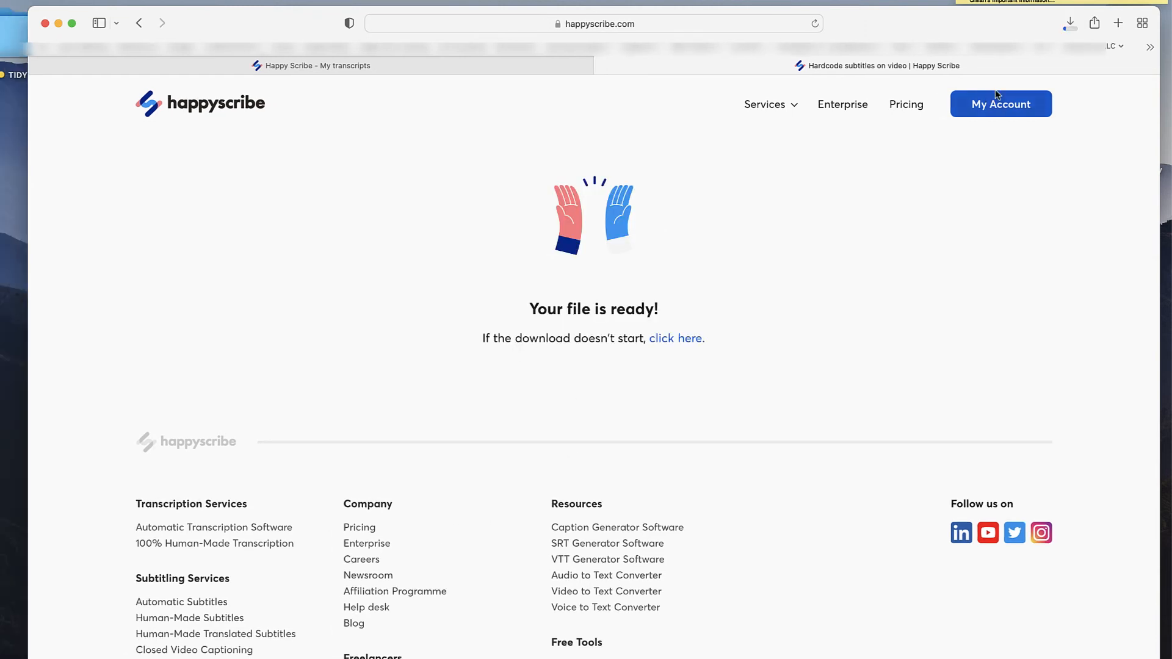
pyautogui.click(1069, 23)
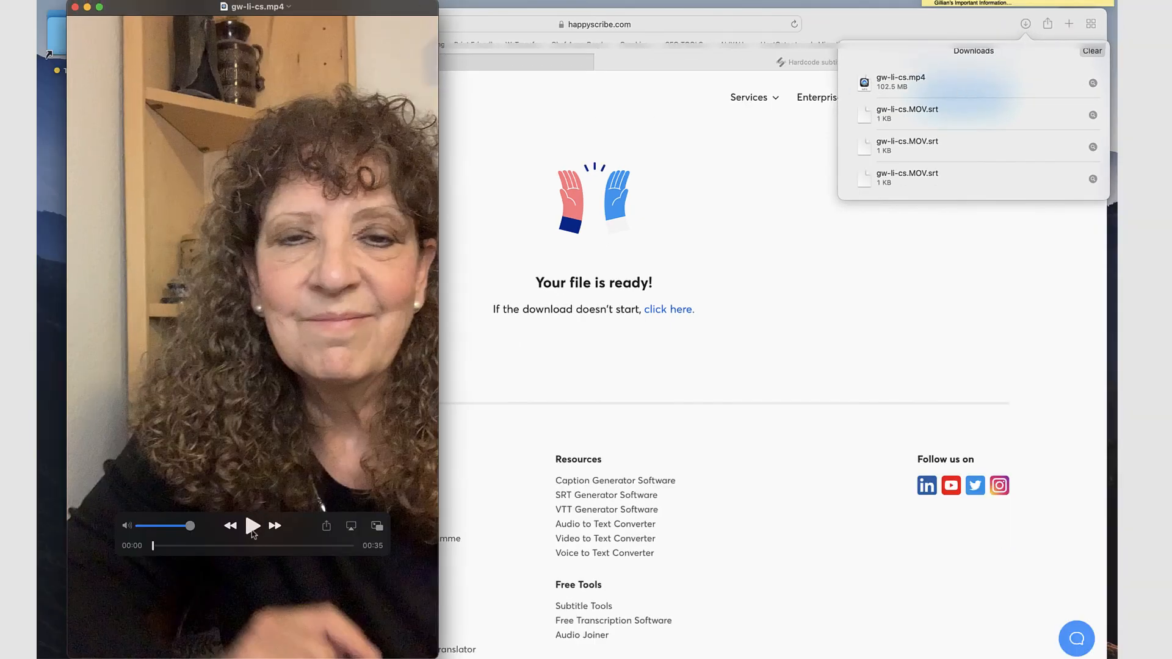
pyautogui.click(252, 526)
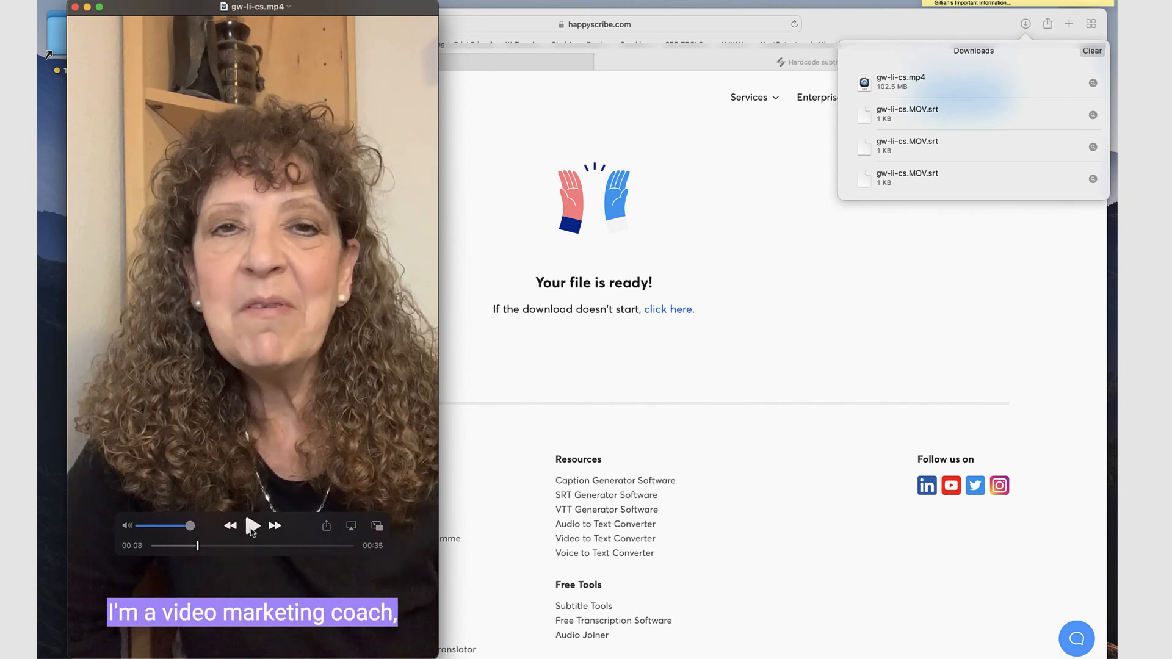
pyautogui.click(253, 526)
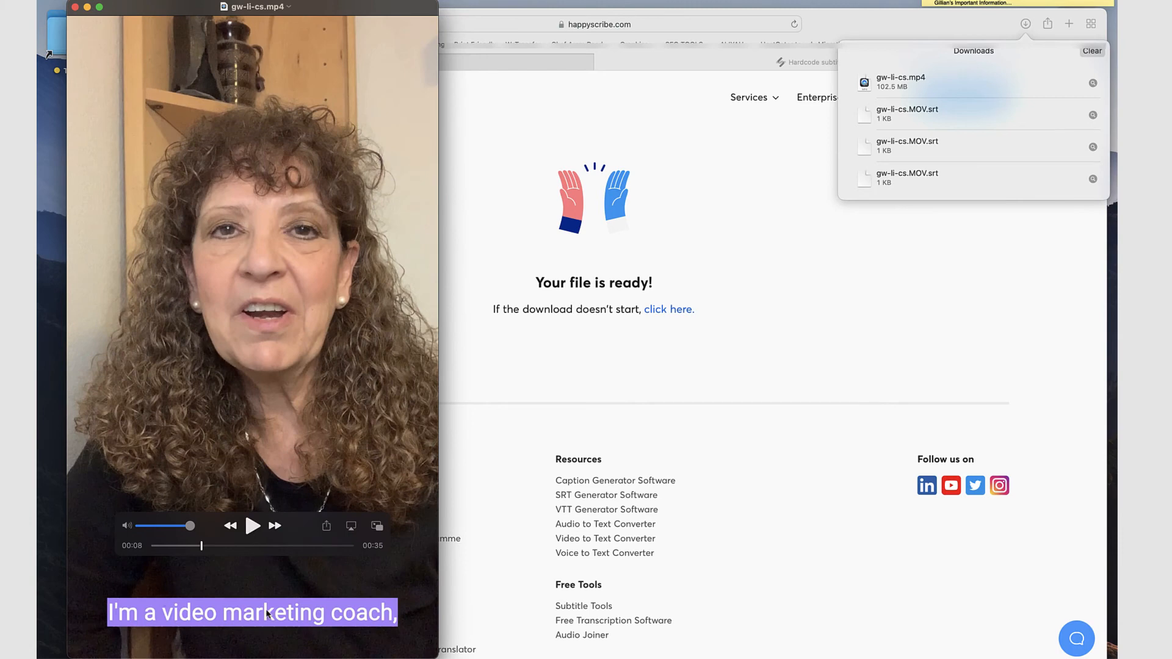
pyautogui.moveTo(89, 106)
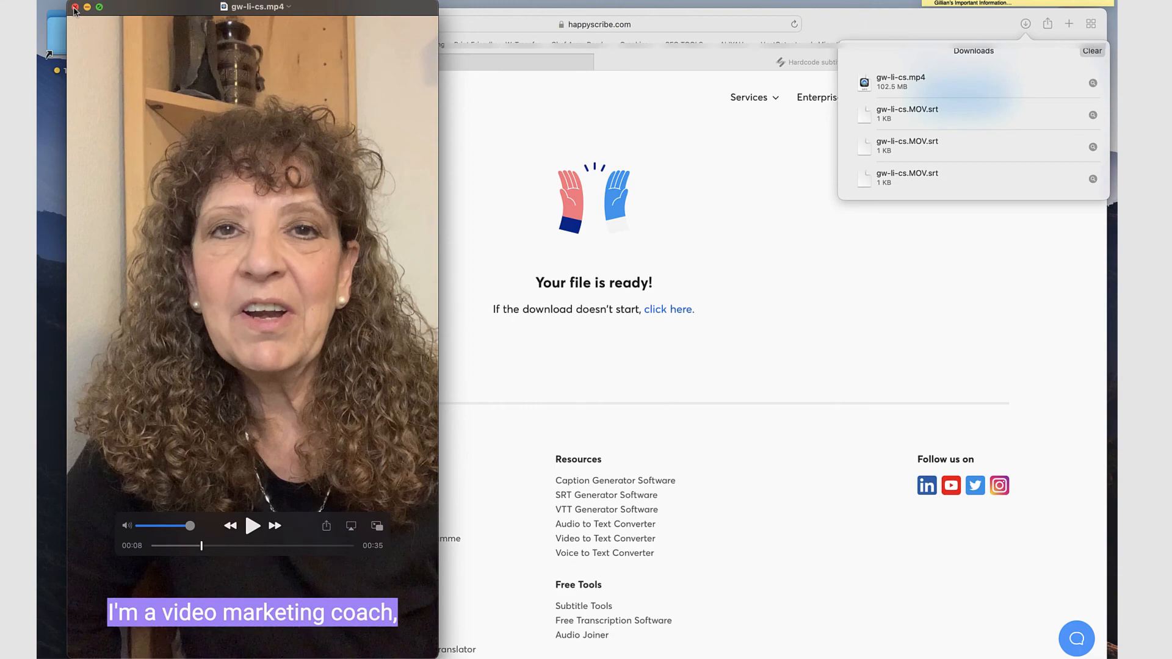
pyautogui.moveTo(283, 586)
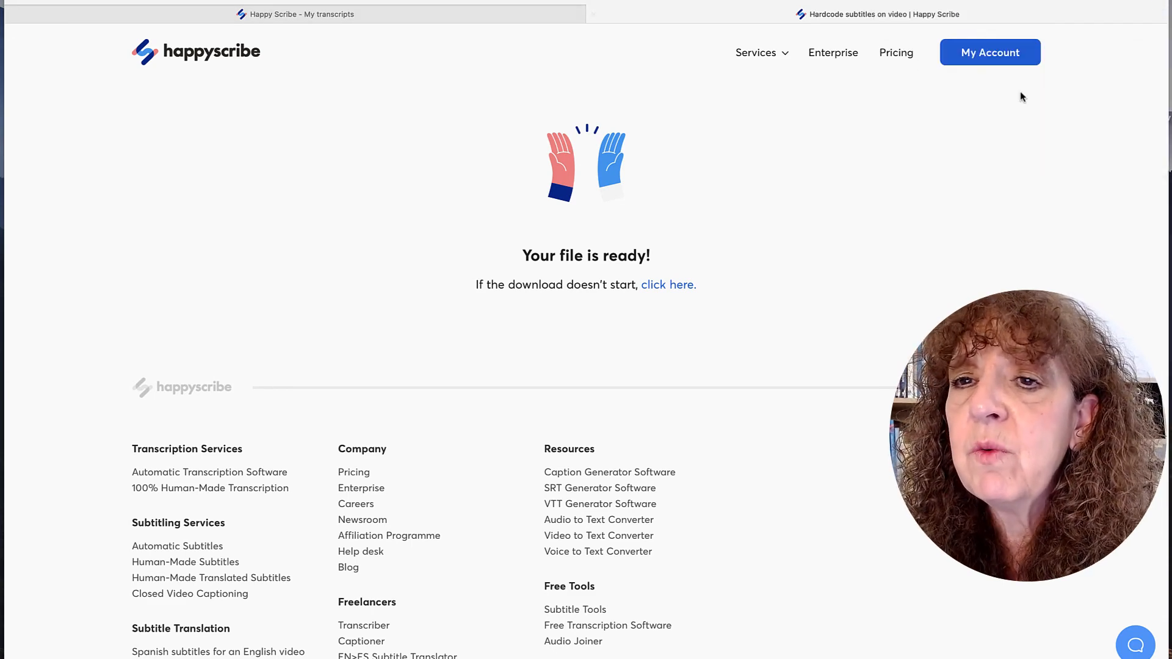
# Go to My Account, where gw-li-cs.MOV is listed as Done
pyautogui.click(756, 52)
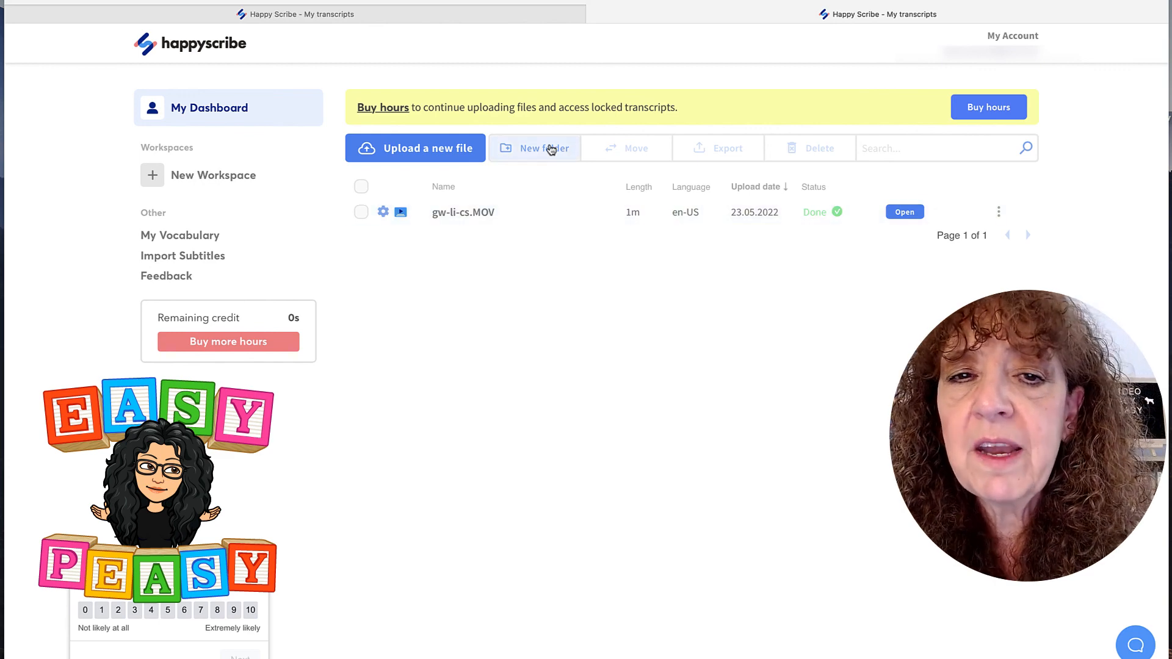
pyautogui.moveTo(545, 316)
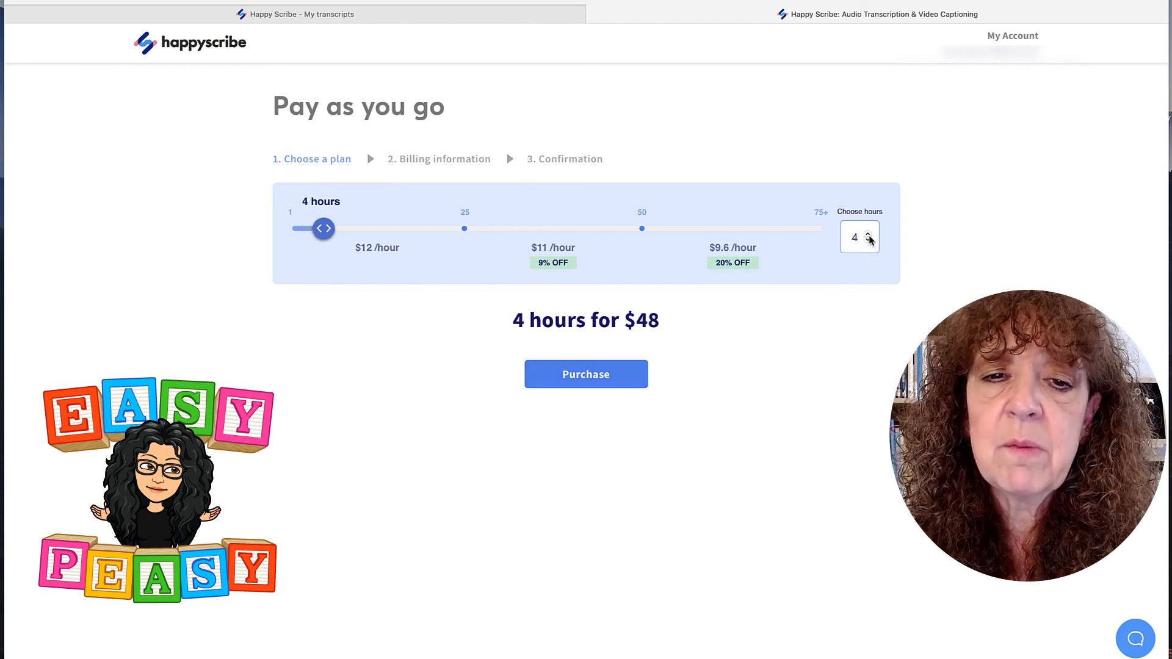
# Lower the pay-as-you-go purchase to 1 hour ($12.00) and proceed to billing
pyautogui.click(869, 243)
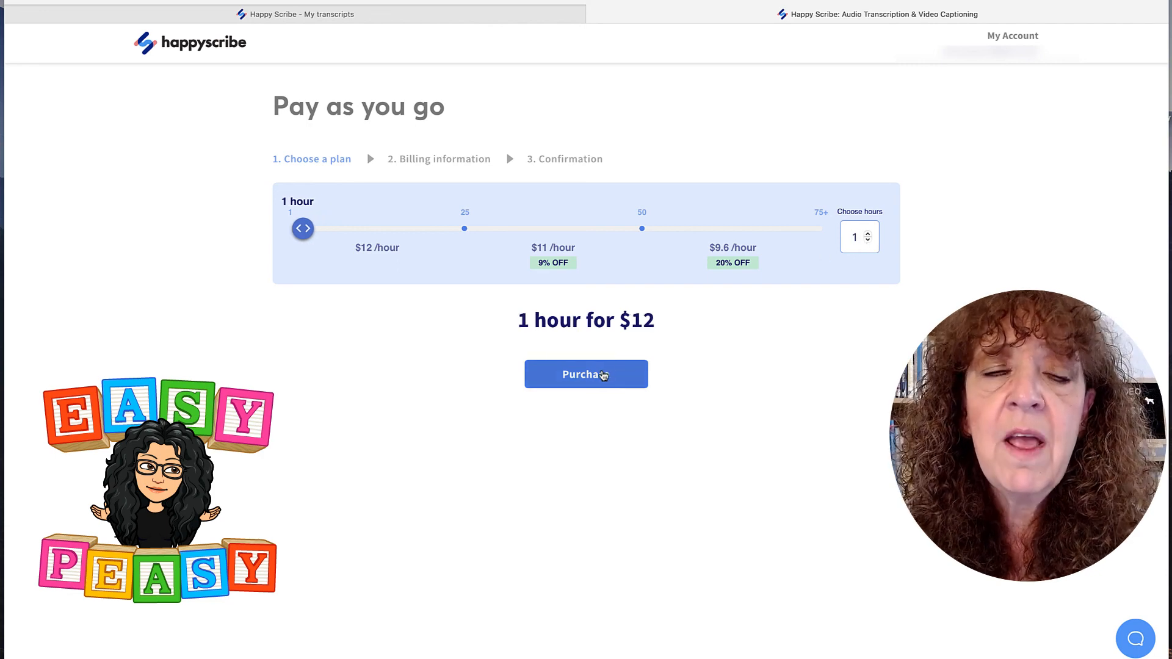
pyautogui.click(586, 373)
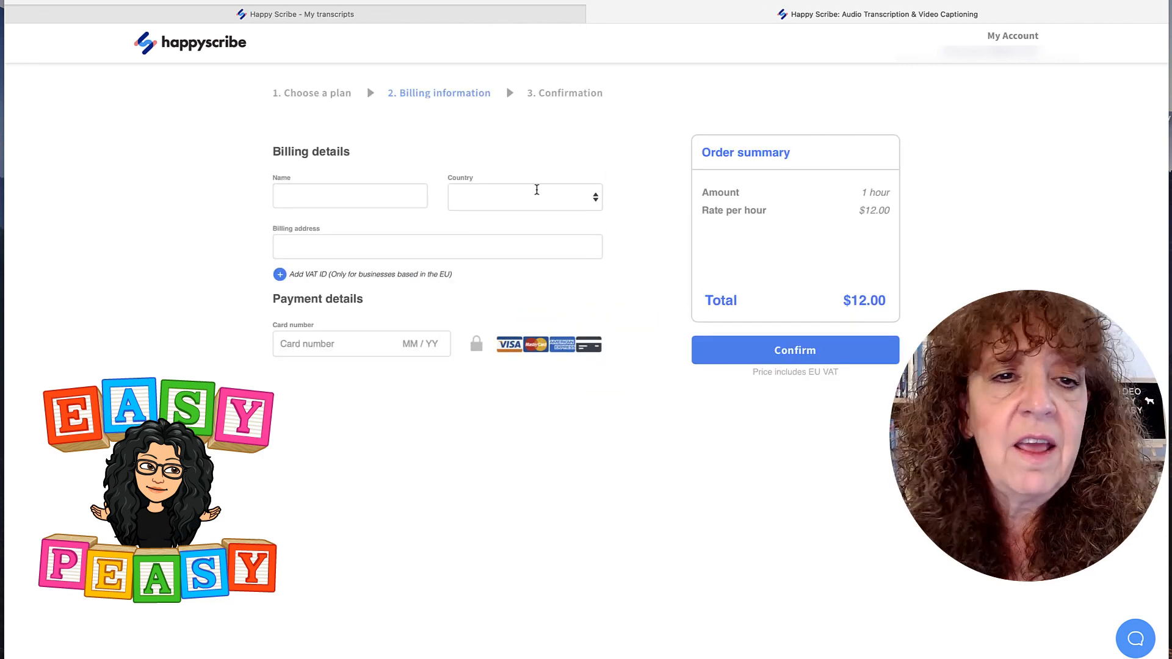